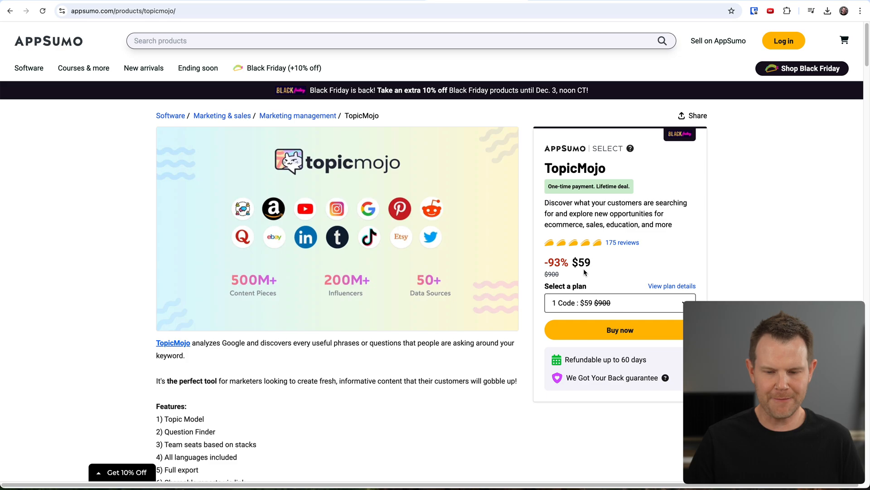
- Set AppSumo's third TopicMojo plan to 10 codes, showing the $590 price and limits
{"action": "scroll", "scroll_direction": "down", "scroll_amount": 3}
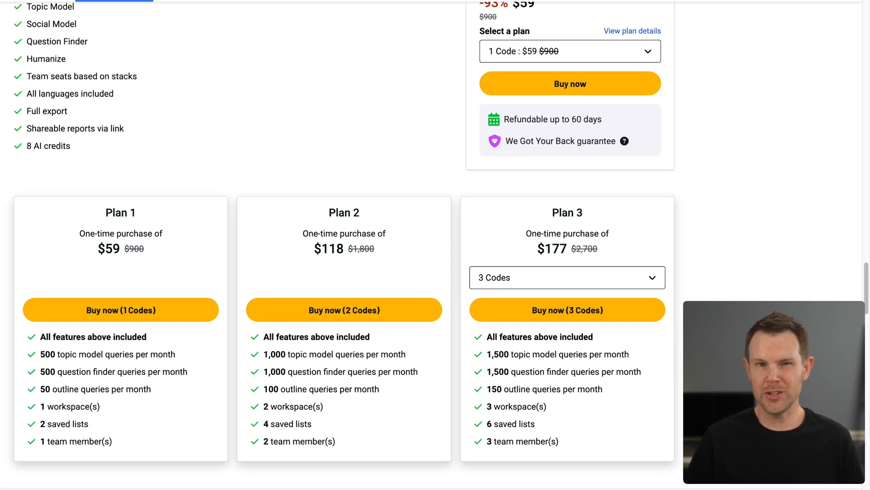
{"action": "left_click", "coordinate": [568, 277]}
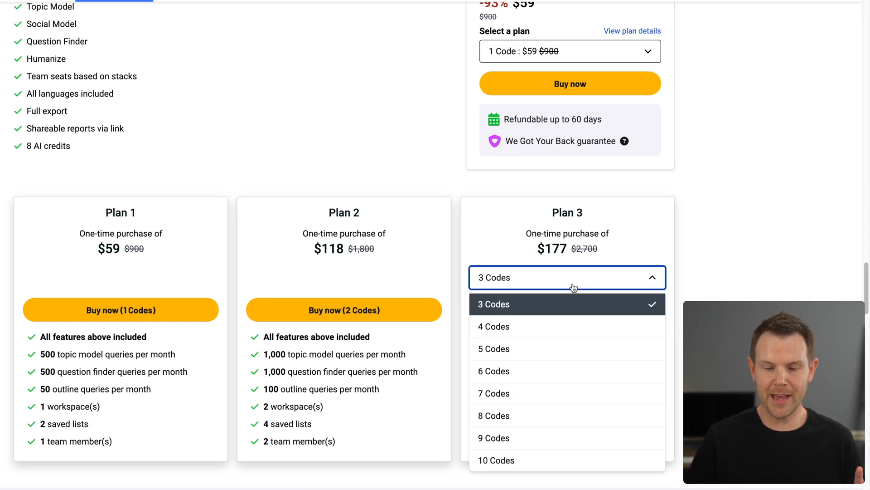
{"action": "left_click", "coordinate": [494, 349]}
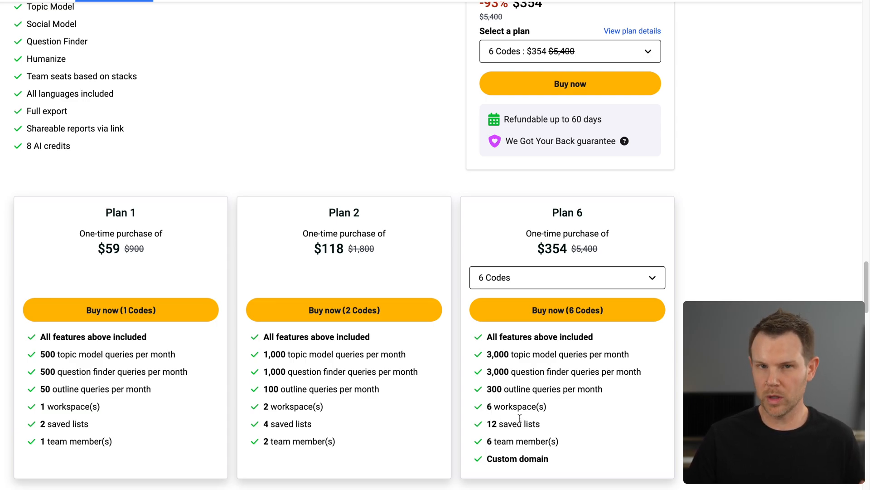
{"action": "mouse_move", "coordinate": [526, 287]}
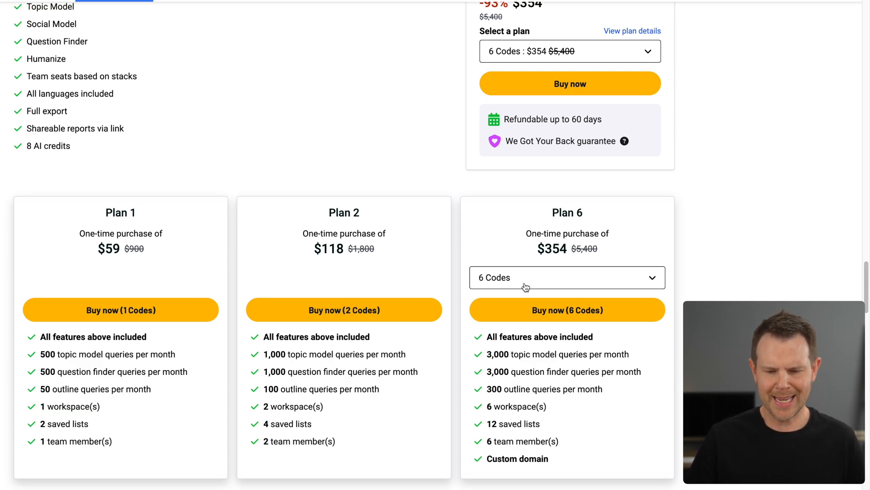
{"action": "left_click", "coordinate": [568, 277]}
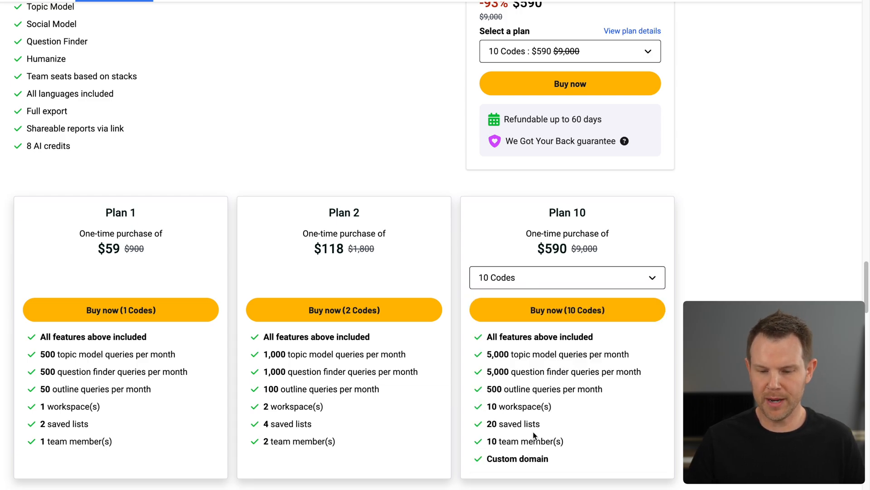
{"action": "mouse_move", "coordinate": [599, 421]}
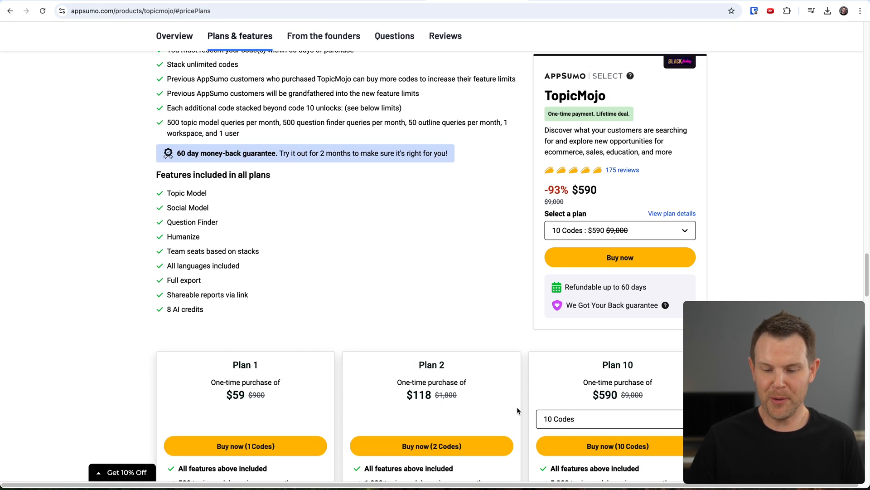
{"action": "scroll", "scroll_direction": "down", "scroll_amount": 3}
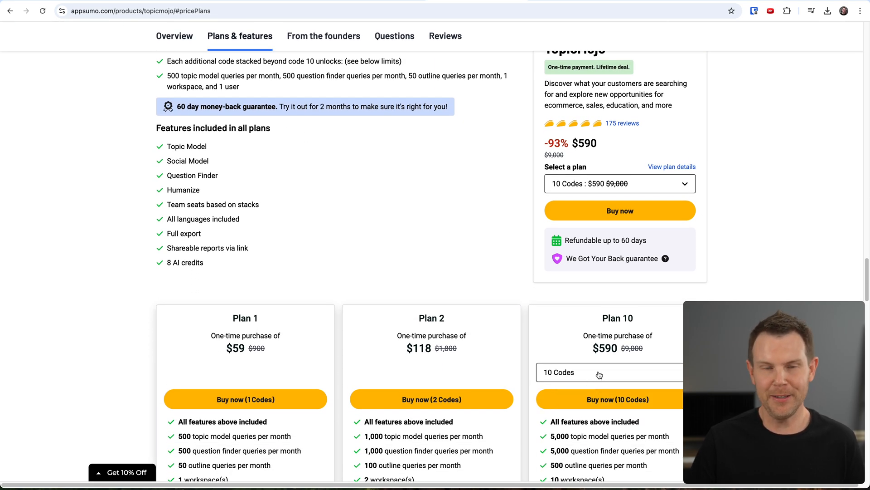
{"action": "mouse_move", "coordinate": [588, 366]}
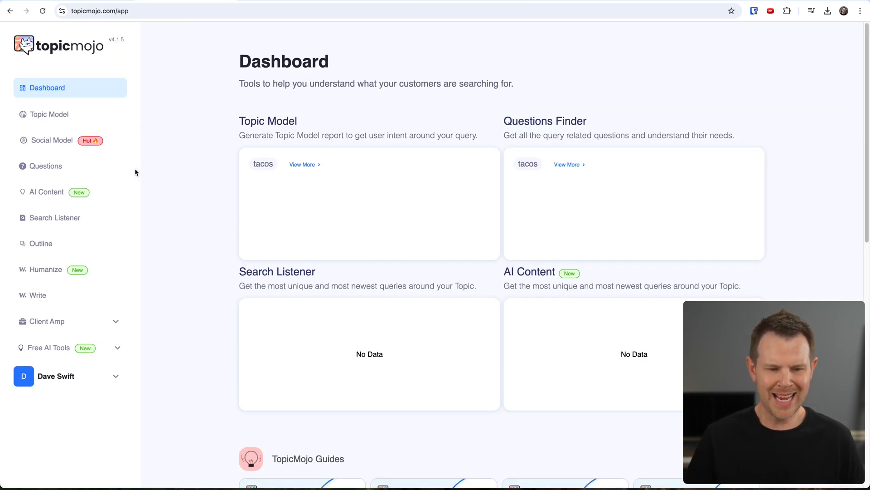
{"action": "mouse_move", "coordinate": [43, 112]}
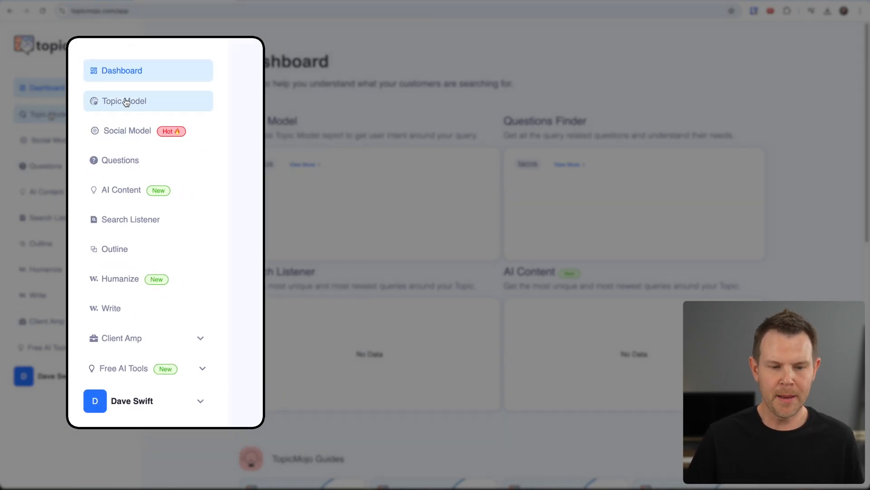
- Open Topic Model from the TopicMojo sidebar to reach the saved tacos report
{"action": "left_click", "coordinate": [126, 101]}
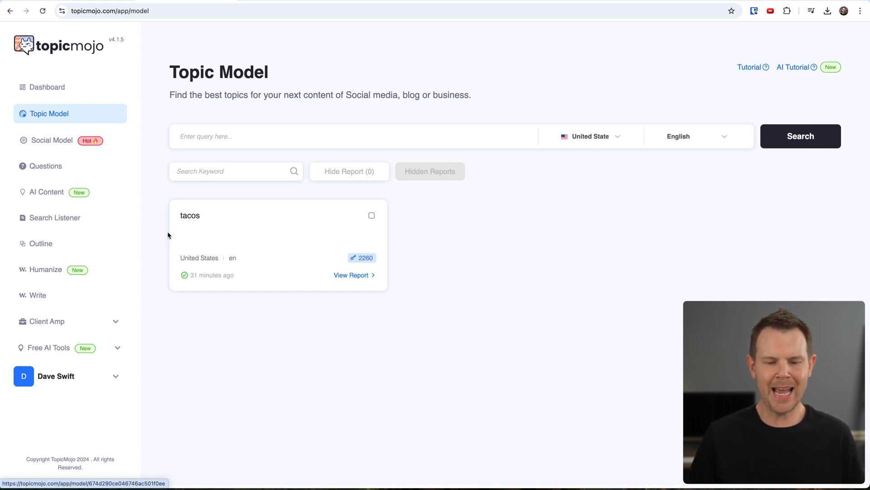
{"action": "mouse_move", "coordinate": [343, 280]}
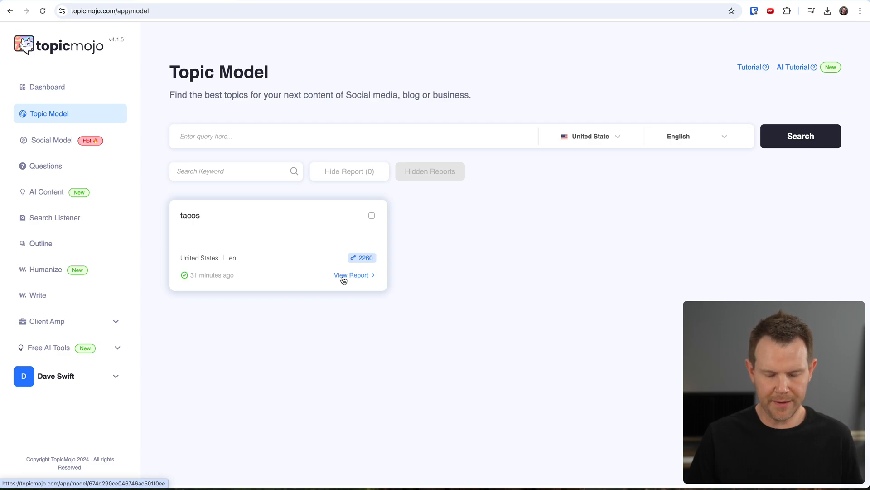
- Open the saved tacos report with its trends, search volume charts and 1,775 queries
{"action": "left_click", "coordinate": [351, 276]}
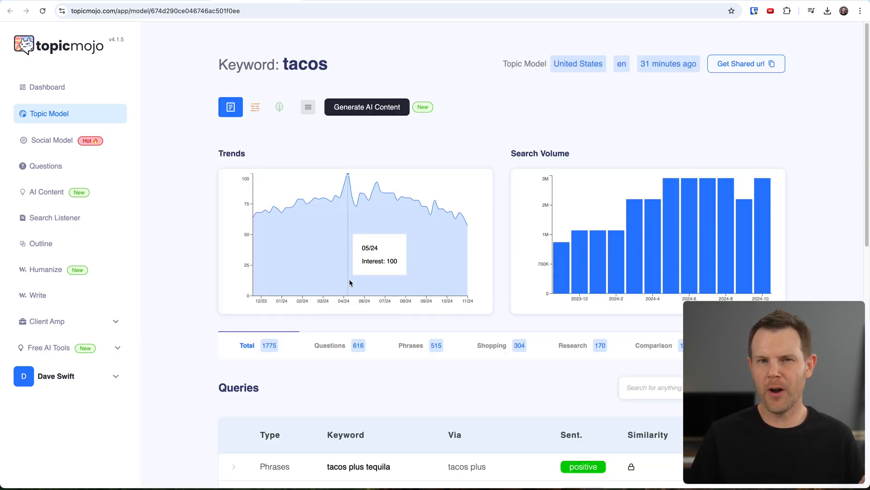
{"action": "mouse_move", "coordinate": [344, 280]}
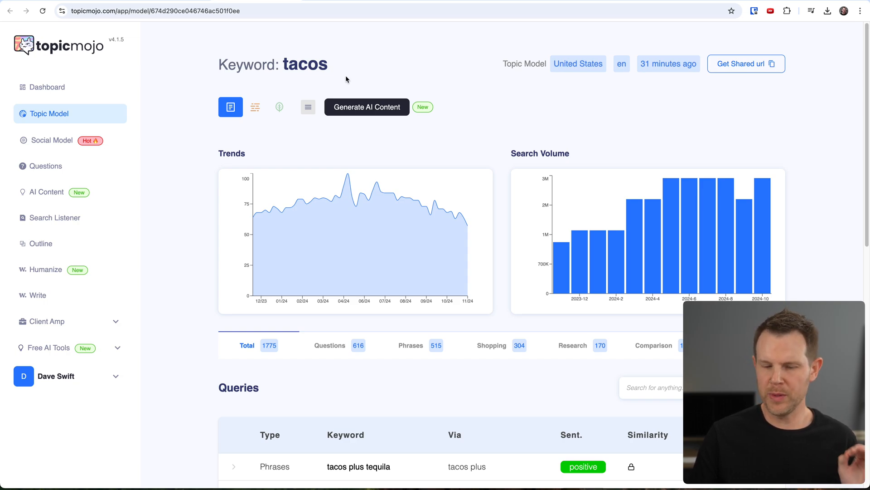
{"action": "mouse_move", "coordinate": [434, 170]}
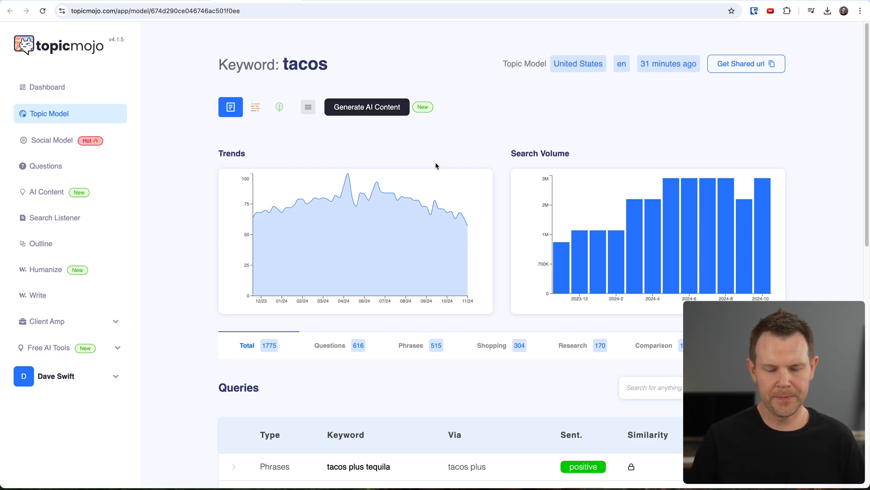
{"action": "mouse_move", "coordinate": [336, 231]}
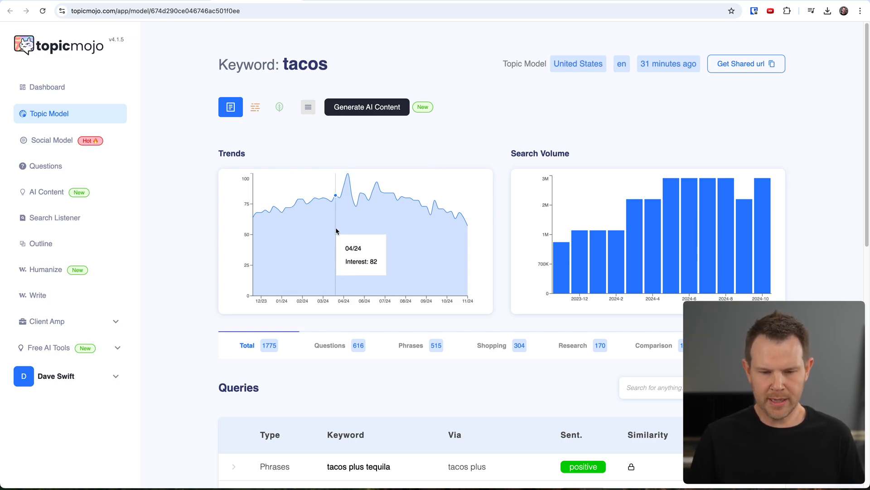
{"action": "mouse_move", "coordinate": [347, 225]}
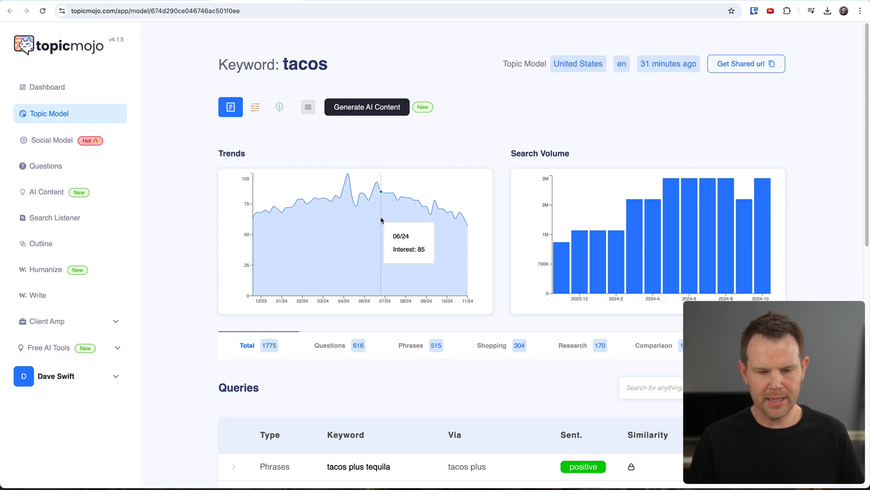
{"action": "mouse_move", "coordinate": [418, 222]}
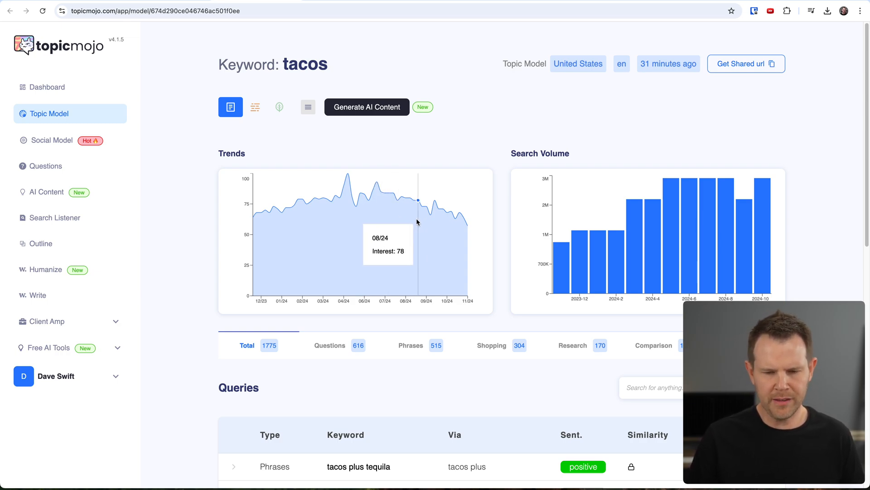
{"action": "mouse_move", "coordinate": [572, 256]}
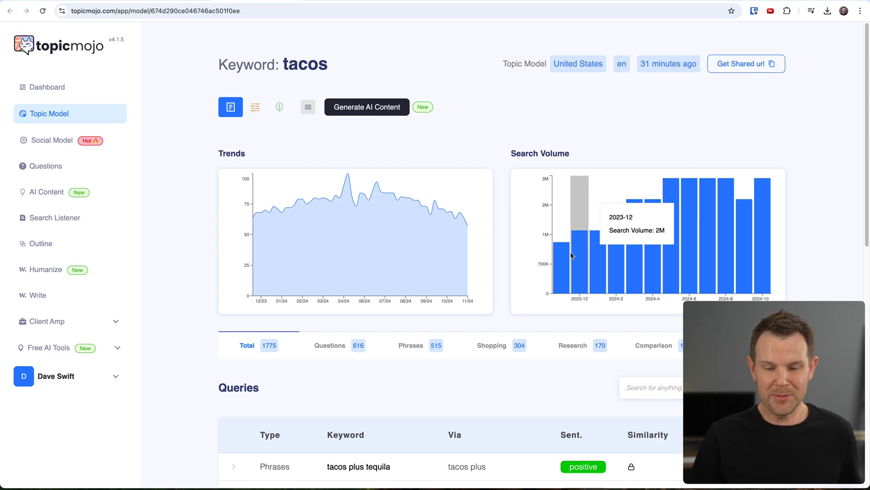
{"action": "mouse_move", "coordinate": [760, 239]}
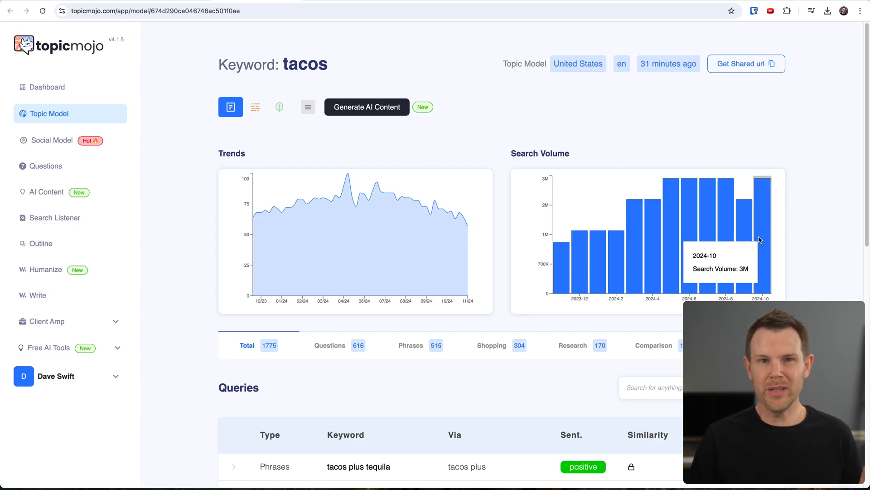
- Scroll through the tacos queries and check what unlocks the similarity data
{"action": "scroll", "scroll_direction": "down", "scroll_amount": 3}
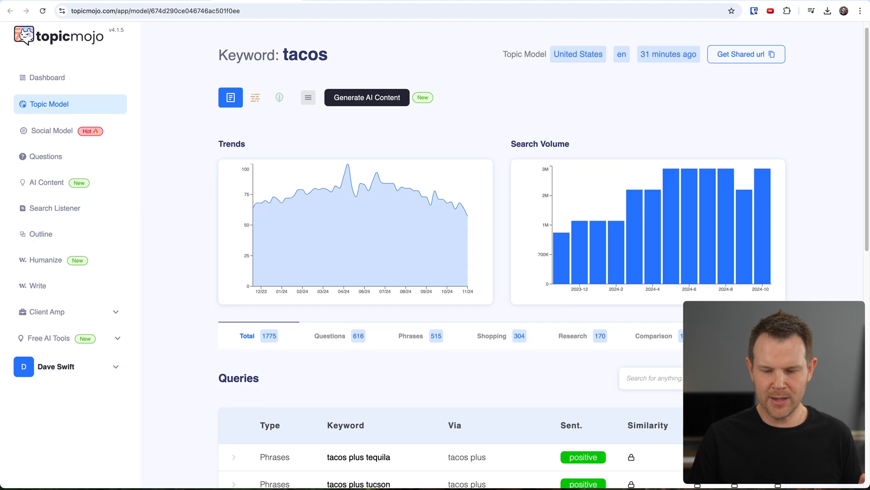
{"action": "scroll", "scroll_direction": "down", "scroll_amount": 3}
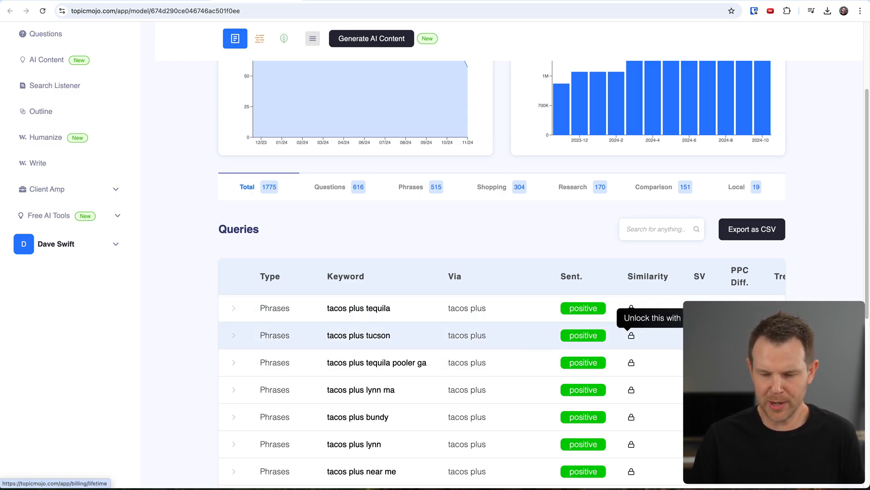
{"action": "left_click", "coordinate": [631, 335]}
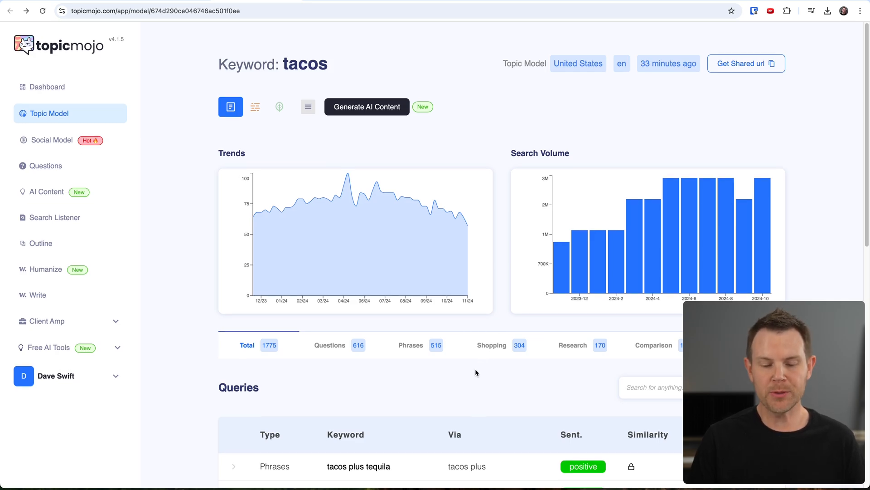
{"action": "scroll", "scroll_direction": "down", "scroll_amount": 3}
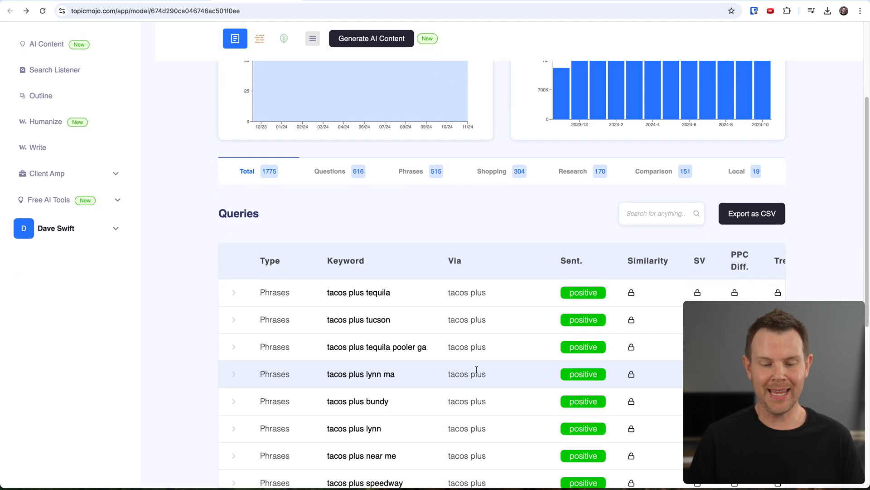
{"action": "scroll", "scroll_direction": "down", "scroll_amount": 3}
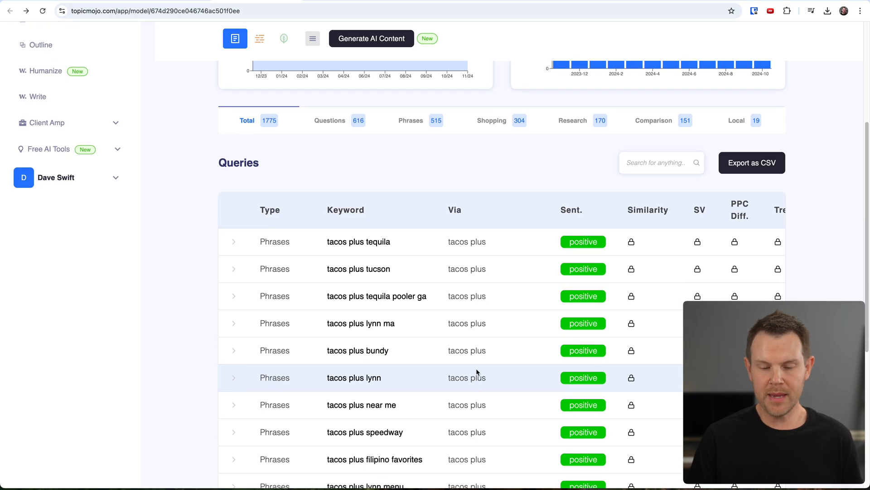
{"action": "scroll", "scroll_direction": "down", "scroll_amount": 3}
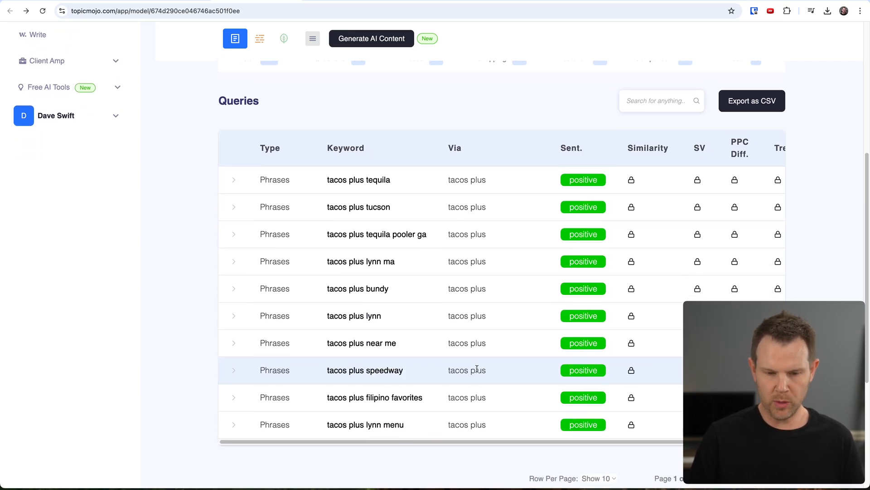
{"action": "scroll", "scroll_direction": "down", "scroll_amount": 3}
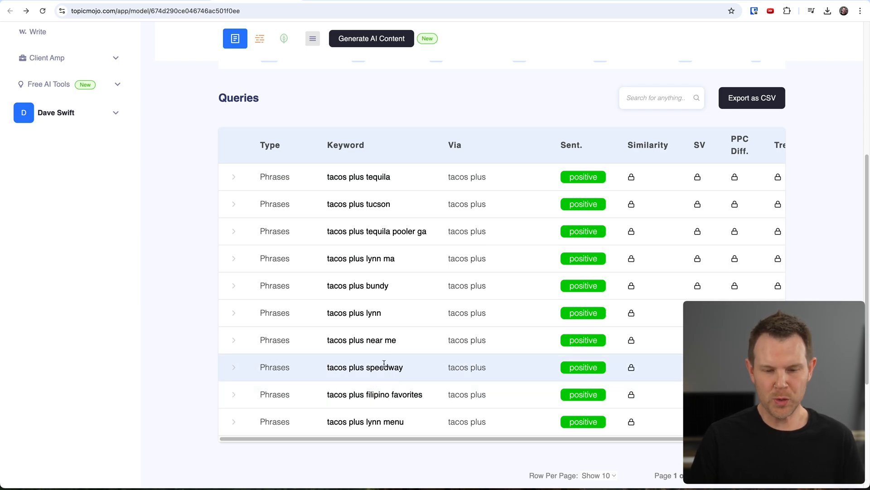
{"action": "mouse_move", "coordinate": [356, 367]}
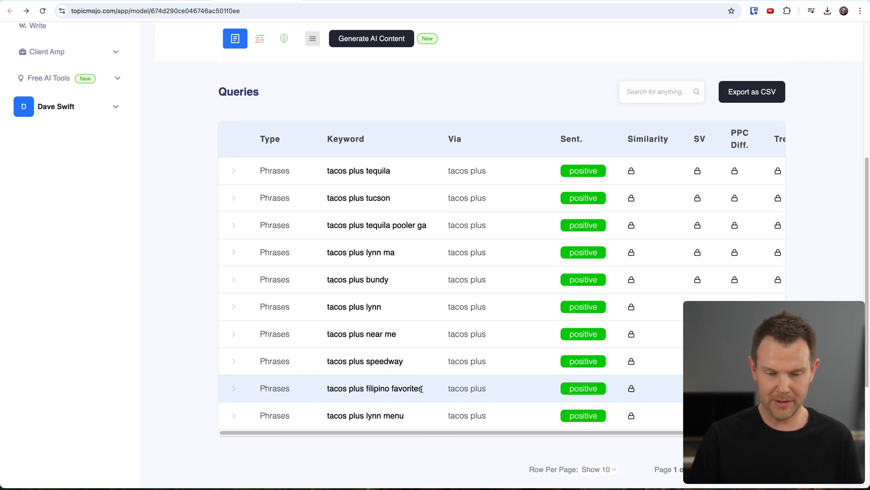
- Page the queries table to page 2 and search for 'beef'
{"action": "scroll", "scroll_direction": "down", "scroll_amount": 3}
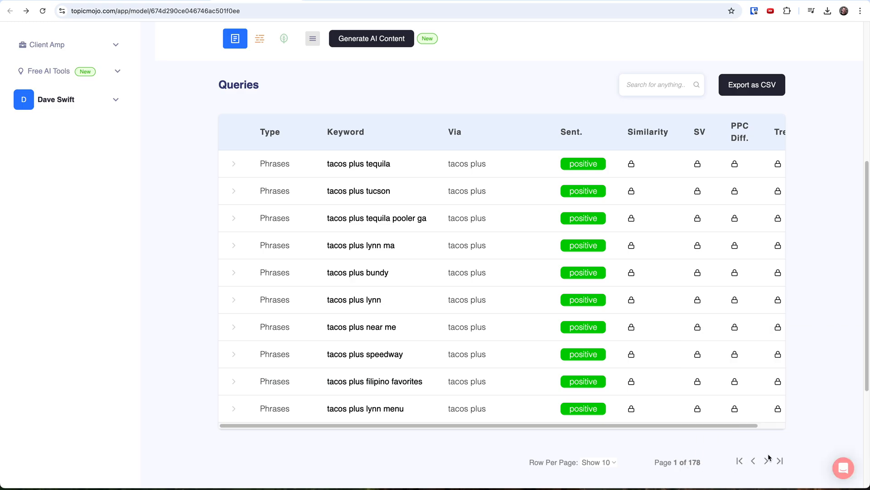
{"action": "left_click", "coordinate": [767, 460]}
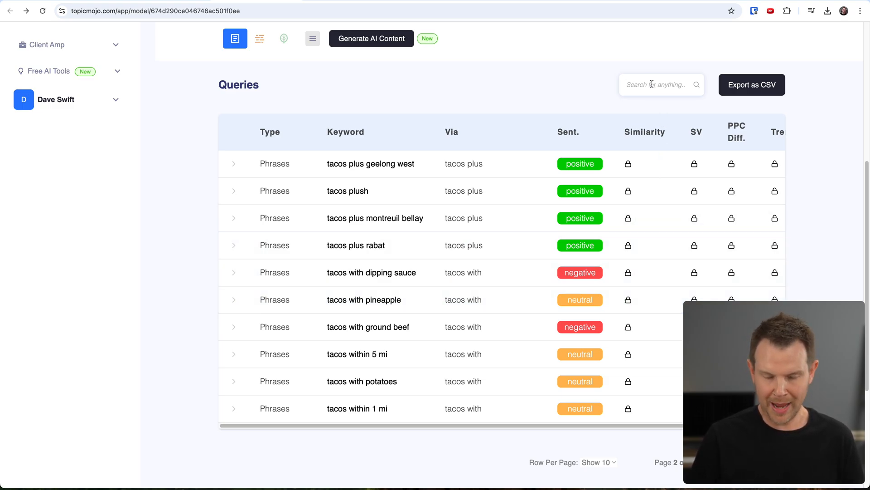
{"action": "type", "text": "beef"}
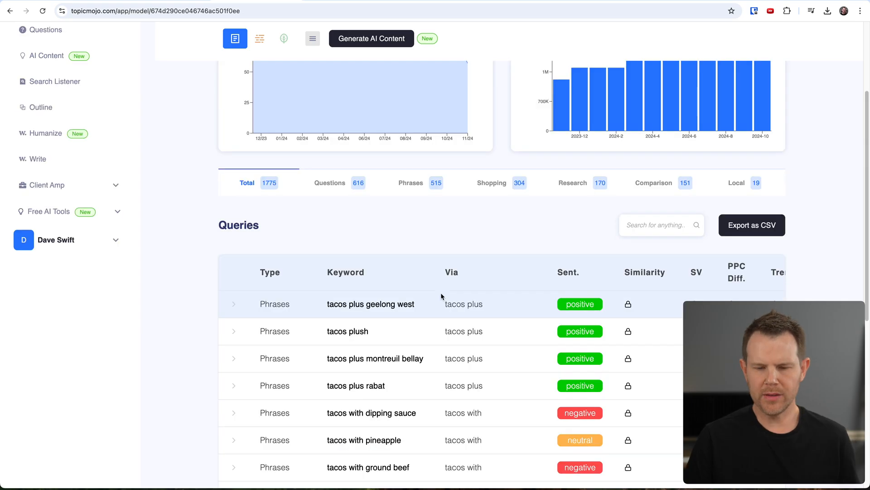
{"action": "mouse_move", "coordinate": [457, 282]}
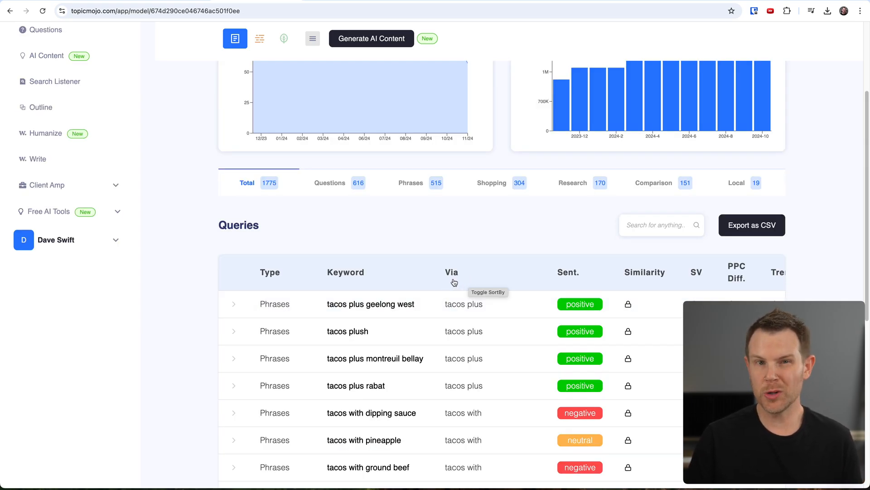
{"action": "mouse_move", "coordinate": [459, 284]}
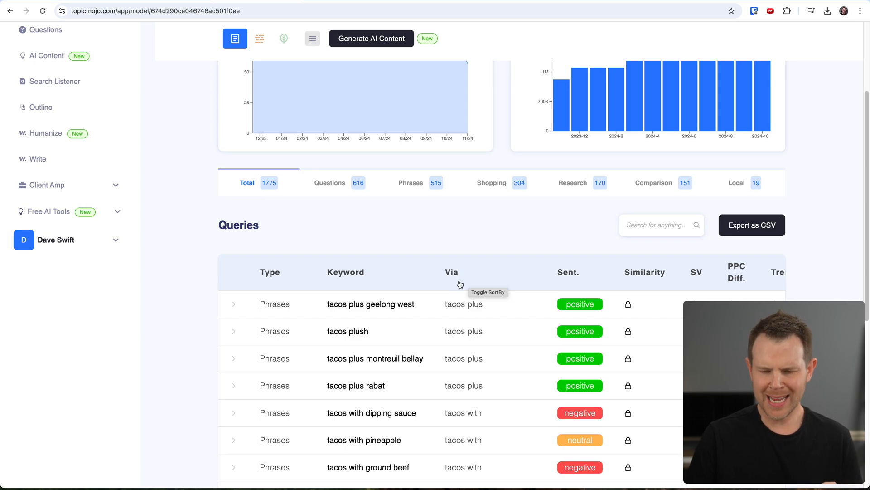
{"action": "scroll", "scroll_direction": "down", "scroll_amount": 3}
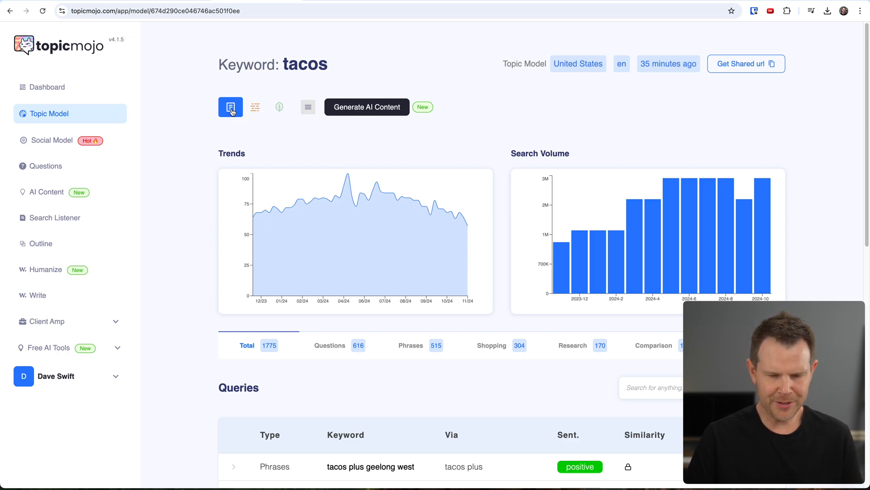
- Switch to Grouping view and scroll through groups like 'tacos plus' and 'tacos with'
{"action": "left_click", "coordinate": [255, 106]}
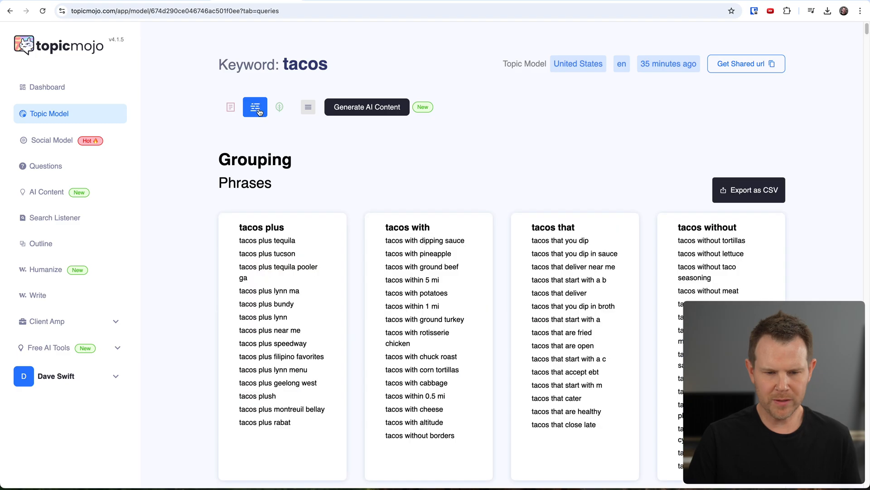
{"action": "mouse_move", "coordinate": [362, 194]}
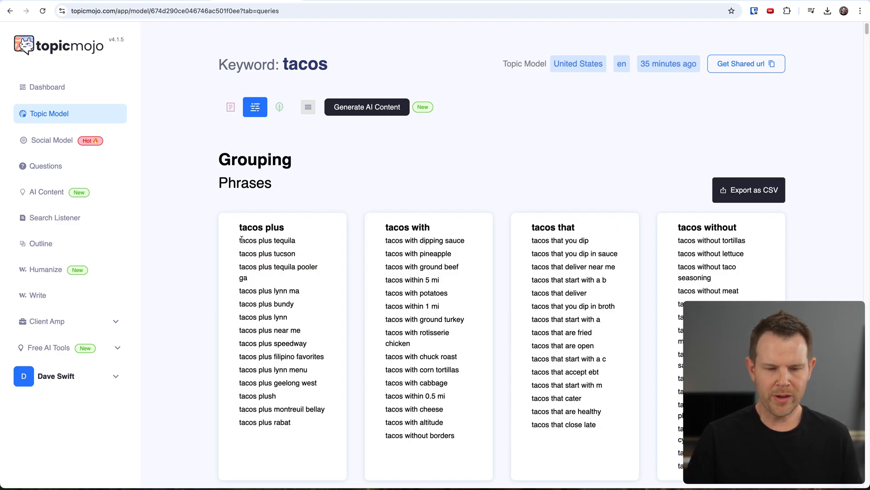
{"action": "mouse_move", "coordinate": [375, 237]}
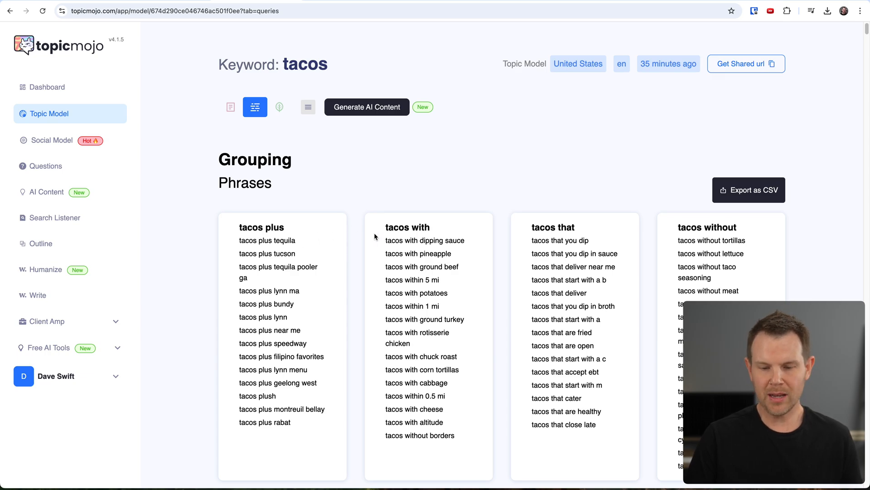
{"action": "scroll", "scroll_direction": "down", "scroll_amount": 3}
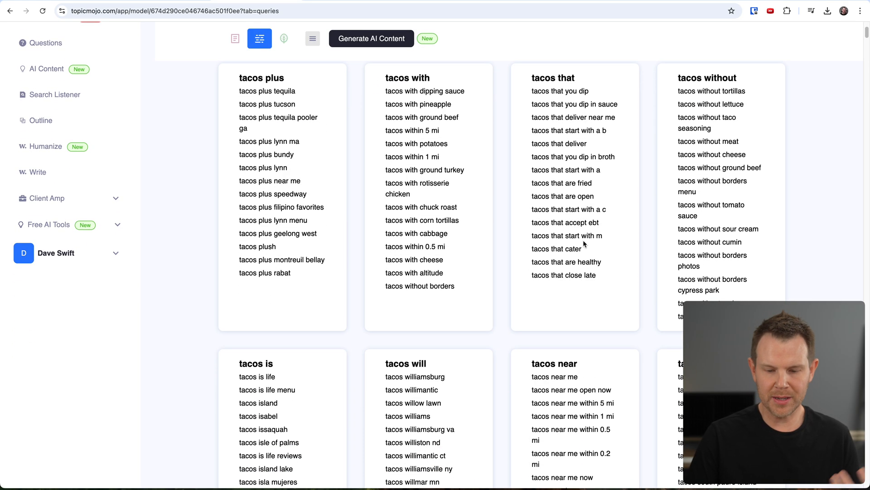
{"action": "scroll", "scroll_direction": "down", "scroll_amount": 3}
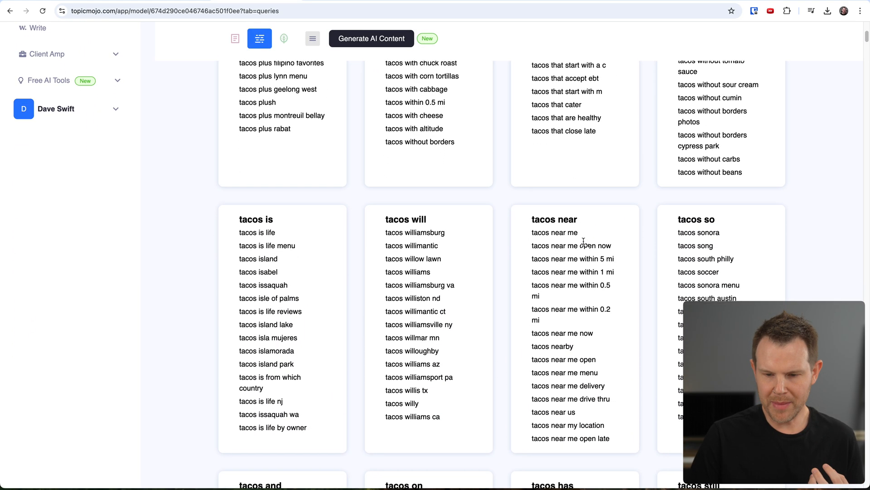
{"action": "scroll", "scroll_direction": "down", "scroll_amount": 3}
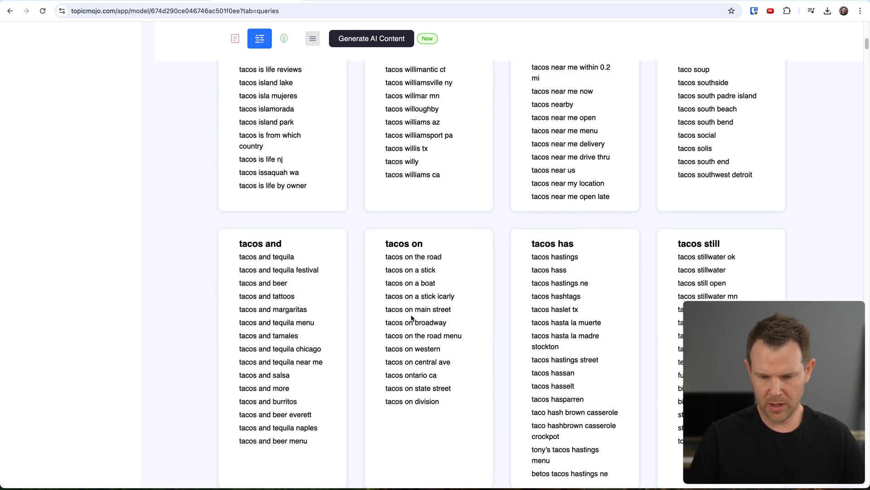
{"action": "scroll", "scroll_direction": "down", "scroll_amount": 3}
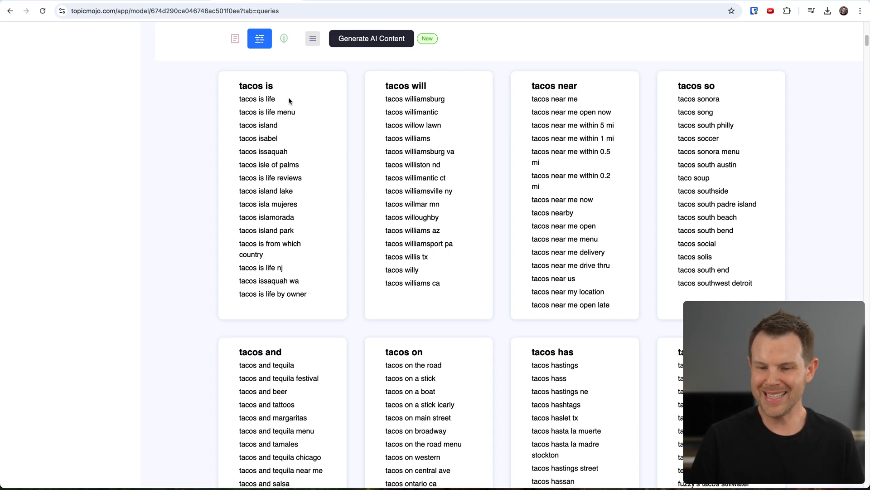
{"action": "mouse_move", "coordinate": [638, 224]}
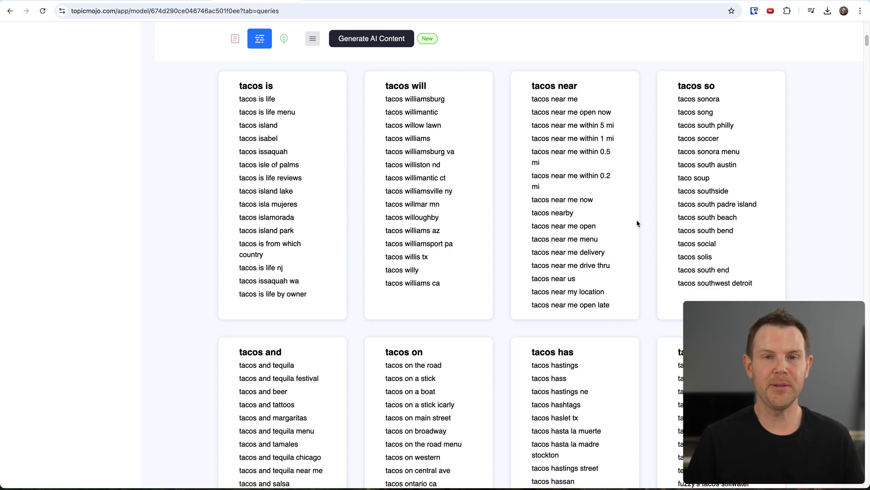
{"action": "scroll", "scroll_direction": "down", "scroll_amount": 3}
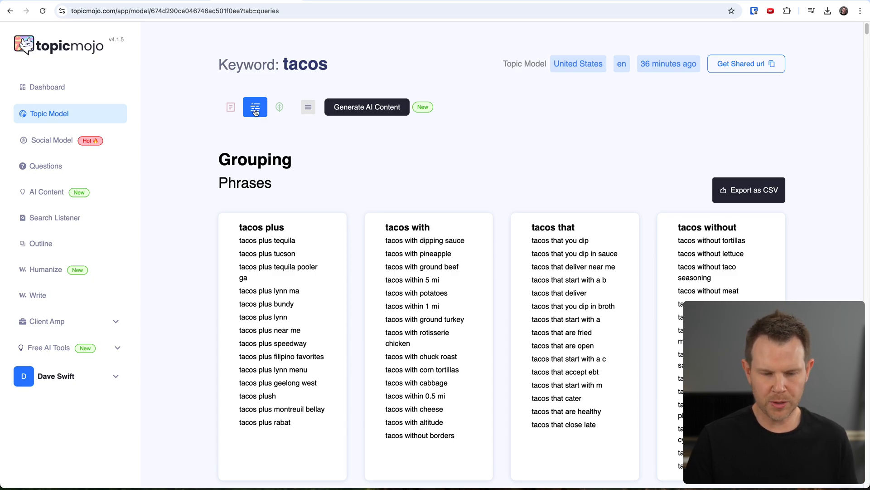
- Switch to Tree view and scroll through 515 phrases branching into plus, with, that, without
{"action": "left_click", "coordinate": [280, 107]}
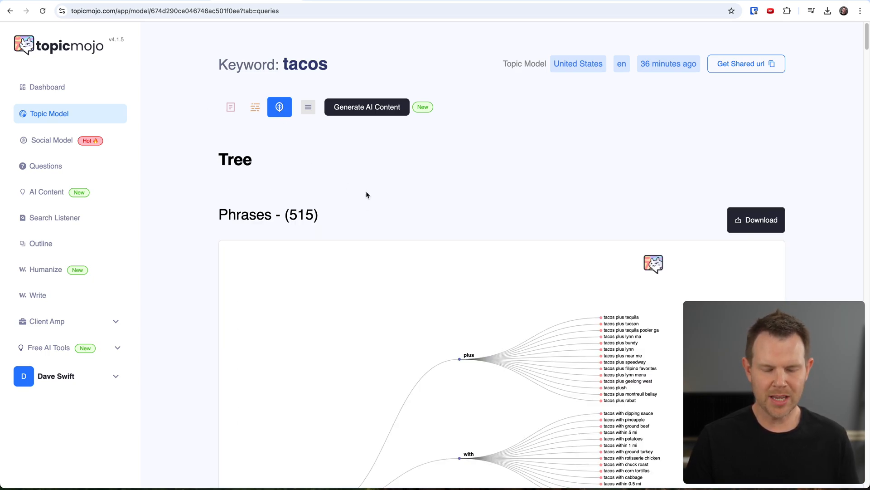
{"action": "scroll", "scroll_direction": "down", "scroll_amount": 3}
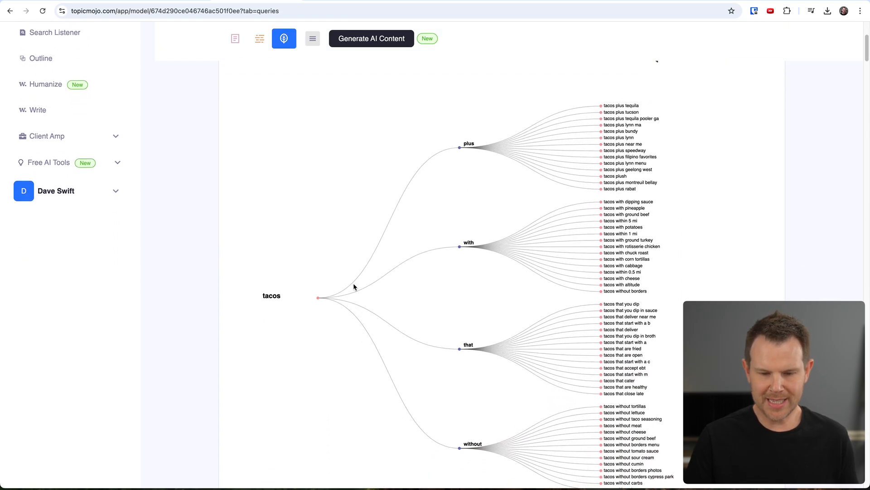
{"action": "scroll", "scroll_direction": "down", "scroll_amount": 3}
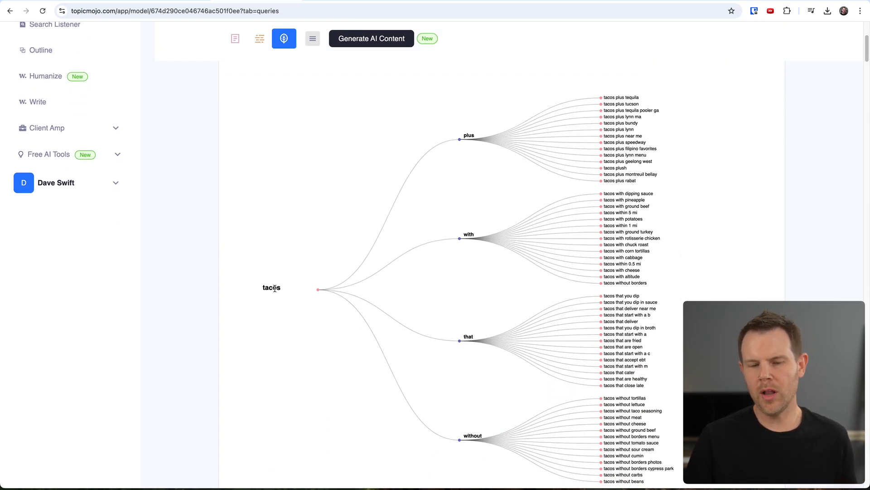
{"action": "mouse_move", "coordinate": [569, 162]}
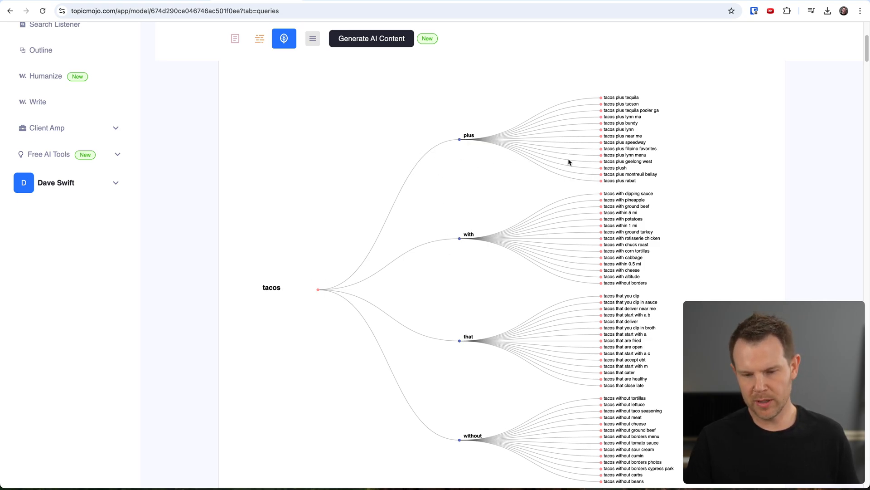
{"action": "scroll", "scroll_direction": "down", "scroll_amount": 3}
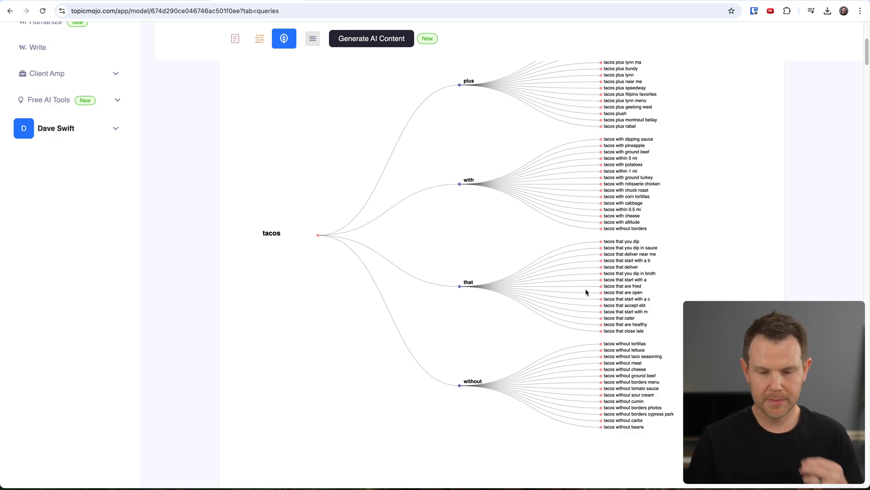
- Switch the extra data source from SERPs and video to tweets, which shows 'Data not found'
{"action": "left_click", "coordinate": [313, 38]}
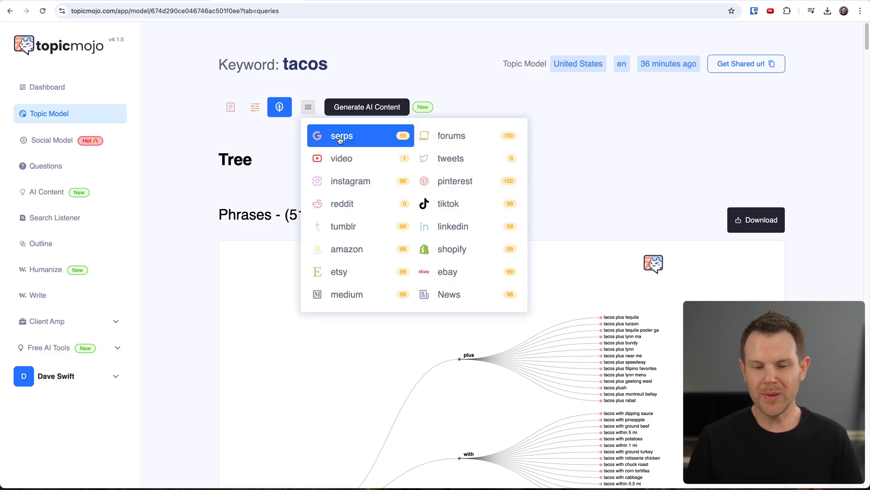
{"action": "left_click", "coordinate": [342, 136]}
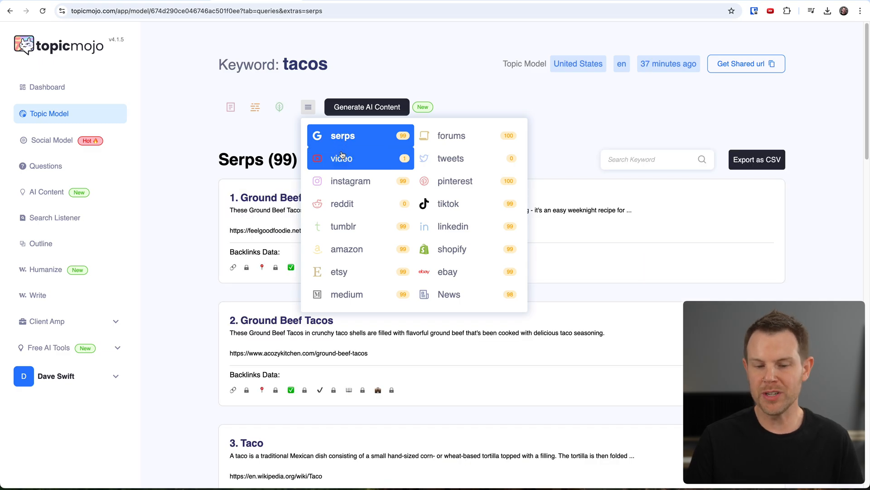
{"action": "left_click", "coordinate": [342, 158]}
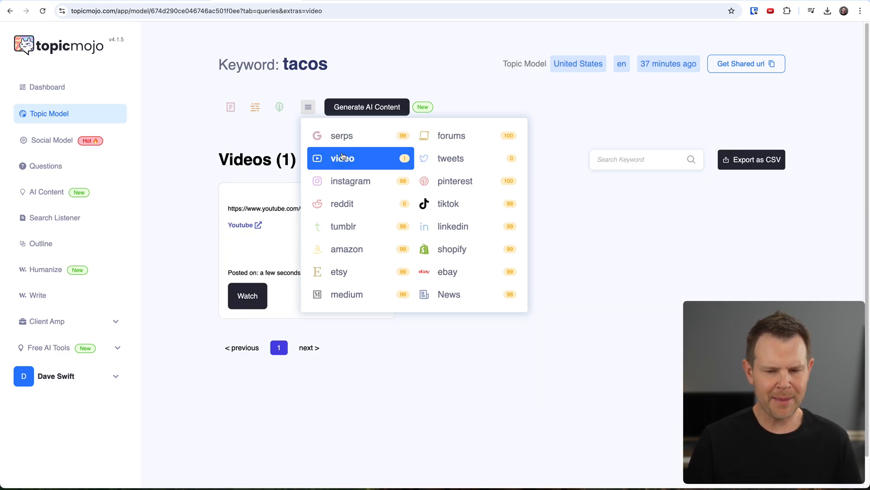
{"action": "left_click", "coordinate": [451, 158]}
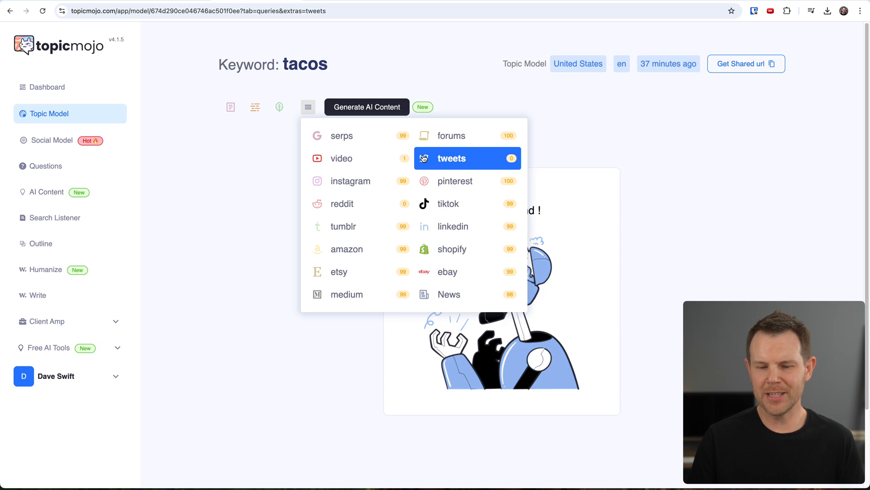
{"action": "mouse_move", "coordinate": [599, 174]}
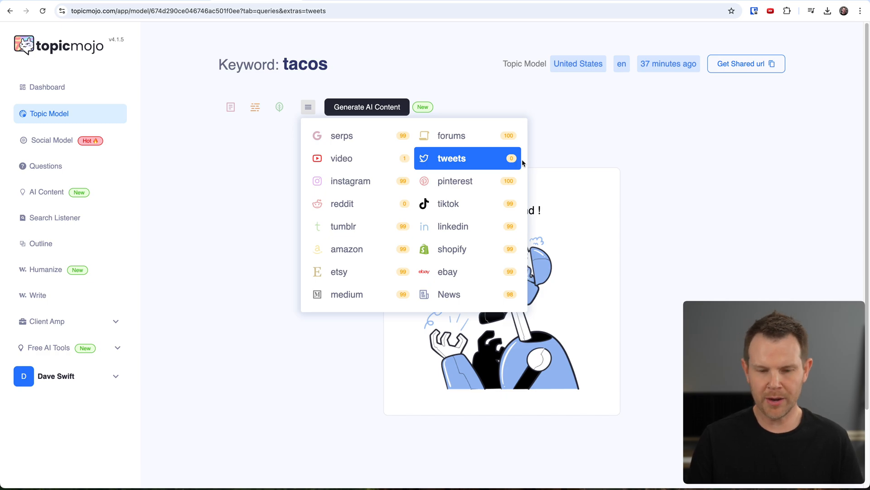
{"action": "mouse_move", "coordinate": [514, 161]}
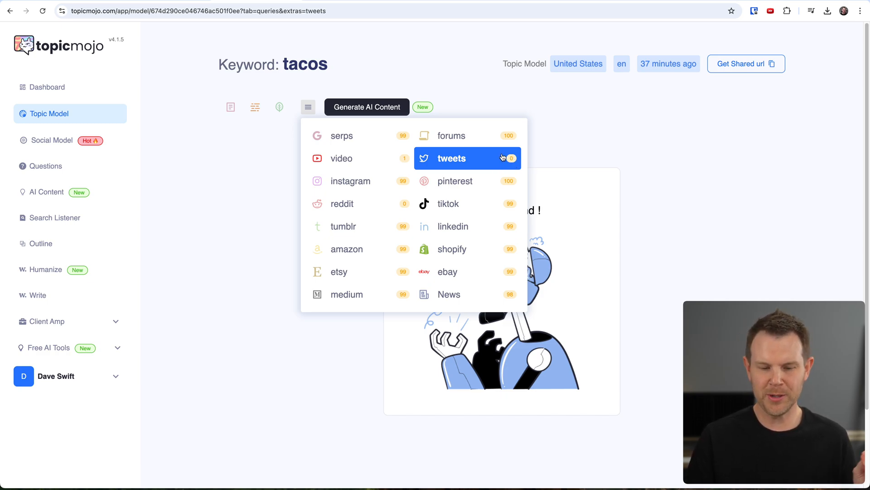
{"action": "left_click", "coordinate": [451, 158]}
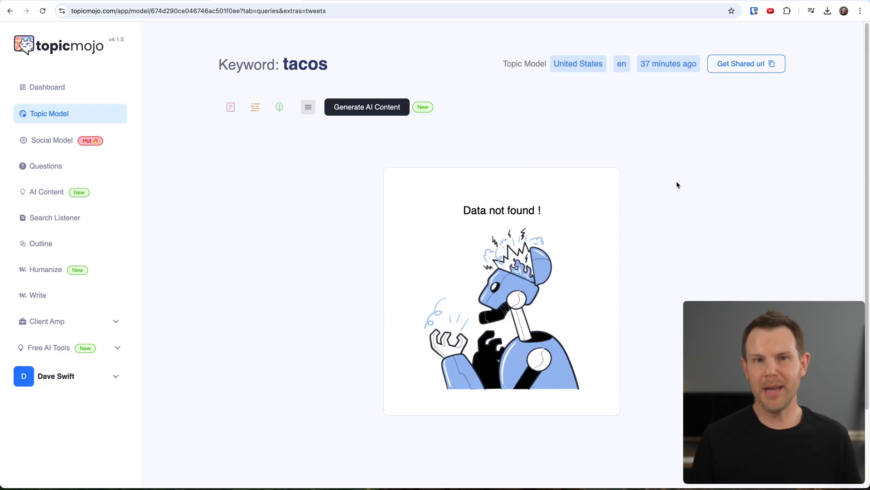
- Return to the tacos overview and filter the queries to questions only
{"action": "left_click", "coordinate": [231, 107]}
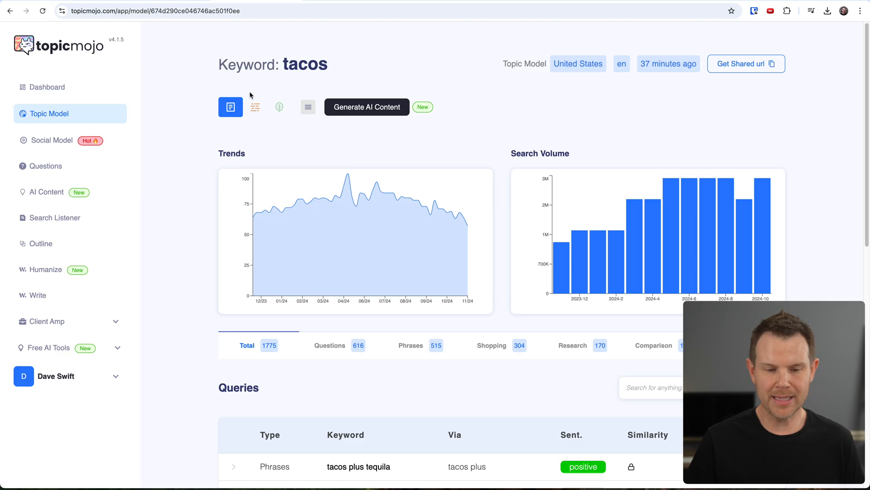
{"action": "scroll", "scroll_direction": "down", "scroll_amount": 3}
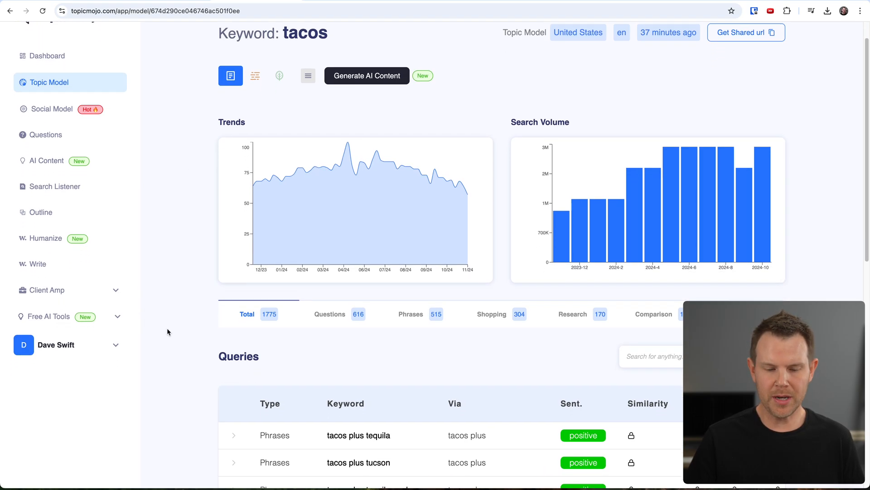
{"action": "scroll", "scroll_direction": "down", "scroll_amount": 3}
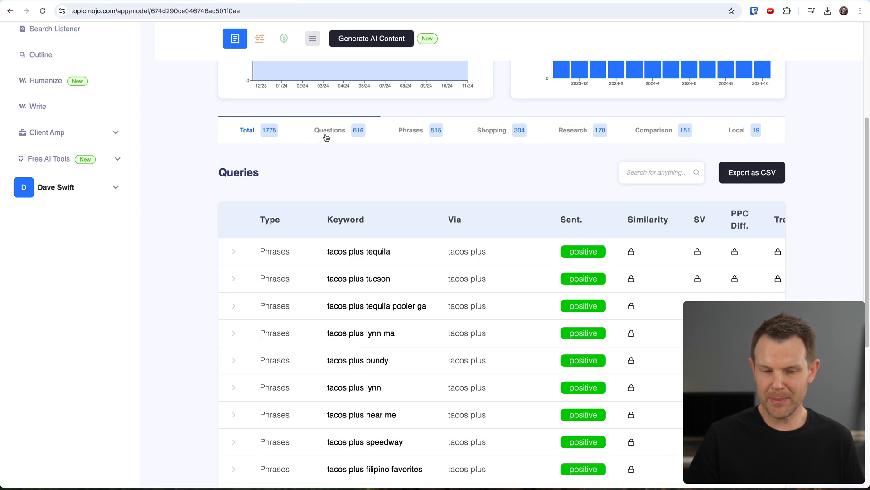
{"action": "left_click", "coordinate": [330, 130]}
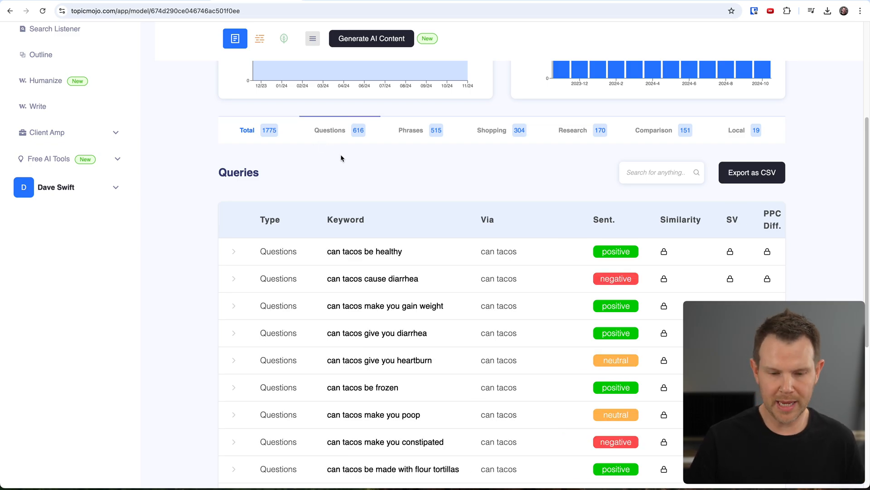
{"action": "mouse_move", "coordinate": [353, 162]}
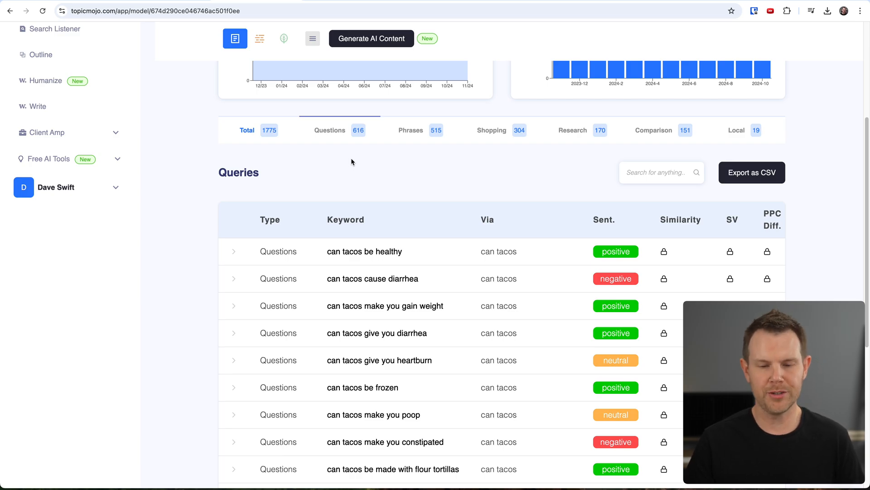
- Browse the Phrases, Research and Local taco queries, then search for 'minneapo'
{"action": "left_click", "coordinate": [411, 131]}
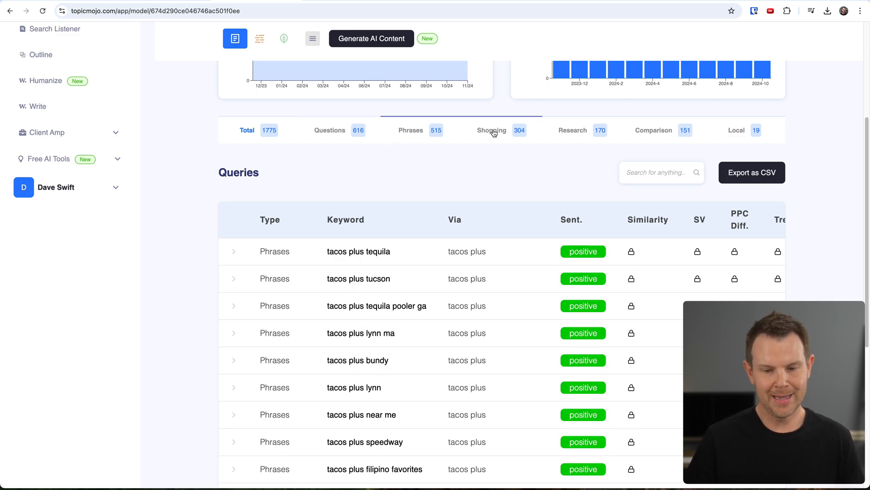
{"action": "left_click", "coordinate": [491, 131]}
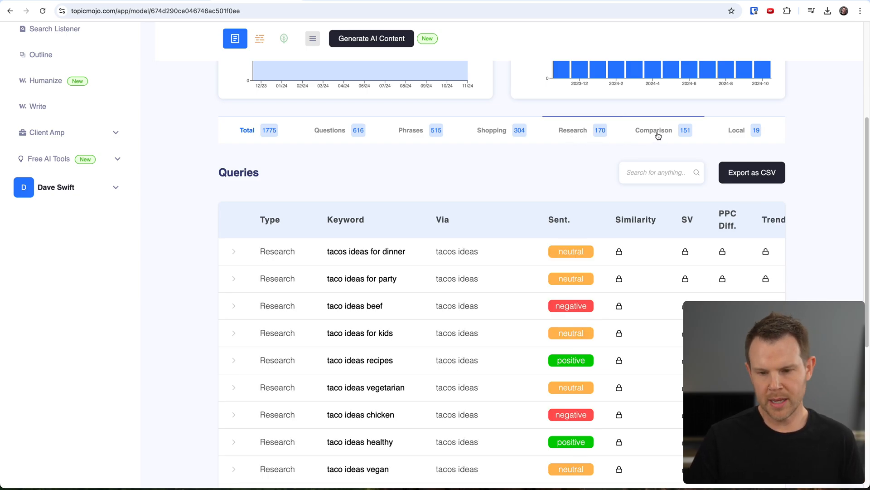
{"action": "left_click", "coordinate": [737, 131]}
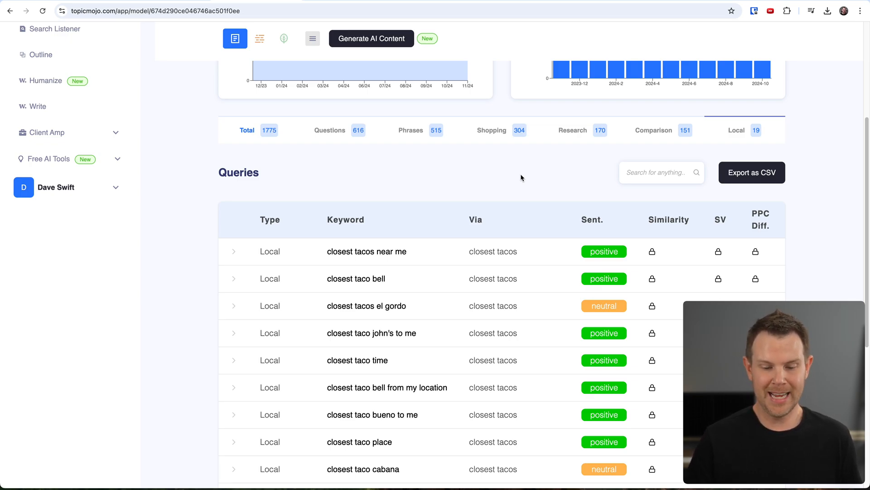
{"action": "mouse_move", "coordinate": [517, 203]}
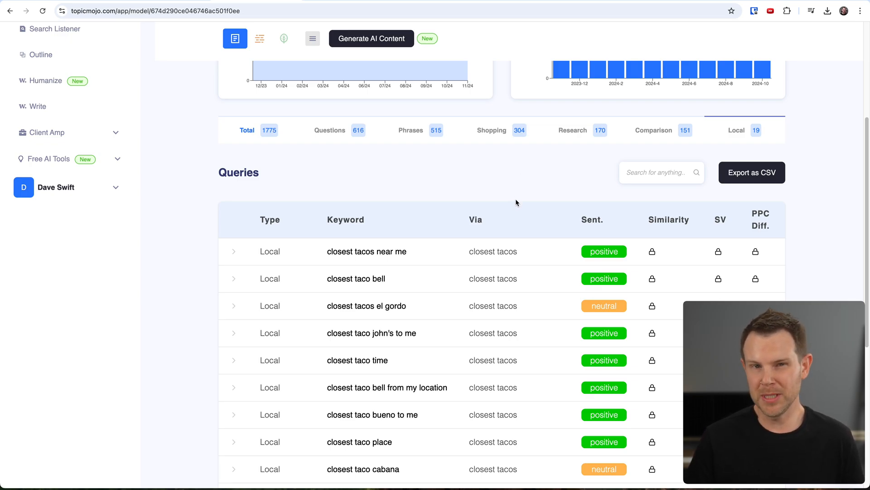
{"action": "scroll", "scroll_direction": "down", "scroll_amount": 3}
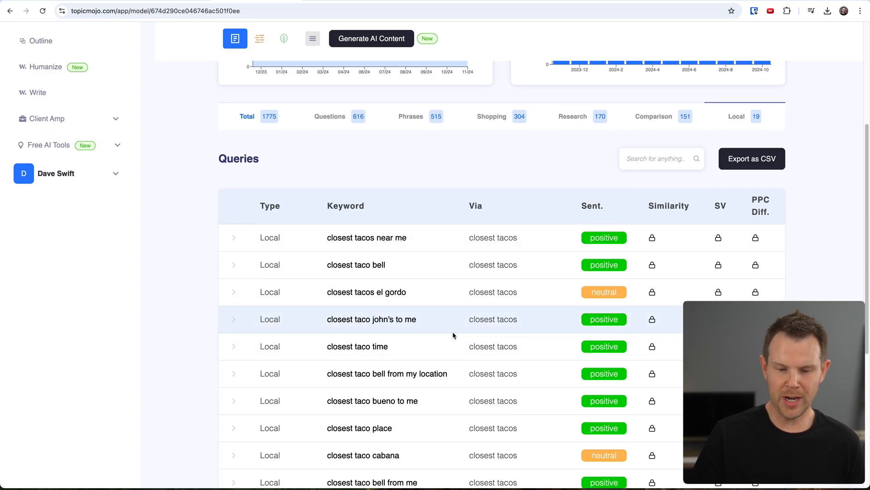
{"action": "left_click", "coordinate": [655, 159]}
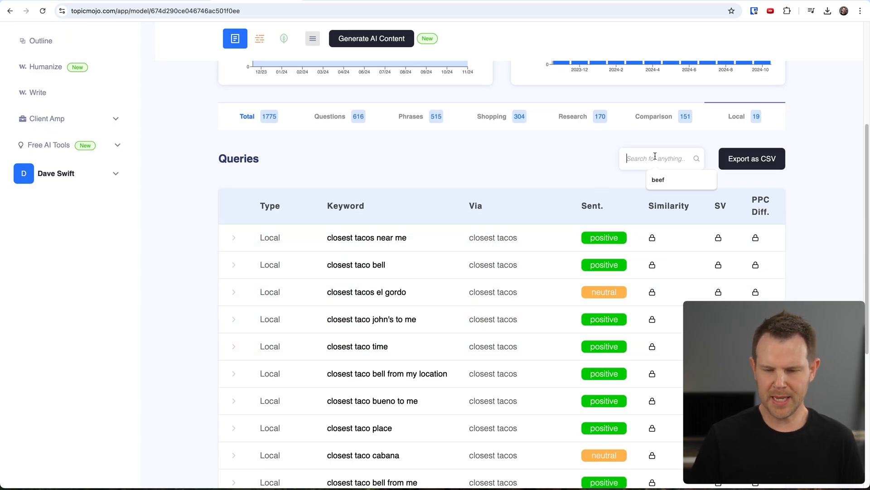
{"action": "type", "text": "minneapo"}
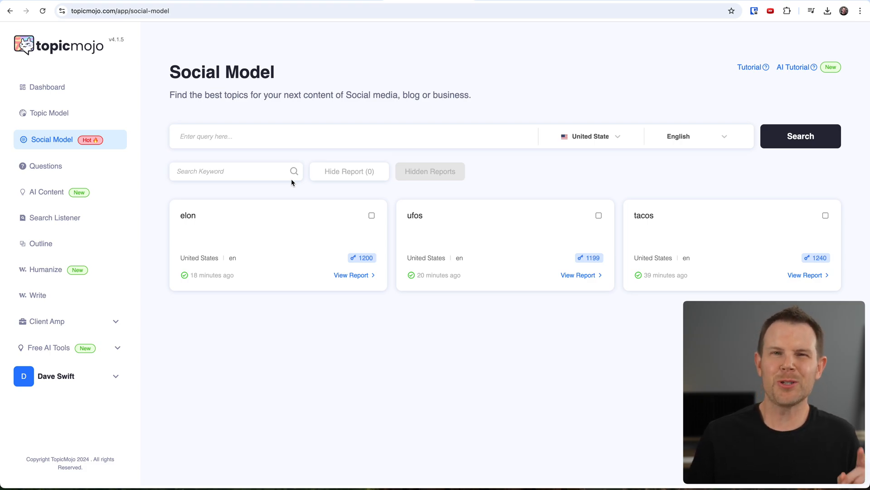
{"action": "mouse_move", "coordinate": [221, 220]}
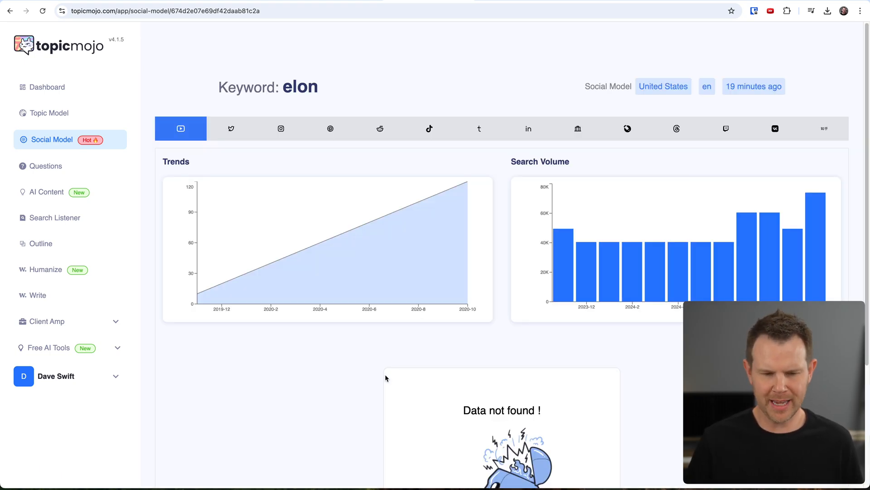
{"action": "mouse_move", "coordinate": [181, 129]}
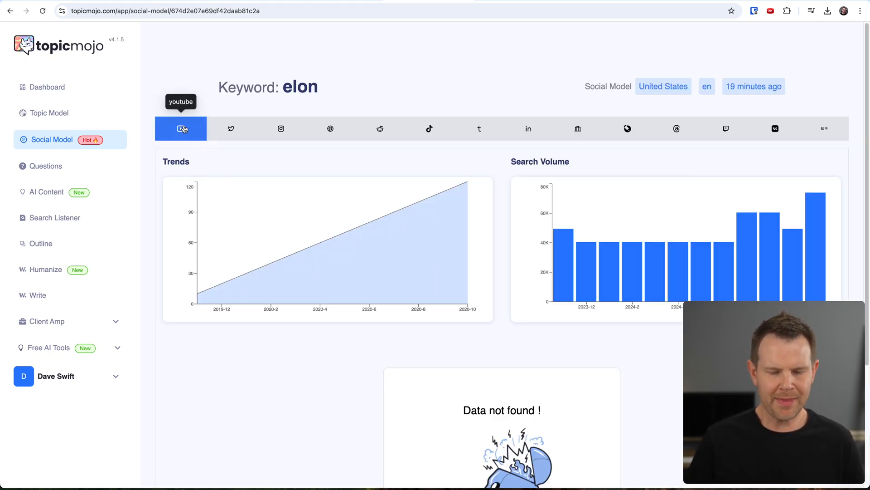
- Repeatedly try to load the elon report's Twitter results
{"action": "scroll", "scroll_direction": "down", "scroll_amount": 3}
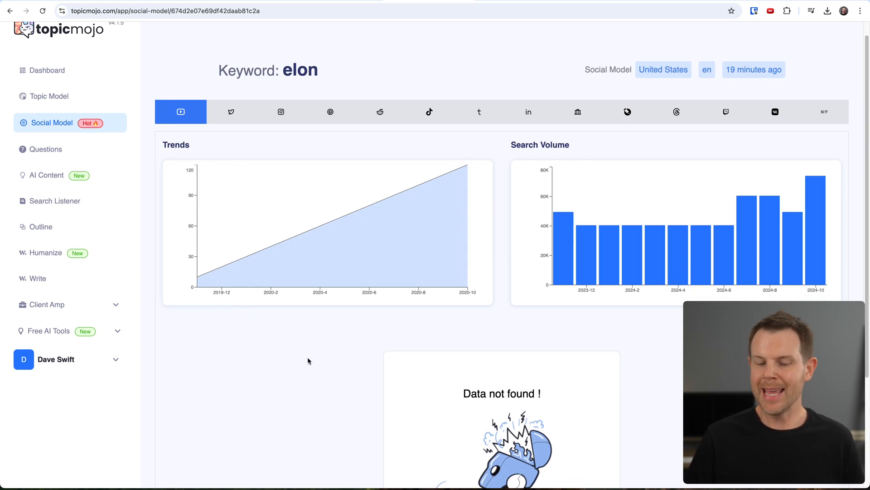
{"action": "scroll", "scroll_direction": "down", "scroll_amount": 3}
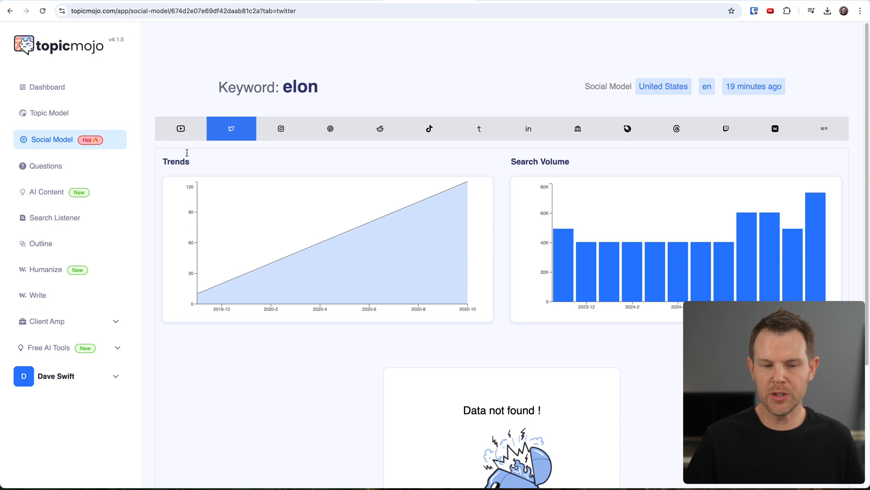
{"action": "left_click", "coordinate": [181, 128]}
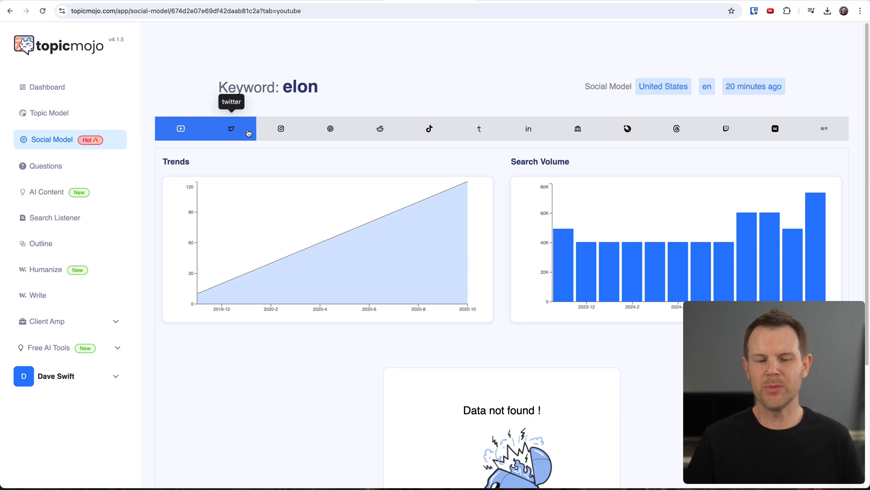
{"action": "left_click", "coordinate": [231, 129]}
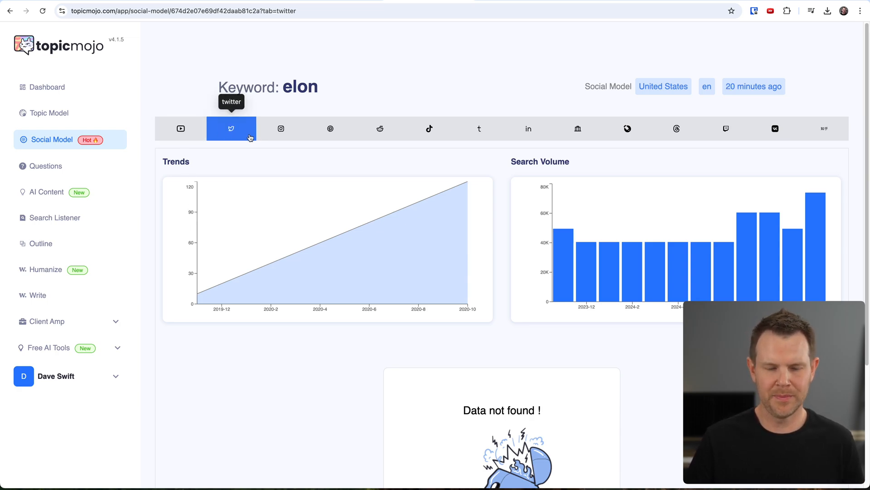
{"action": "left_click", "coordinate": [181, 129]}
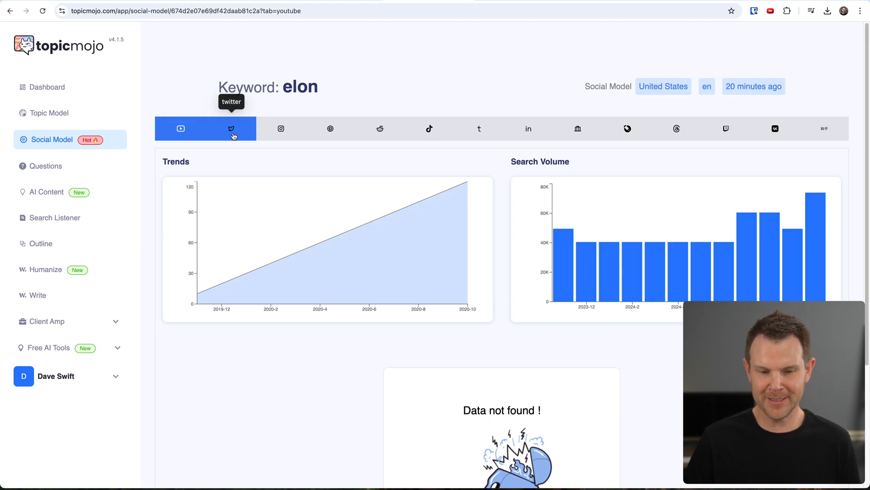
{"action": "left_click", "coordinate": [231, 129]}
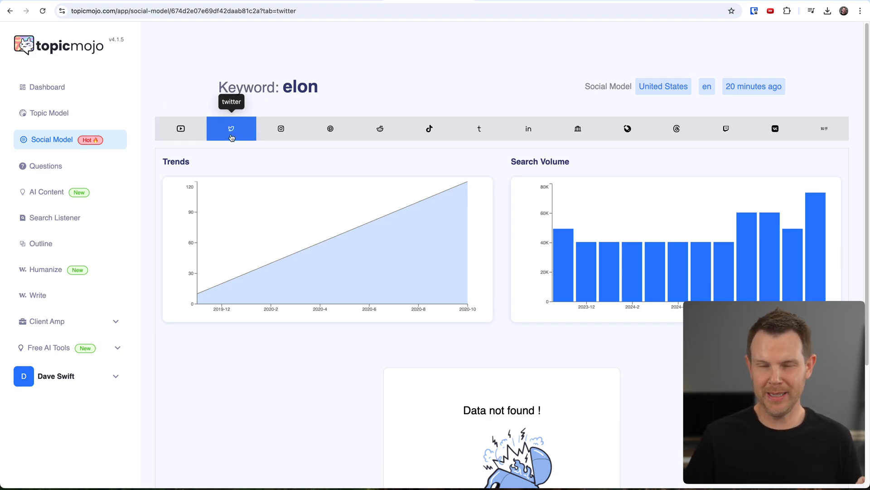
- Browse elon's Instagram, Pinterest and TikTok results, then retry Twitter
{"action": "left_click", "coordinate": [280, 129]}
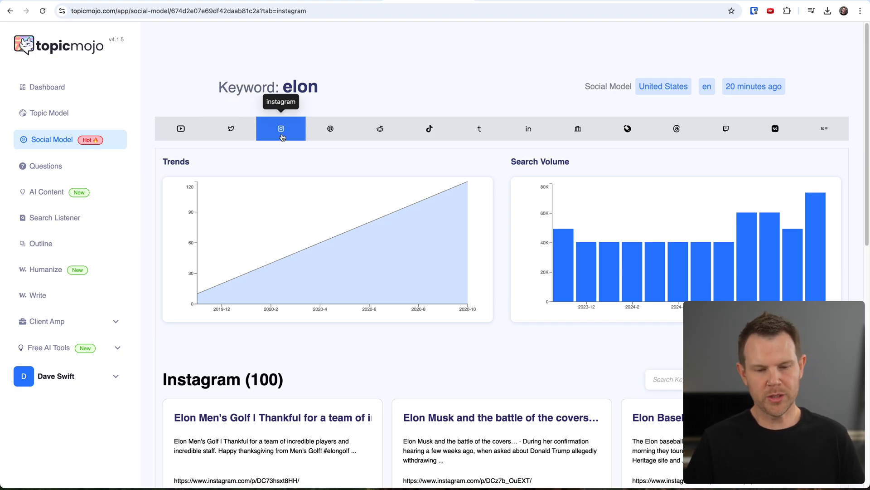
{"action": "left_click", "coordinate": [330, 129]}
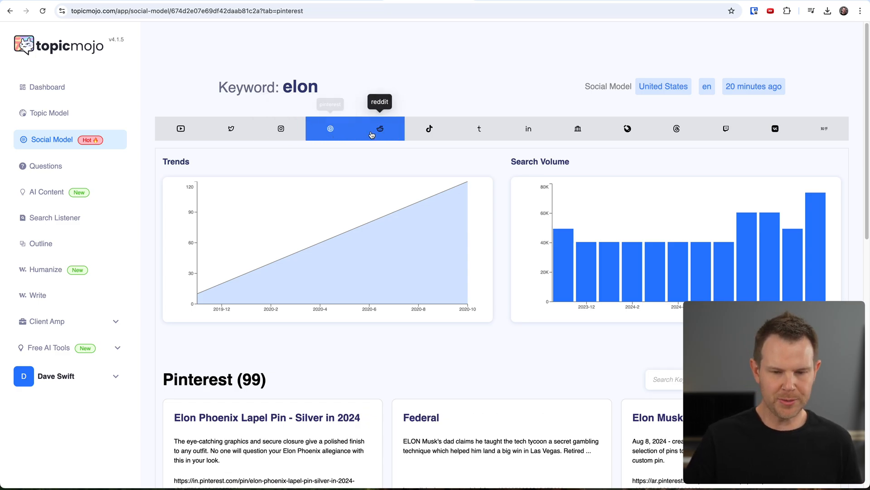
{"action": "left_click", "coordinate": [430, 129]}
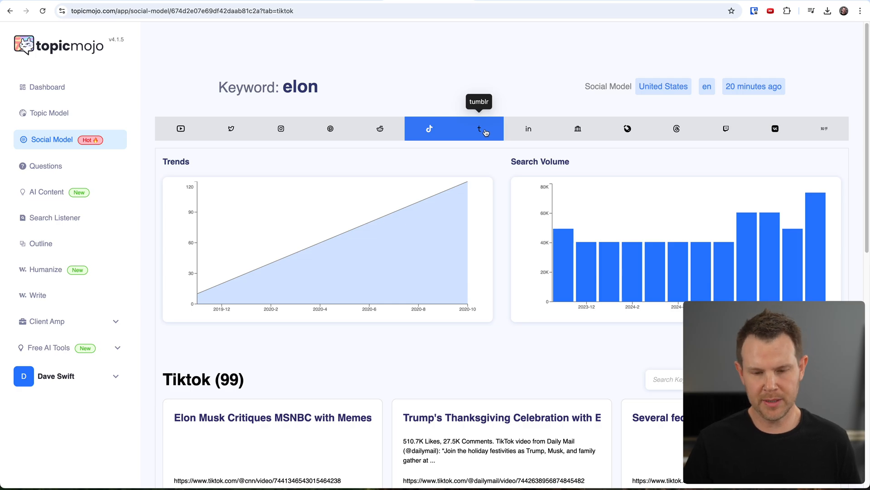
{"action": "scroll", "scroll_direction": "down", "scroll_amount": 3}
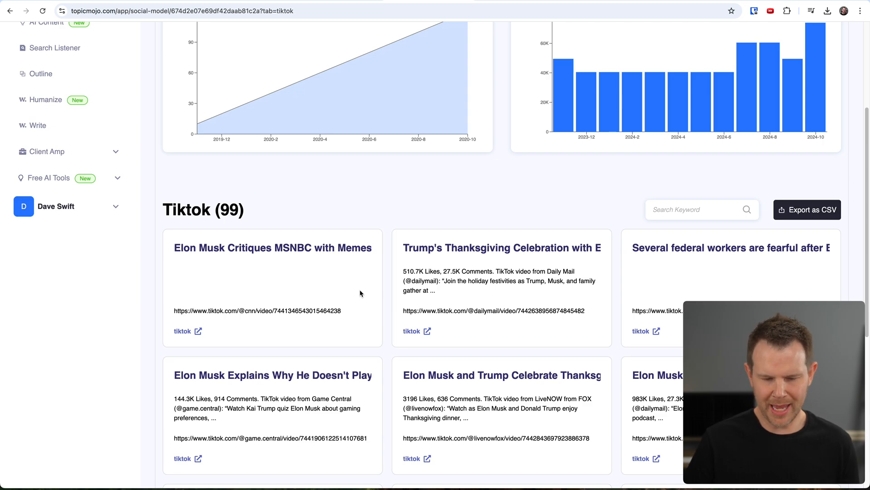
{"action": "mouse_move", "coordinate": [301, 292]}
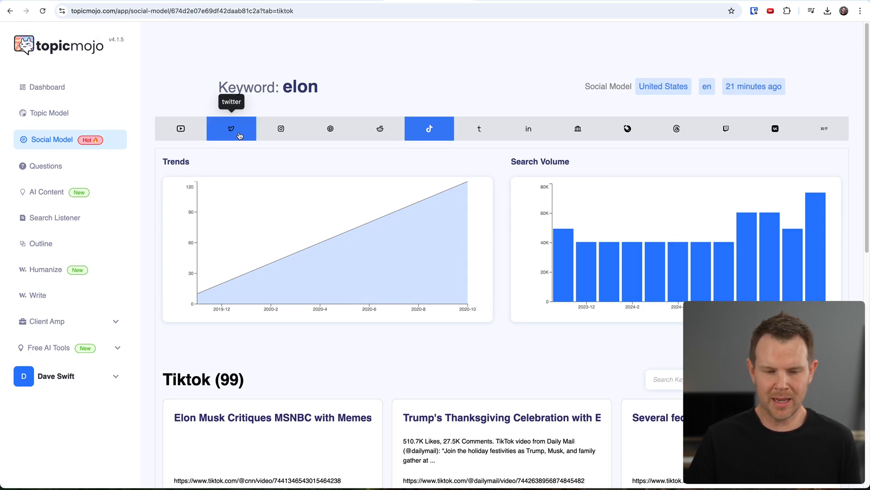
{"action": "left_click", "coordinate": [181, 128]}
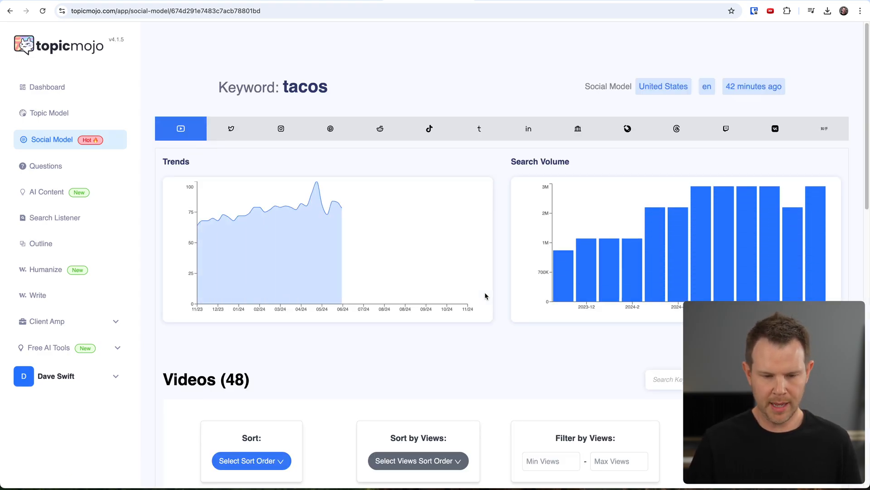
- Scroll to the tacos videos and preview the first taco recipe video in a popup
{"action": "scroll", "scroll_direction": "down", "scroll_amount": 3}
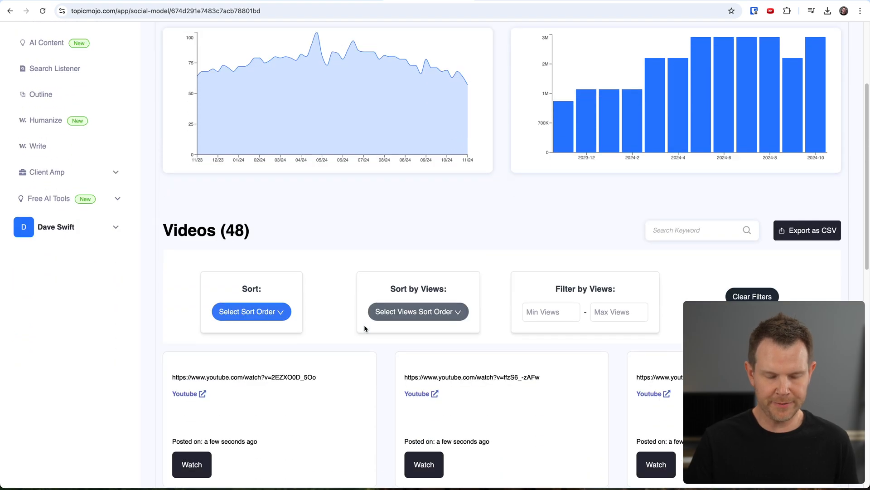
{"action": "scroll", "scroll_direction": "down", "scroll_amount": 3}
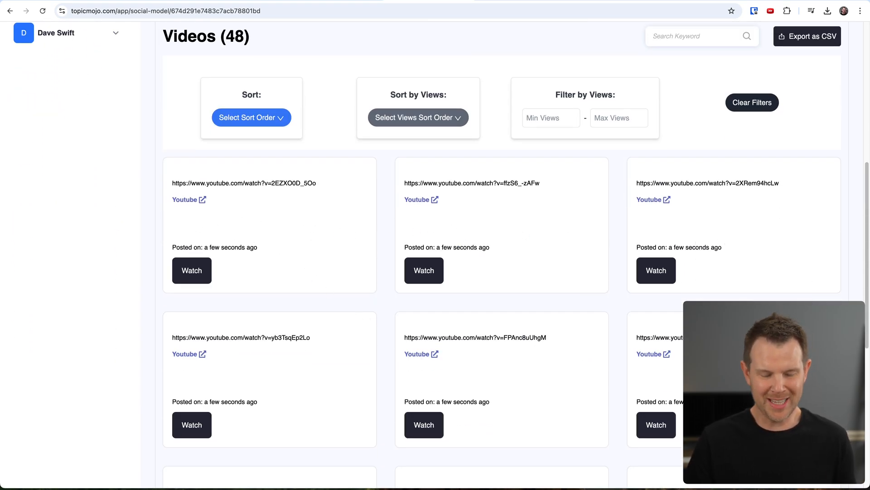
{"action": "mouse_move", "coordinate": [799, 236]}
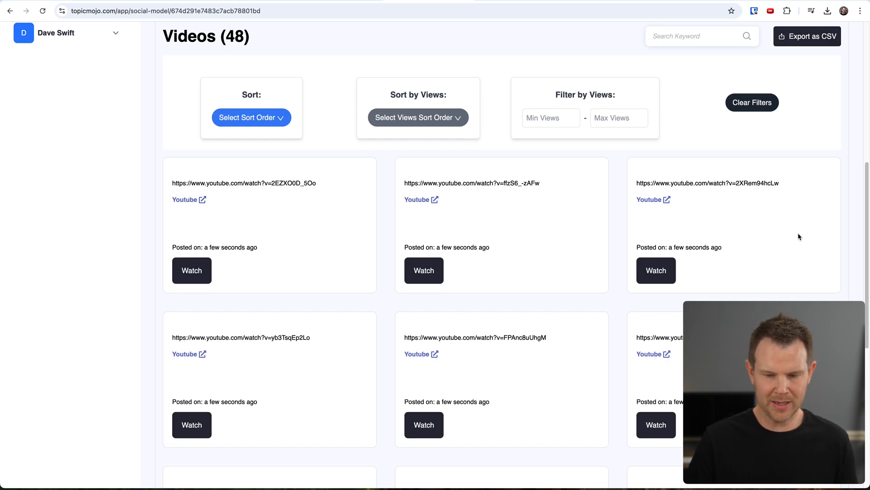
{"action": "left_click", "coordinate": [192, 270]}
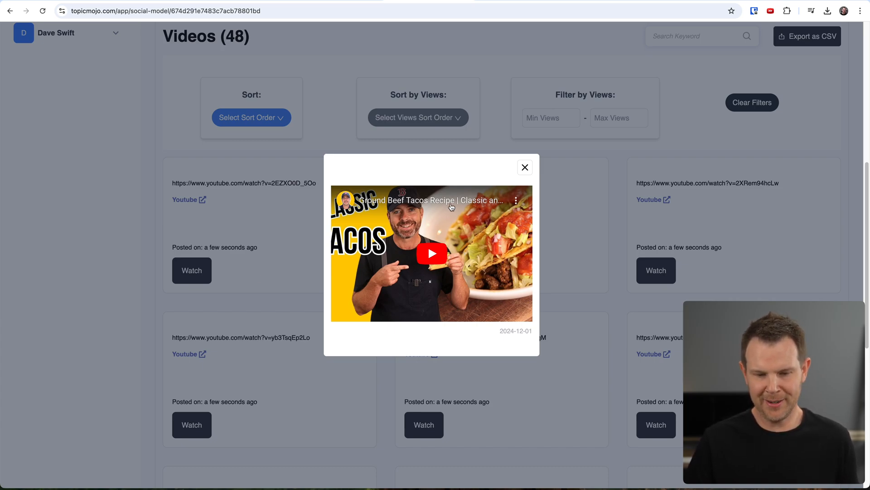
{"action": "mouse_move", "coordinate": [541, 170]}
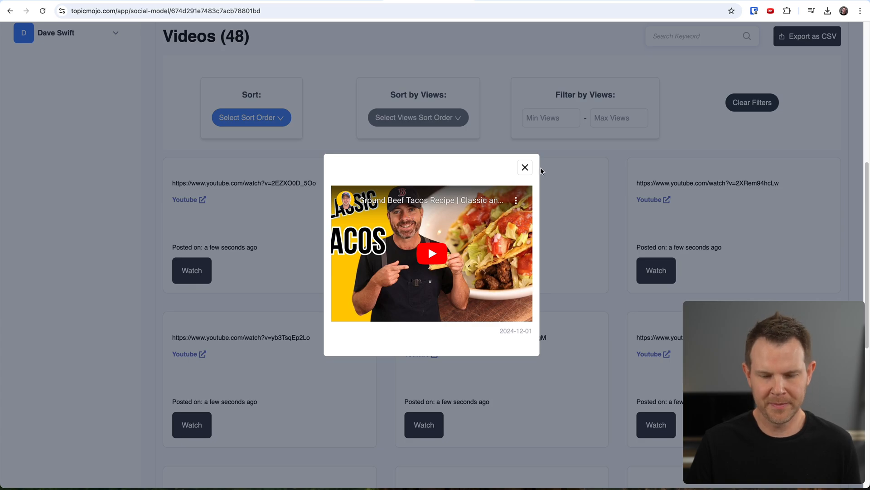
{"action": "mouse_move", "coordinate": [505, 340]}
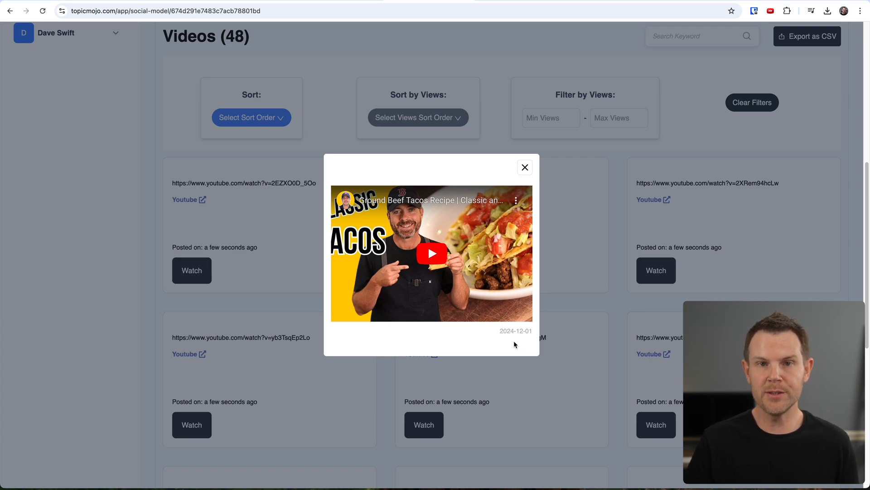
{"action": "mouse_move", "coordinate": [541, 342]}
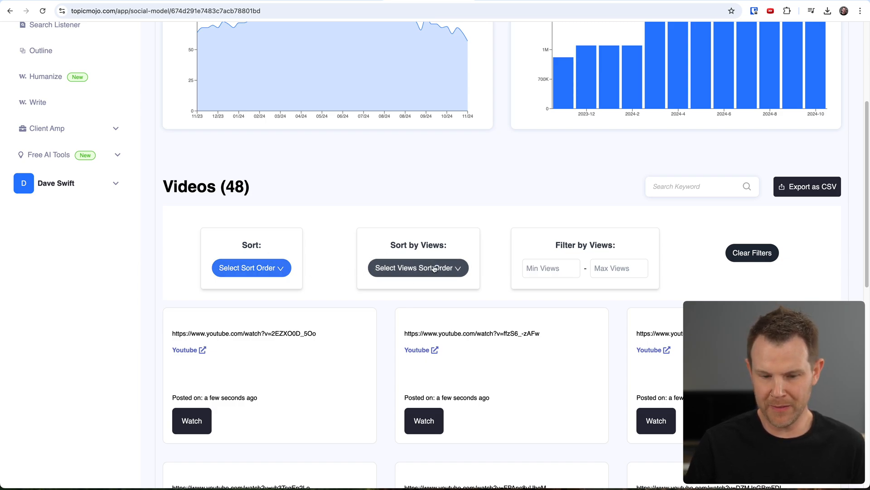
- Sort the tacos videos by Lowest Views and filter views to 450–1,000
{"action": "left_click", "coordinate": [418, 268]}
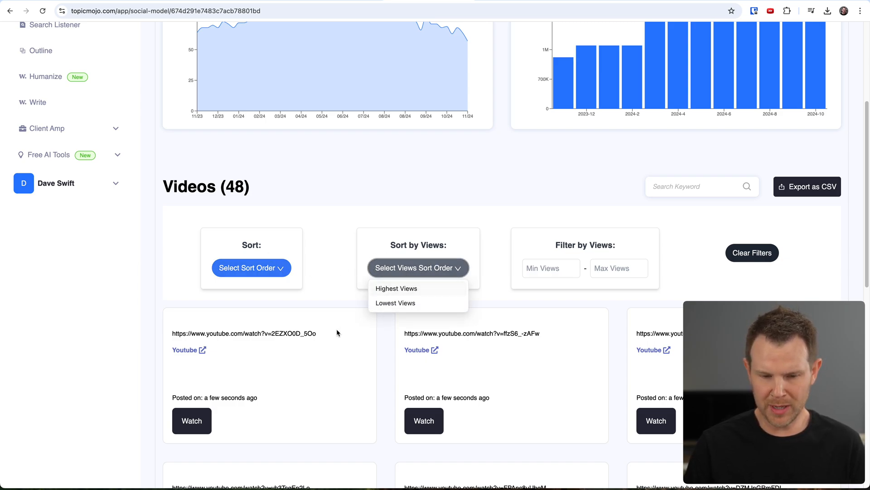
{"action": "mouse_move", "coordinate": [372, 331]}
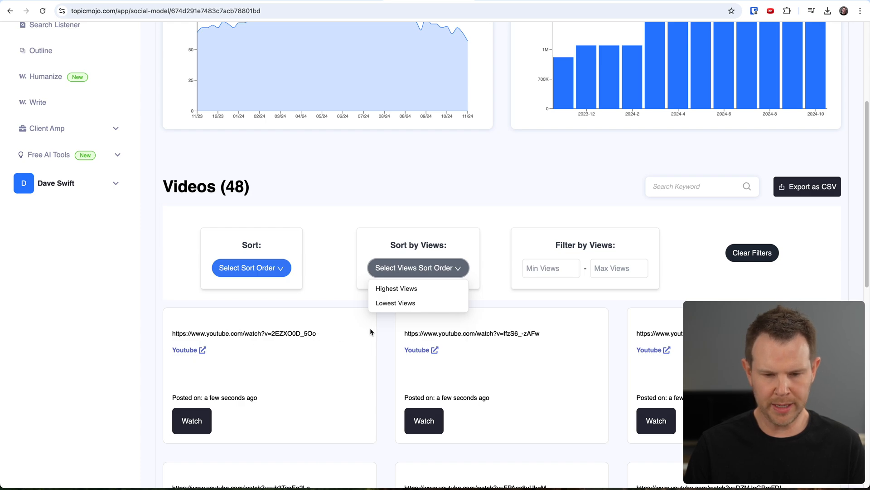
{"action": "left_click", "coordinate": [396, 289]}
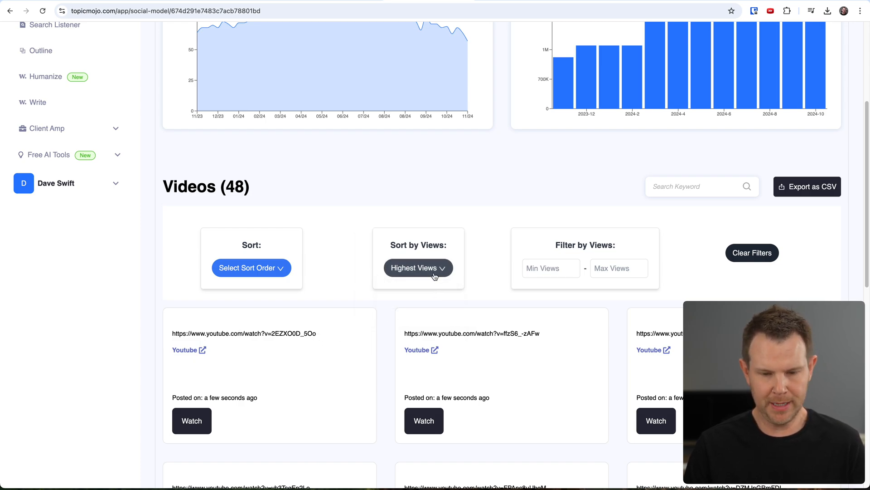
{"action": "left_click", "coordinate": [418, 267]}
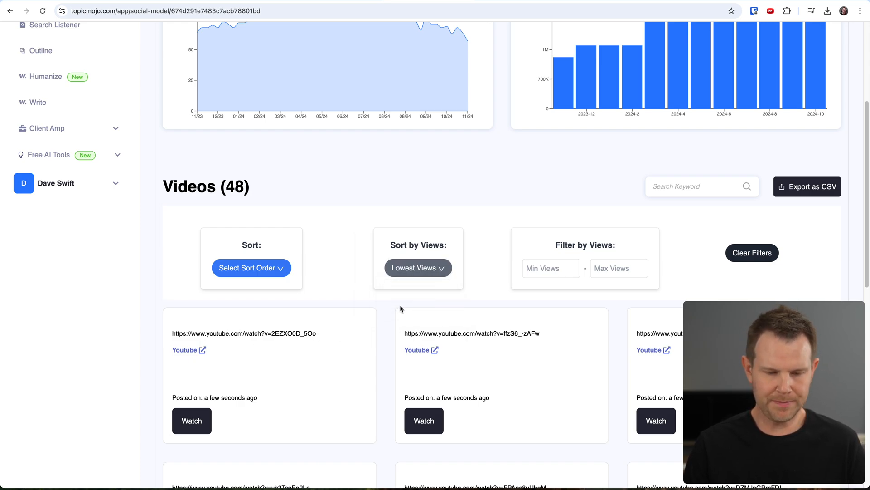
{"action": "mouse_move", "coordinate": [745, 278]}
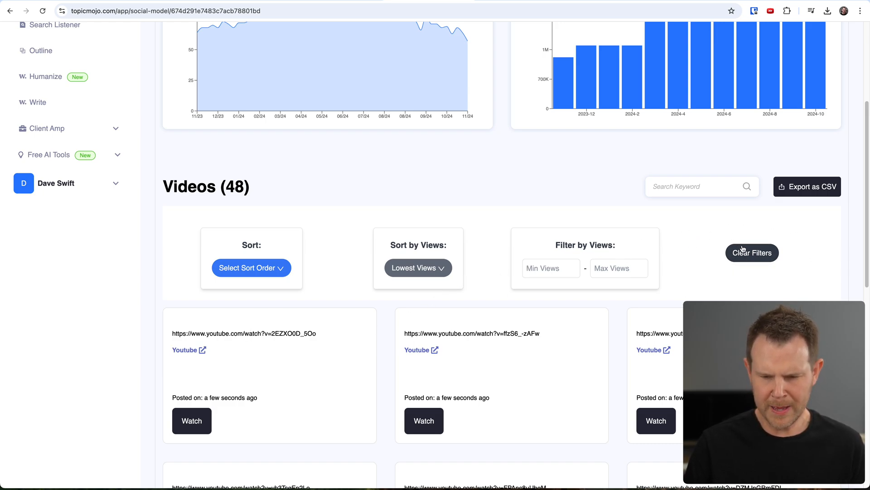
{"action": "mouse_move", "coordinate": [551, 255]}
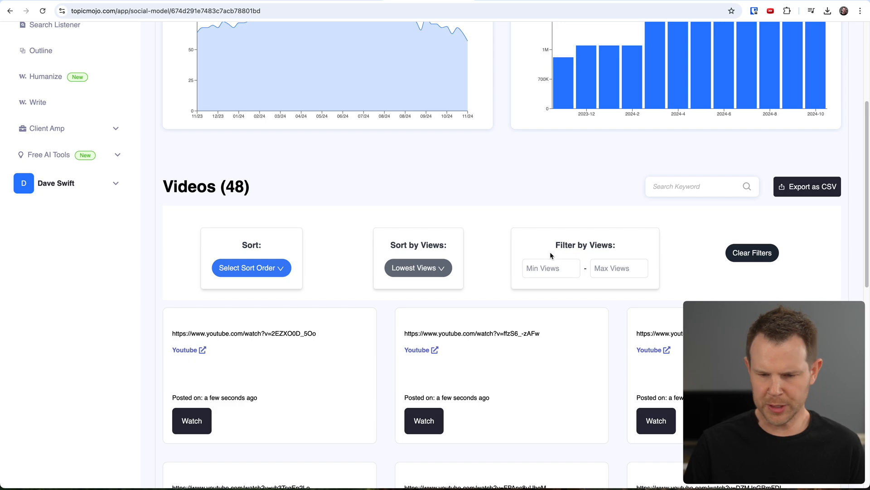
{"action": "type", "text": "100"}
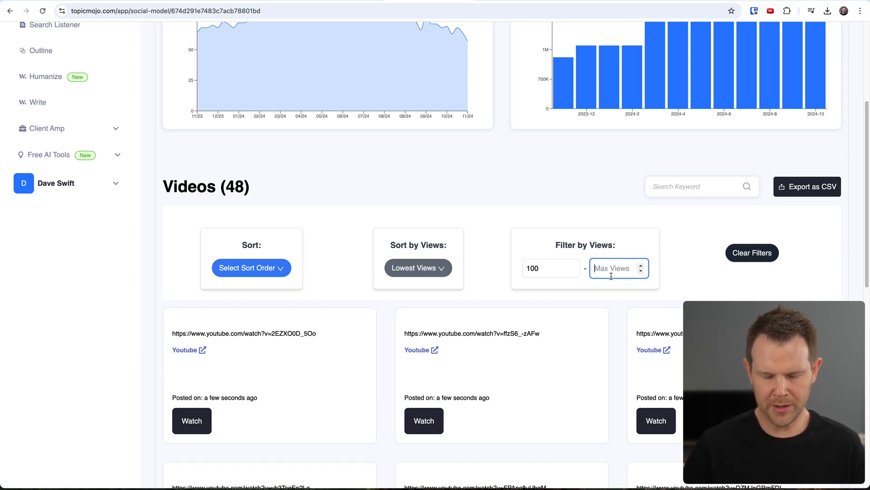
{"action": "type", "text": "1000"}
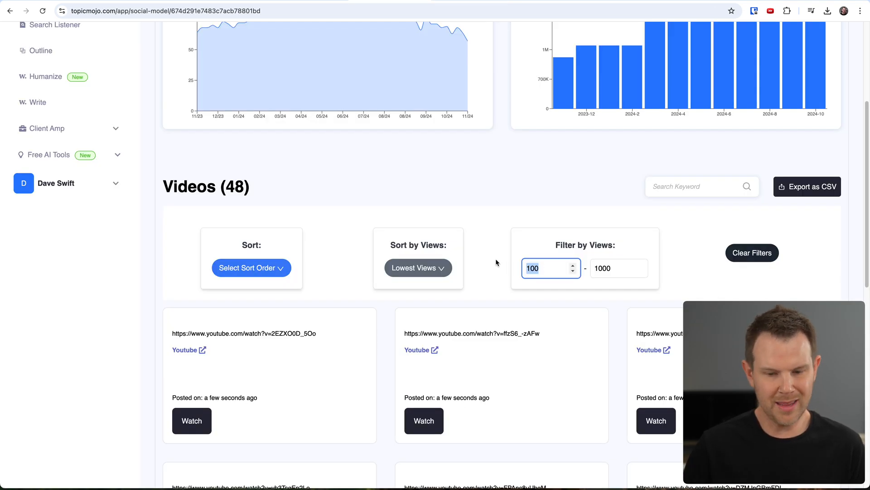
{"action": "type", "text": "450"}
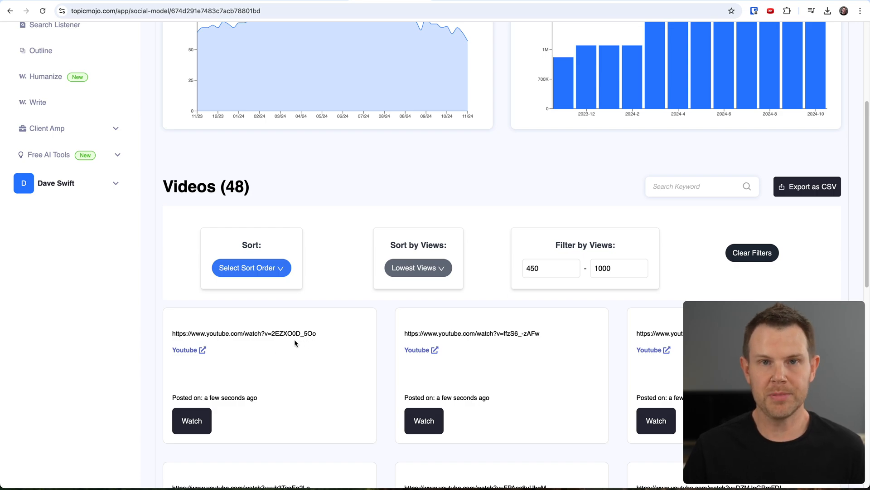
{"action": "mouse_move", "coordinate": [334, 337]}
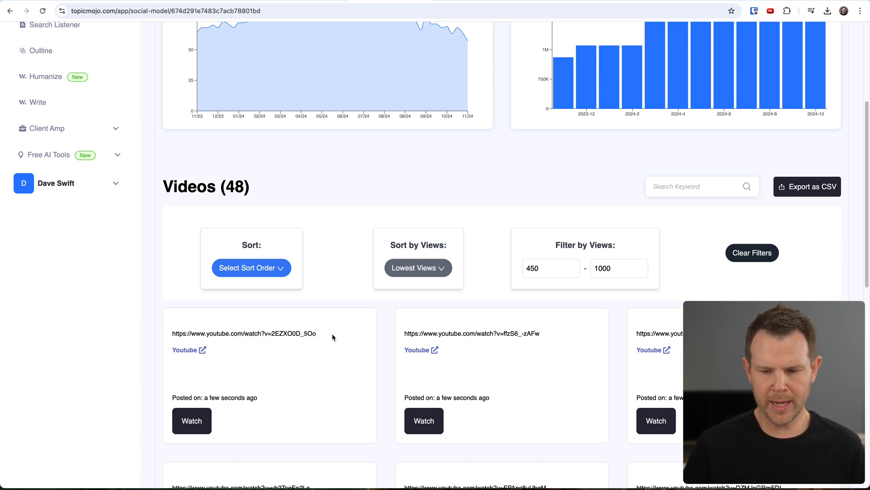
{"action": "mouse_move", "coordinate": [752, 253]}
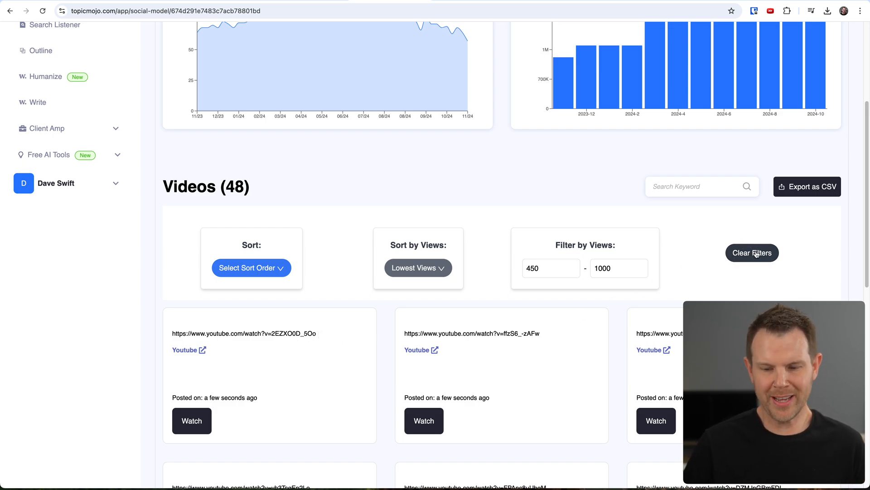
- Clear the views filter and try newest and oldest sorting, ending oldest first
{"action": "left_click", "coordinate": [752, 253]}
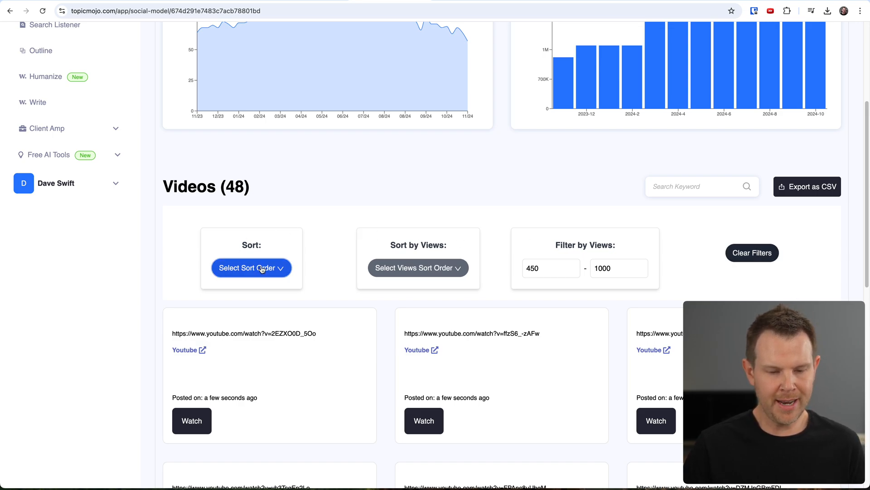
{"action": "left_click", "coordinate": [251, 268]}
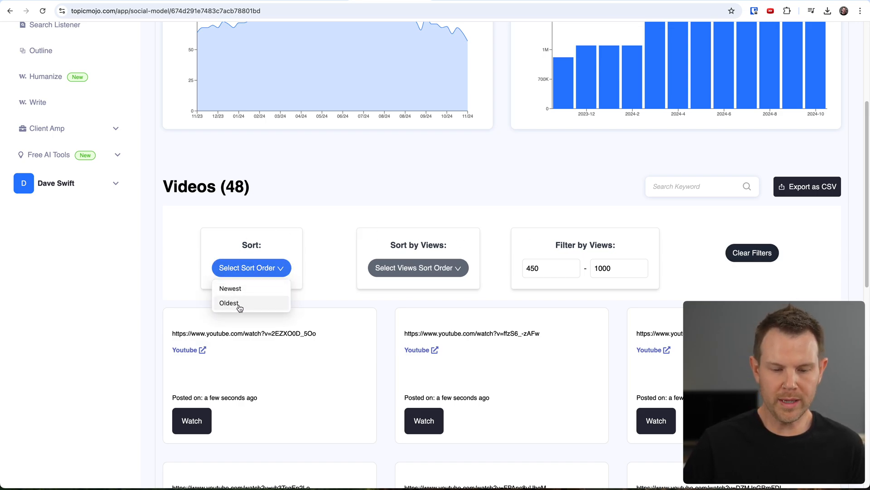
{"action": "left_click", "coordinate": [230, 289]}
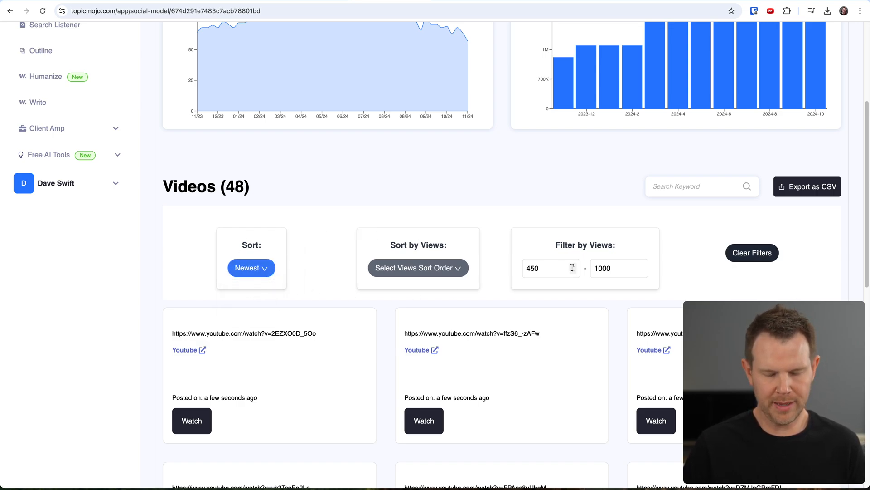
{"action": "mouse_move", "coordinate": [751, 258]}
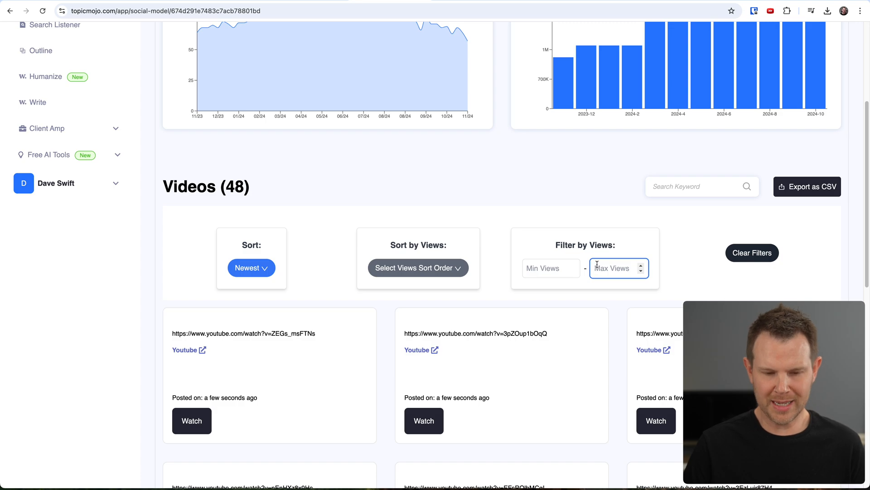
{"action": "left_click", "coordinate": [251, 268]}
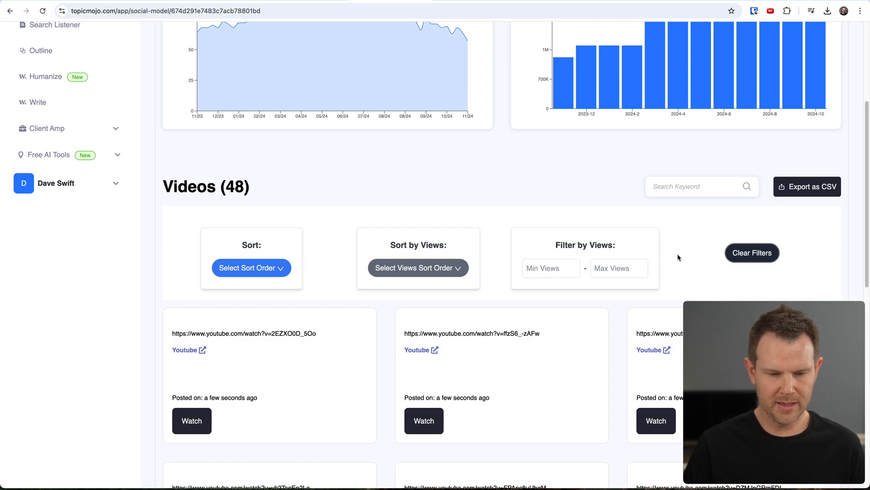
{"action": "mouse_move", "coordinate": [262, 341]}
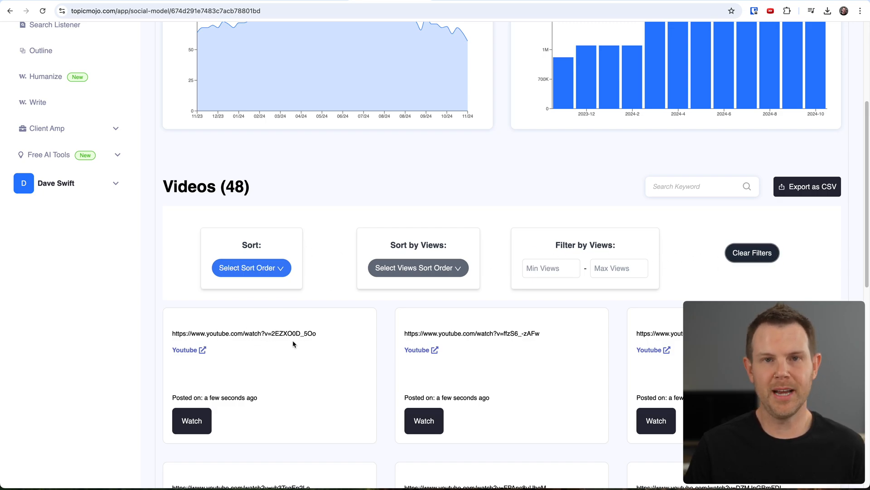
{"action": "left_click", "coordinate": [251, 267]}
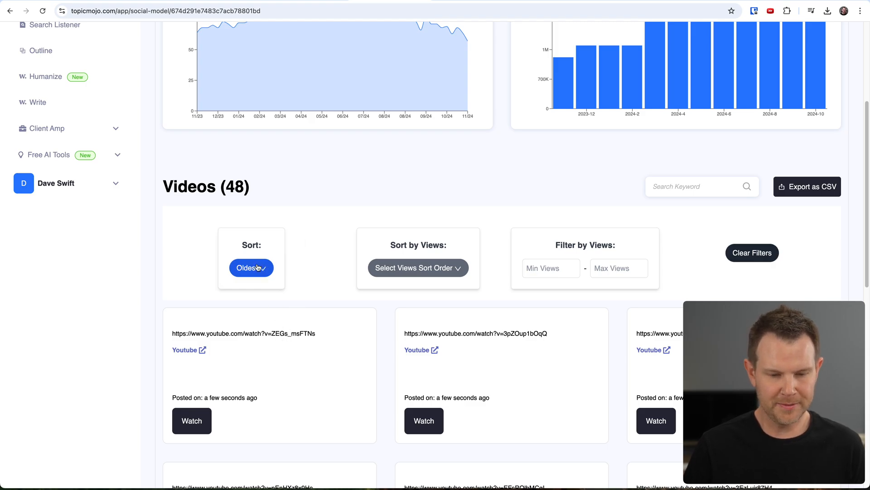
{"action": "left_click", "coordinate": [251, 268]}
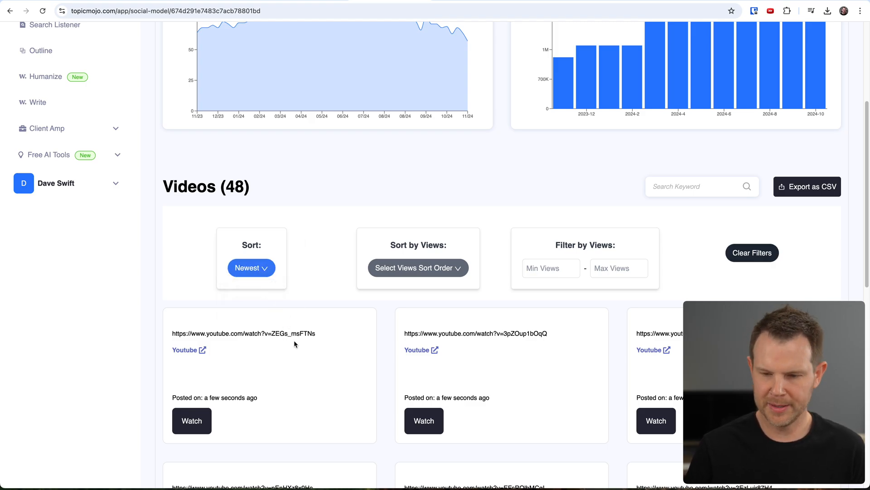
{"action": "left_click", "coordinate": [191, 421]}
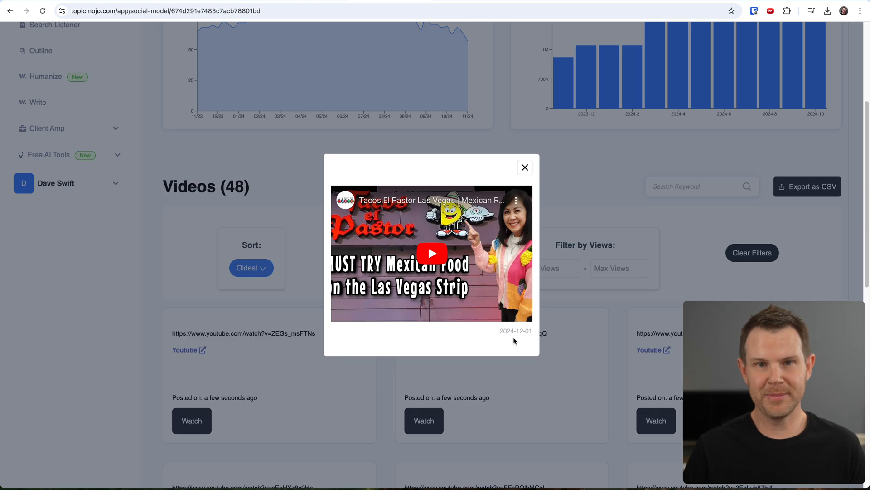
{"action": "mouse_move", "coordinate": [518, 346]}
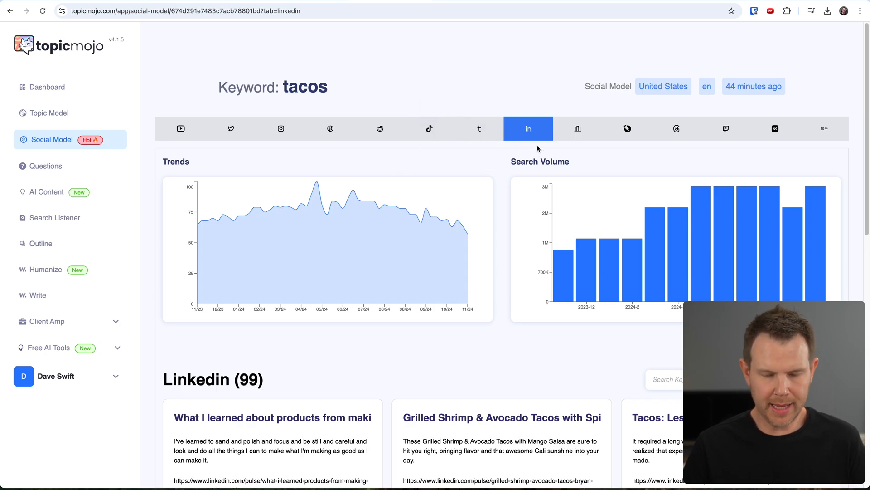
- Scroll the LinkedIn posts, then open Questions showing the 286-question tacos report
{"action": "scroll", "scroll_direction": "down", "scroll_amount": 3}
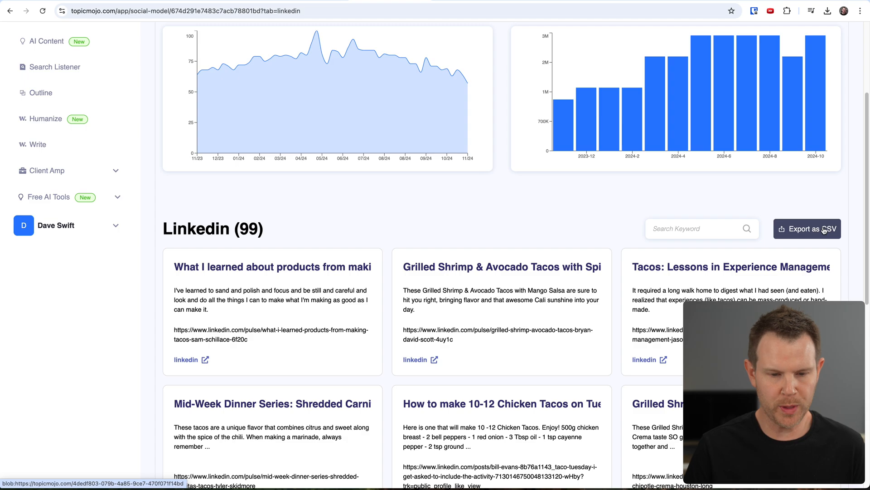
{"action": "mouse_move", "coordinate": [356, 266]}
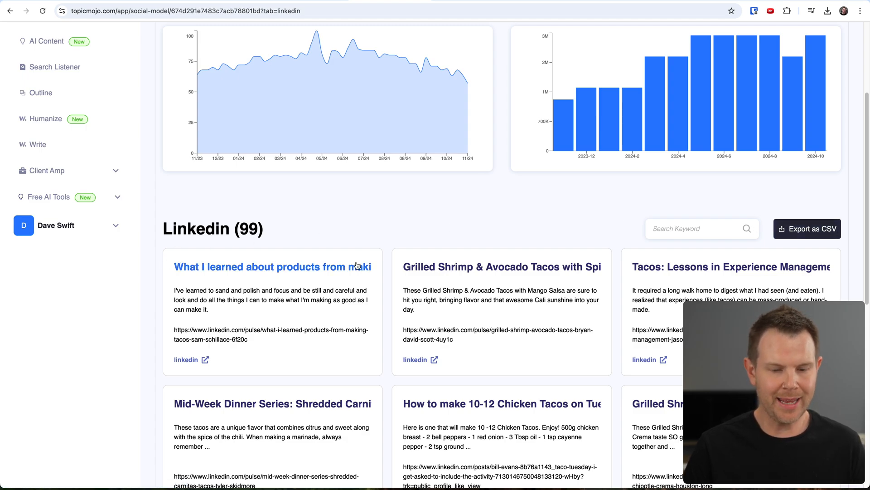
{"action": "mouse_move", "coordinate": [256, 338]}
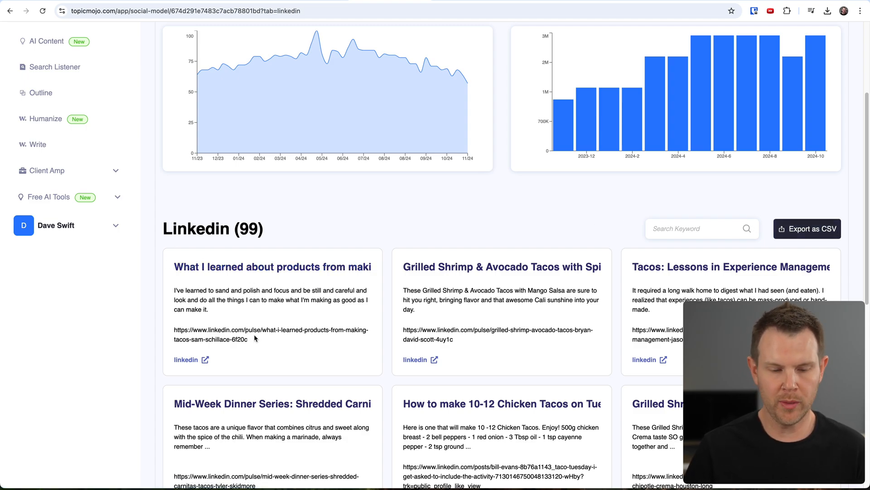
{"action": "left_click", "coordinate": [807, 228]}
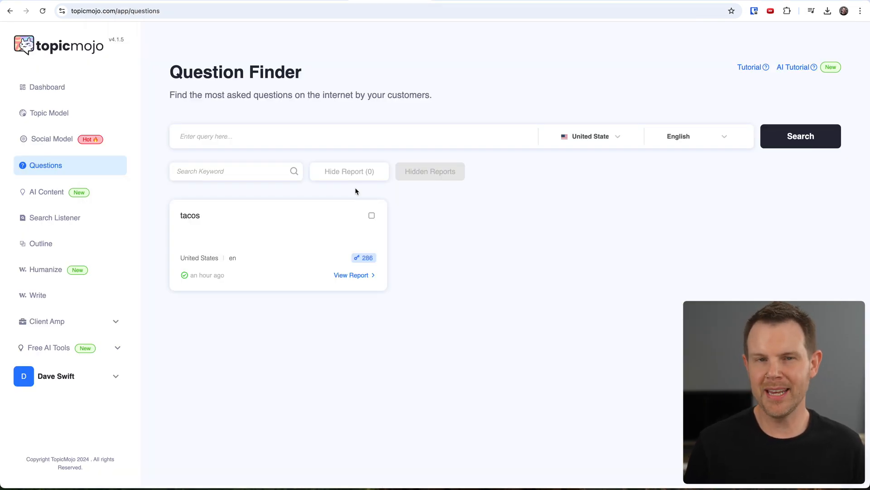
{"action": "mouse_move", "coordinate": [63, 163]}
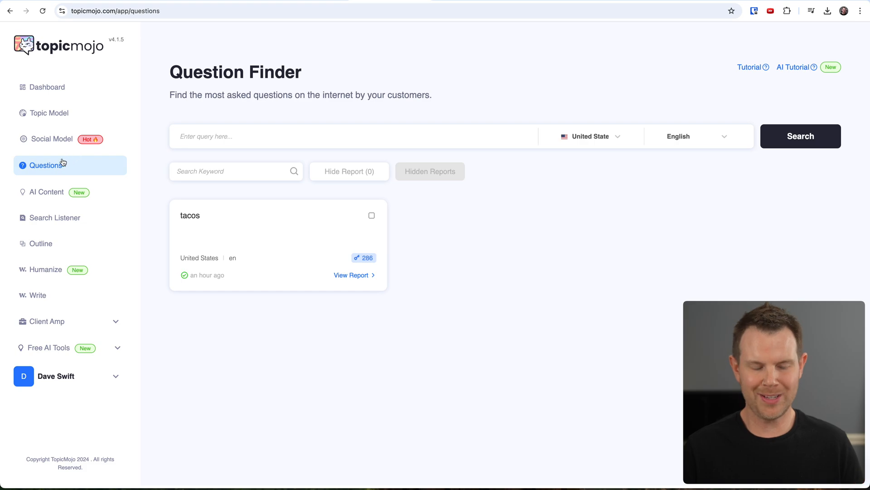
{"action": "mouse_move", "coordinate": [75, 170]}
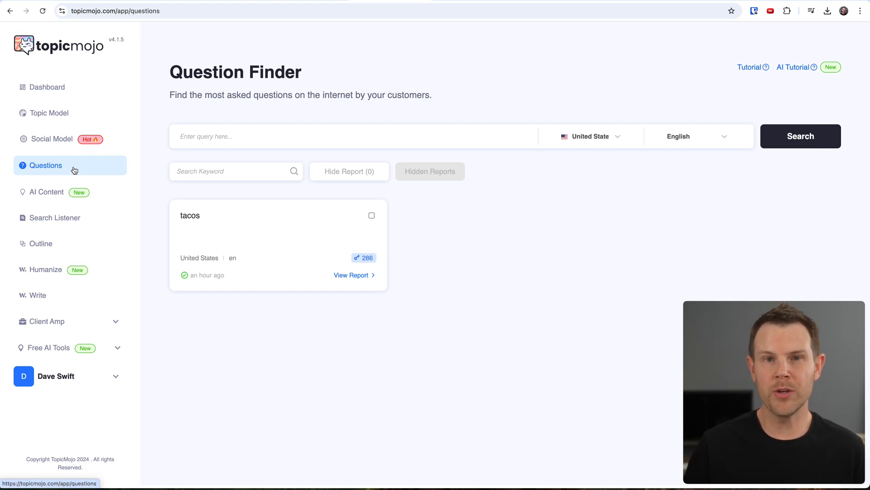
{"action": "mouse_move", "coordinate": [201, 163]}
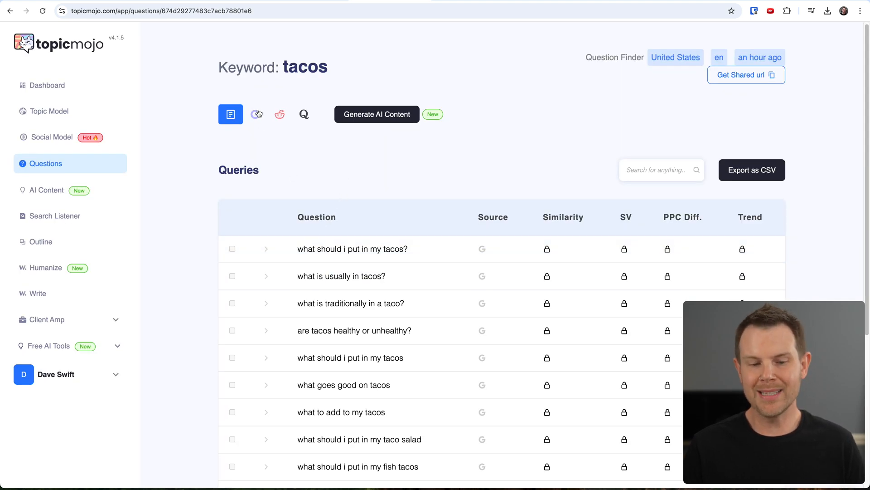
- View the tacos questions from Google, then Reddit, ending on Quora
{"action": "left_click", "coordinate": [255, 116]}
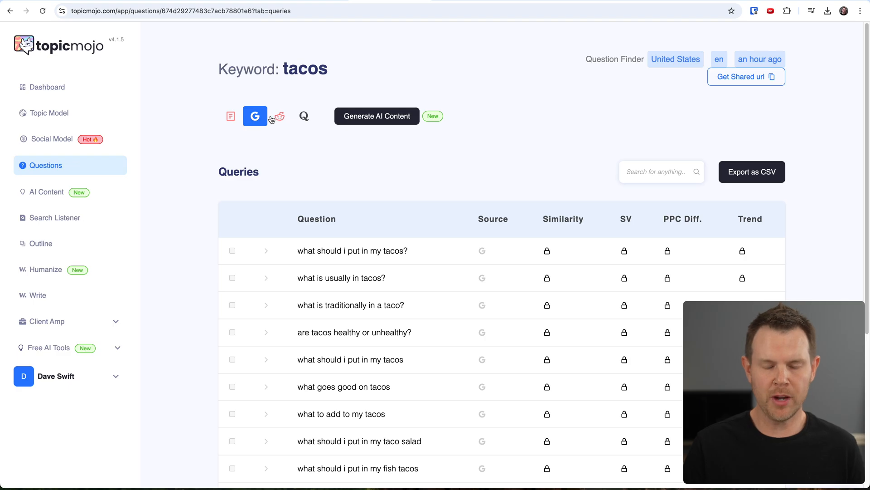
{"action": "left_click", "coordinate": [280, 116]}
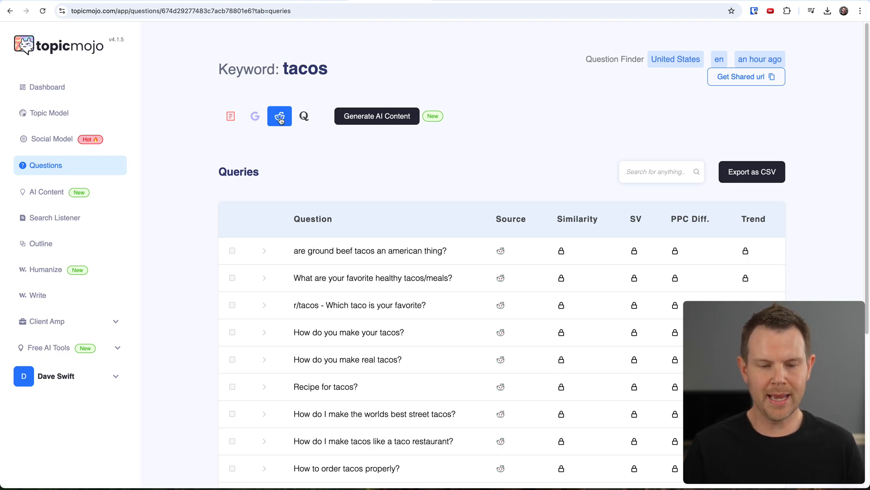
{"action": "left_click", "coordinate": [304, 116]}
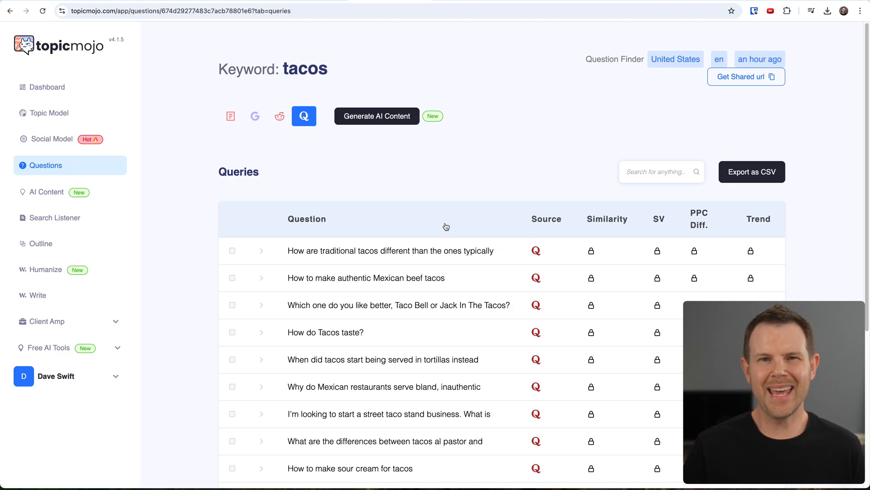
{"action": "mouse_move", "coordinate": [446, 226]}
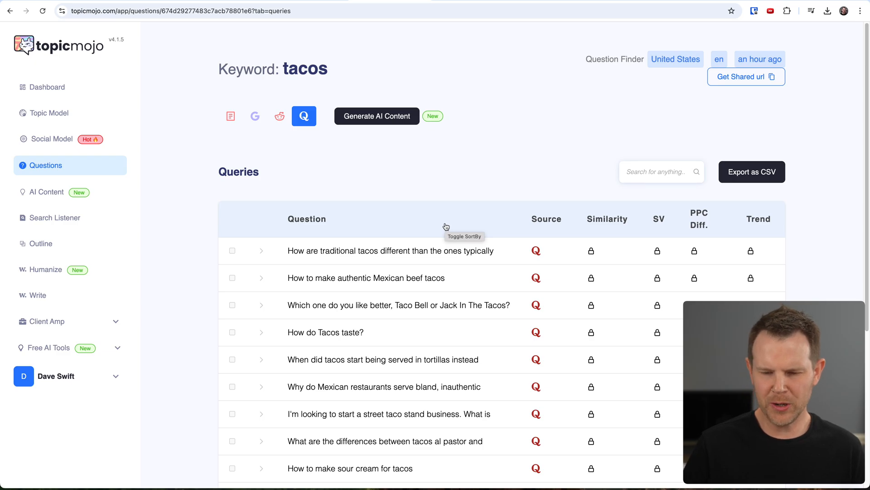
{"action": "mouse_move", "coordinate": [444, 227]}
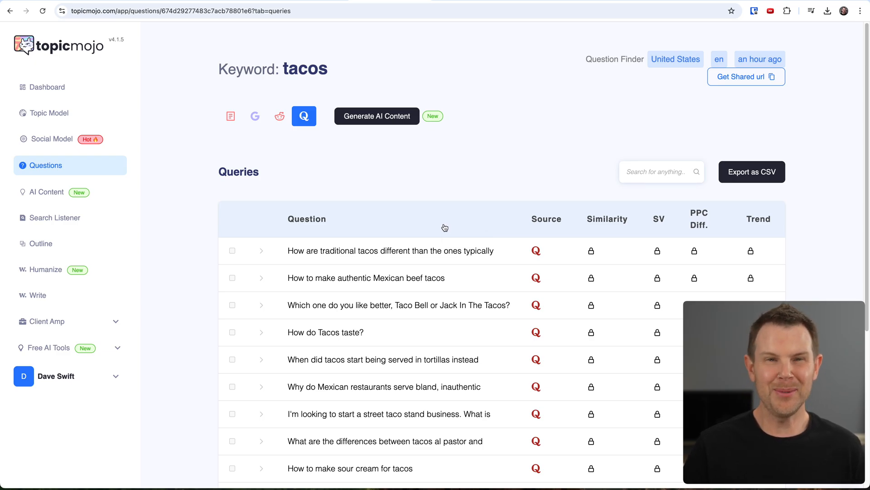
{"action": "mouse_move", "coordinate": [438, 217]}
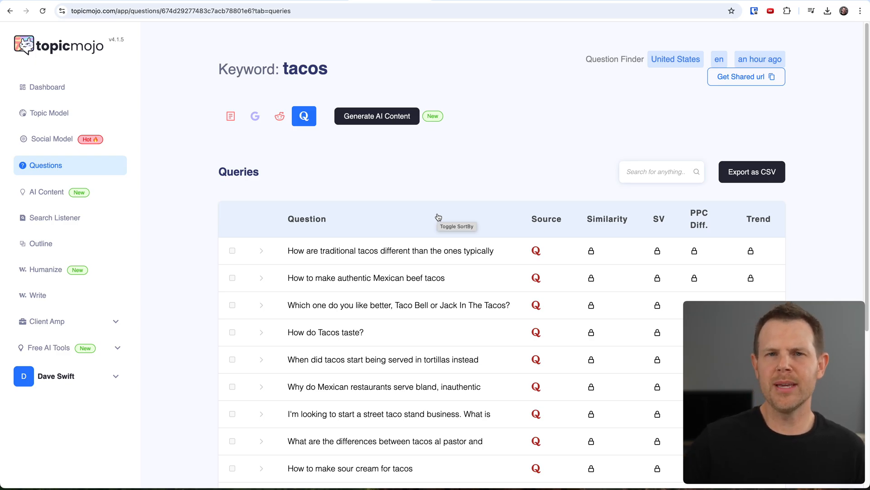
{"action": "mouse_move", "coordinate": [582, 213]}
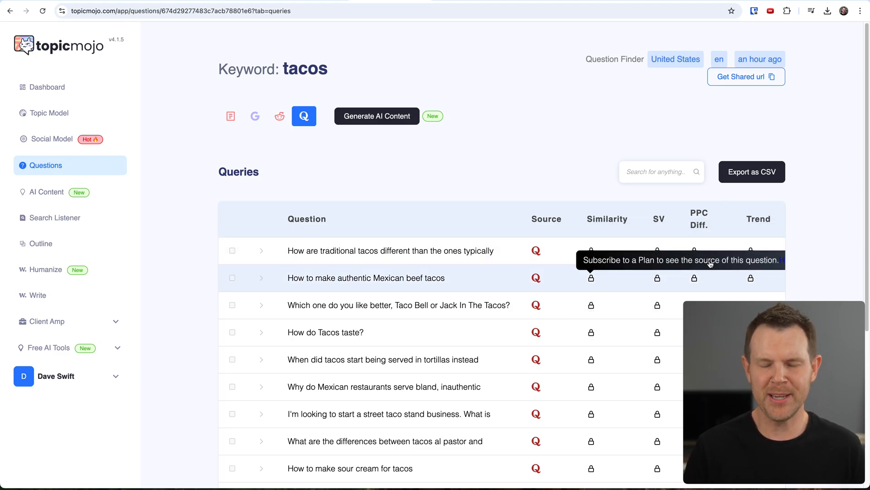
{"action": "mouse_move", "coordinate": [731, 248]}
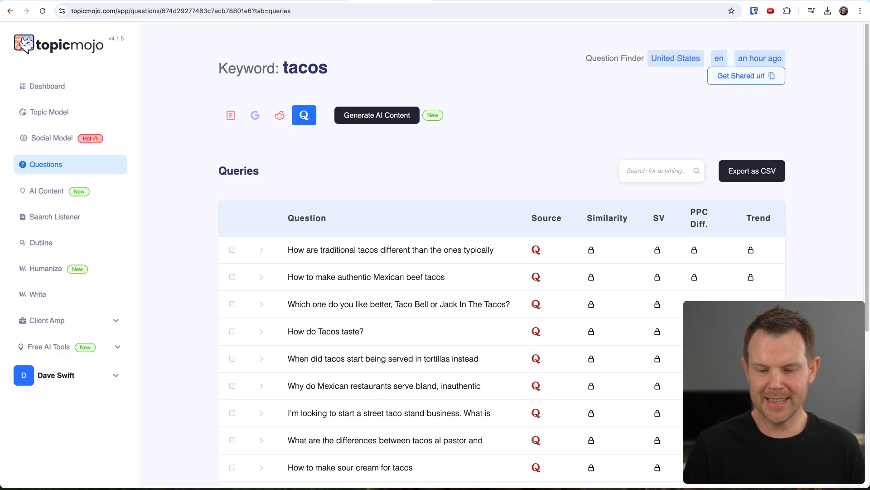
- Scroll the Topic Model page listing the saved 2,280-entry tacos report
{"action": "scroll", "scroll_direction": "down", "scroll_amount": 3}
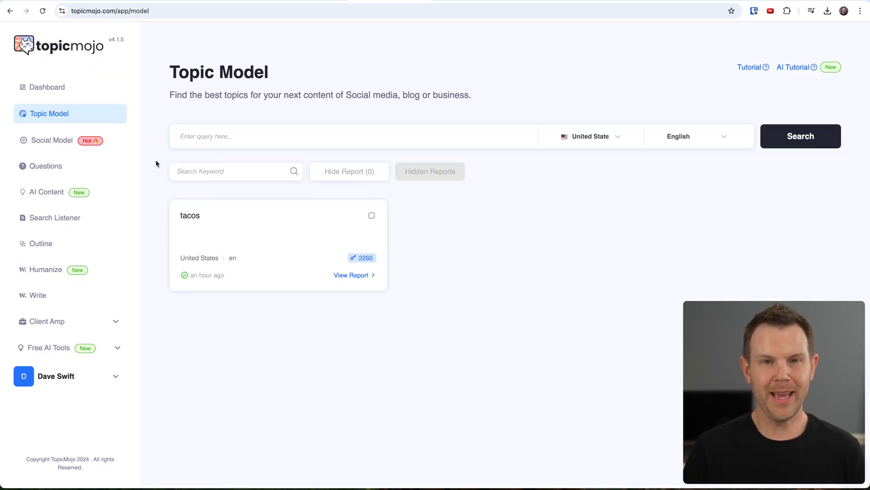
{"action": "mouse_move", "coordinate": [29, 127]}
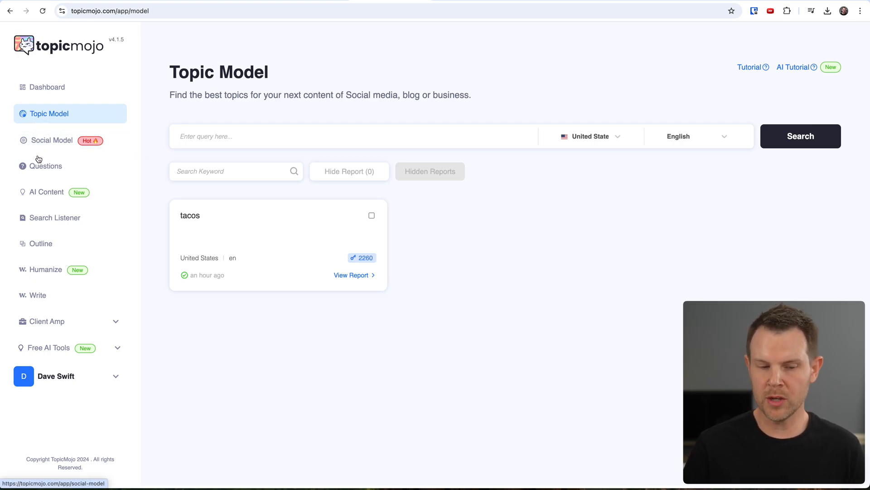
{"action": "mouse_move", "coordinate": [44, 173]}
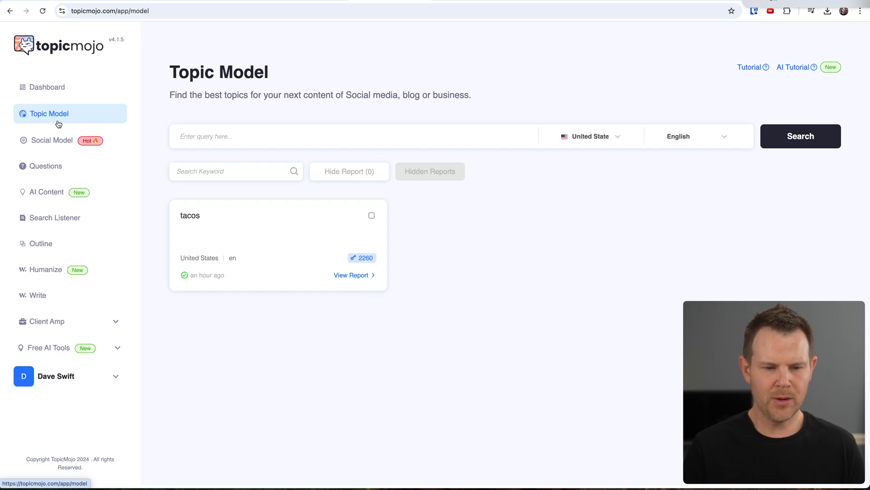
- Open the tacos question report and show only Google-sourced questions
{"action": "left_click", "coordinate": [45, 166]}
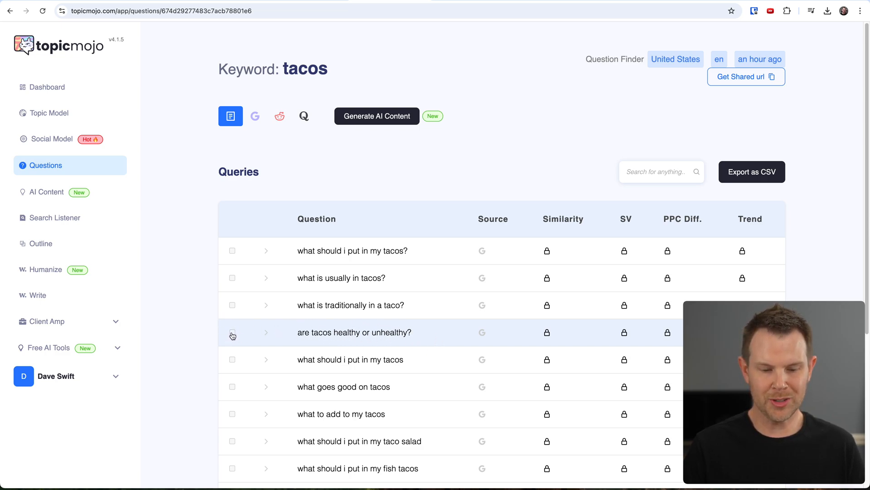
{"action": "mouse_move", "coordinate": [237, 337]}
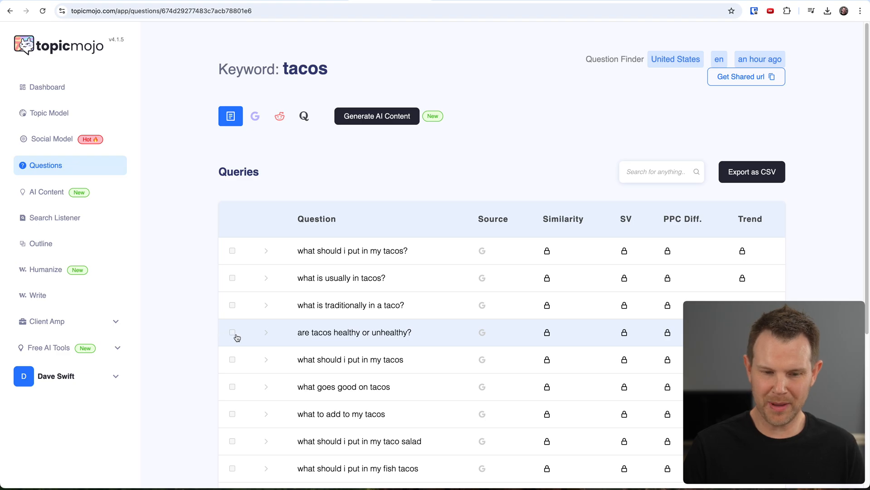
{"action": "mouse_move", "coordinate": [209, 334]}
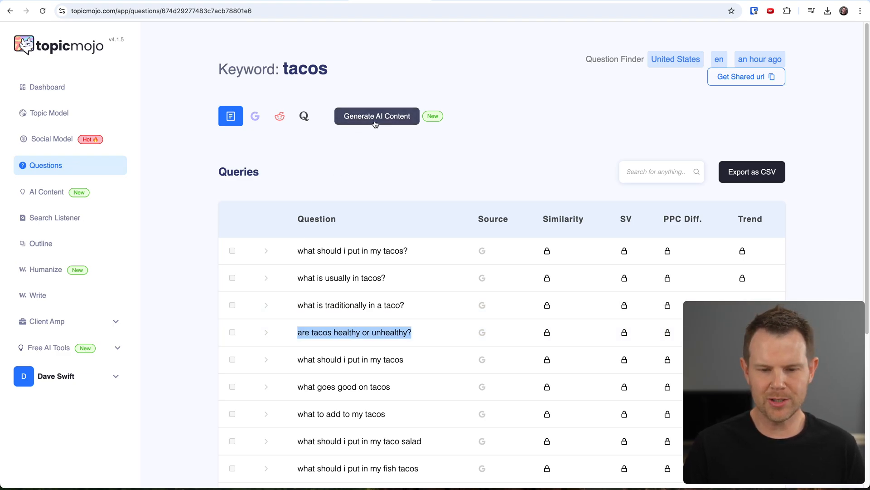
{"action": "left_click", "coordinate": [376, 116]}
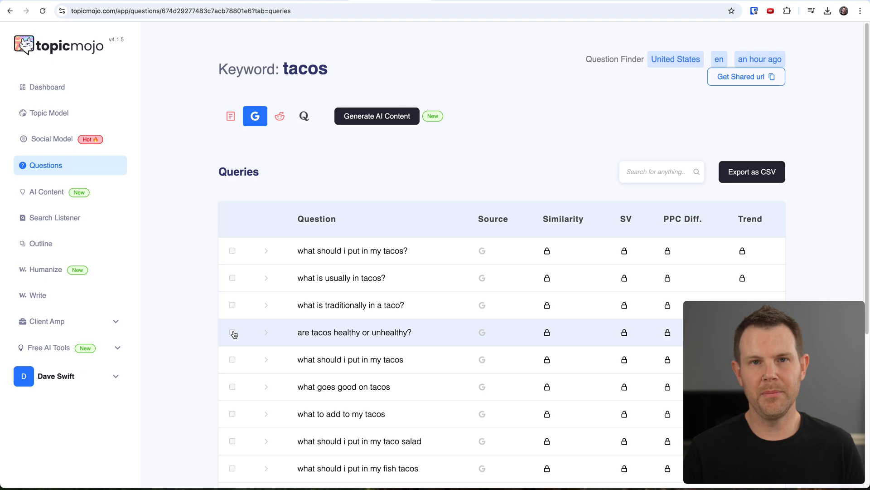
{"action": "mouse_move", "coordinate": [41, 243]}
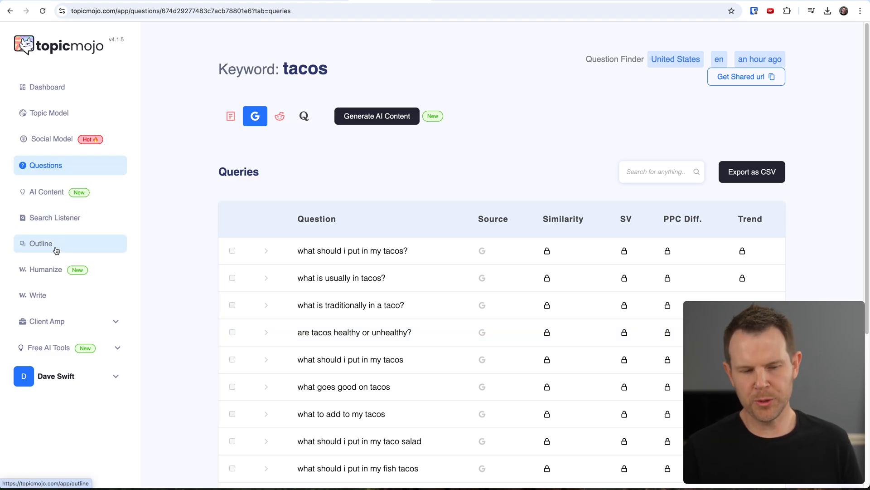
- Check Search Listener's subscription requirement, then return to the healthy tacos Outline reports
{"action": "left_click", "coordinate": [41, 243]}
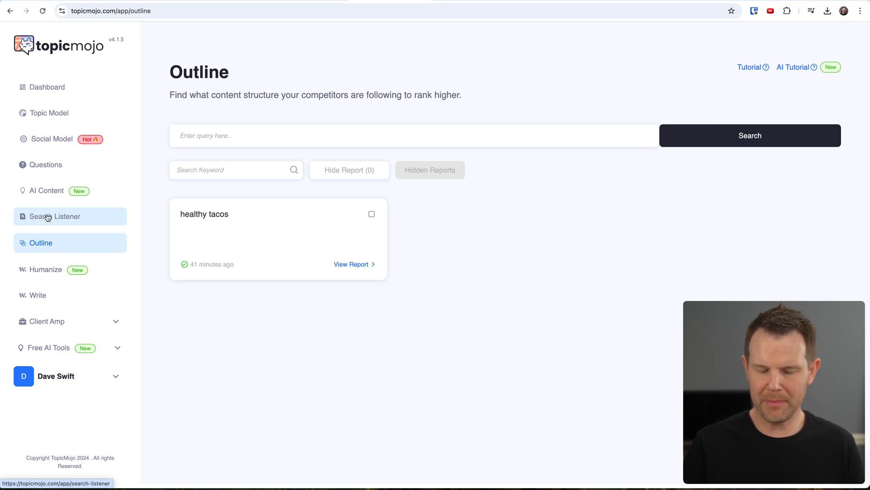
{"action": "mouse_move", "coordinate": [51, 220]}
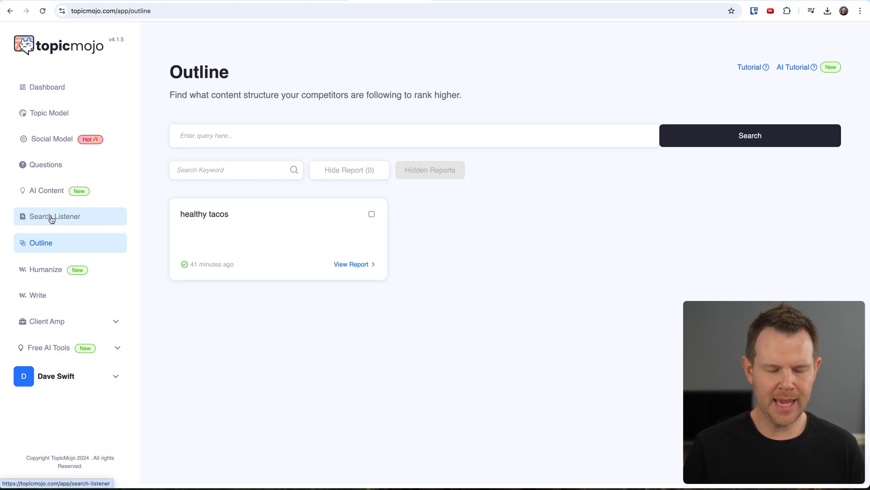
{"action": "left_click", "coordinate": [54, 216]}
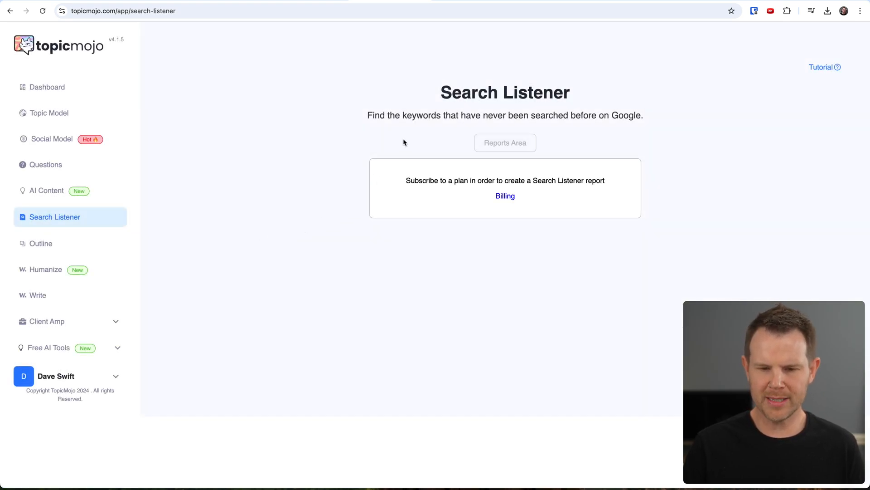
{"action": "mouse_move", "coordinate": [449, 135]}
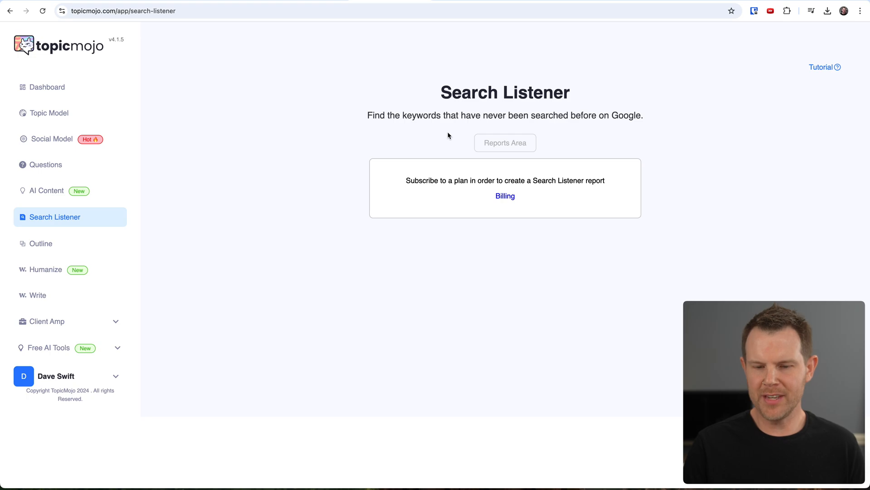
{"action": "mouse_move", "coordinate": [626, 135]}
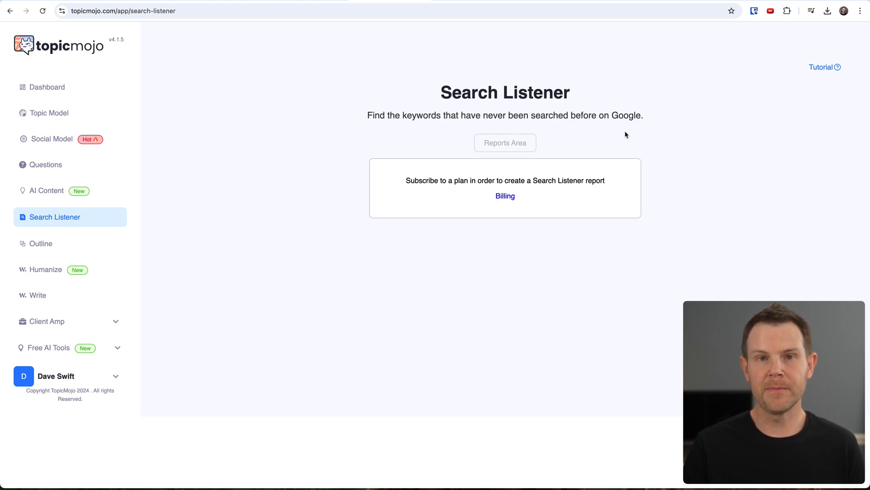
{"action": "mouse_move", "coordinate": [613, 128]}
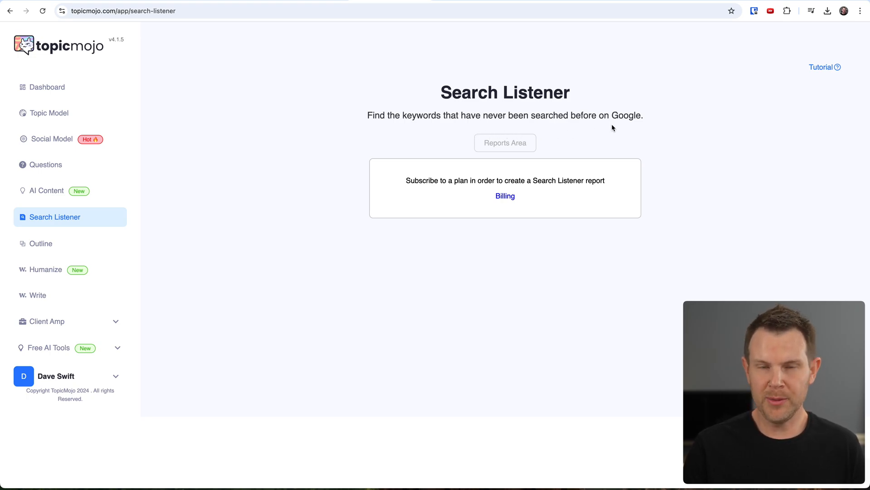
{"action": "mouse_move", "coordinate": [610, 126]}
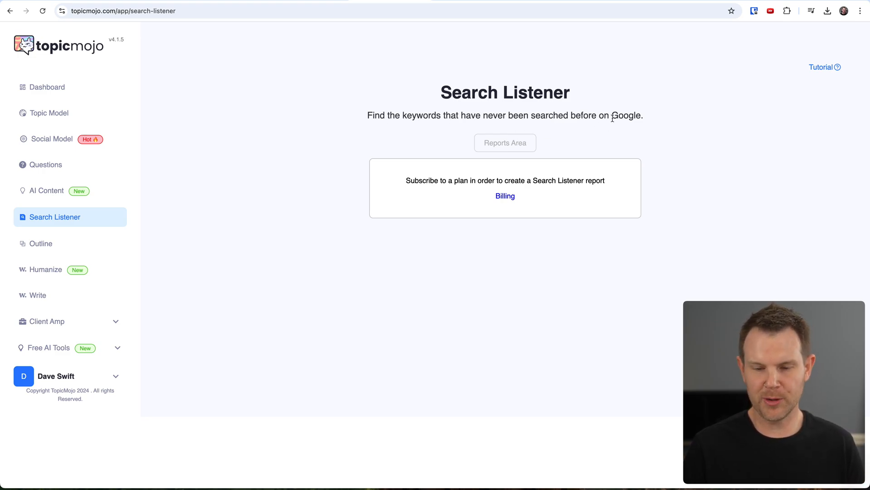
{"action": "mouse_move", "coordinate": [527, 132]}
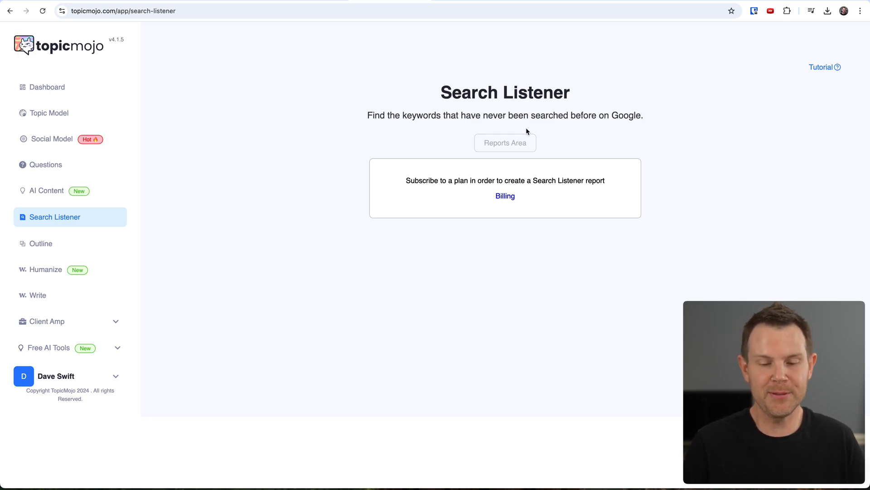
{"action": "left_click", "coordinate": [41, 243]}
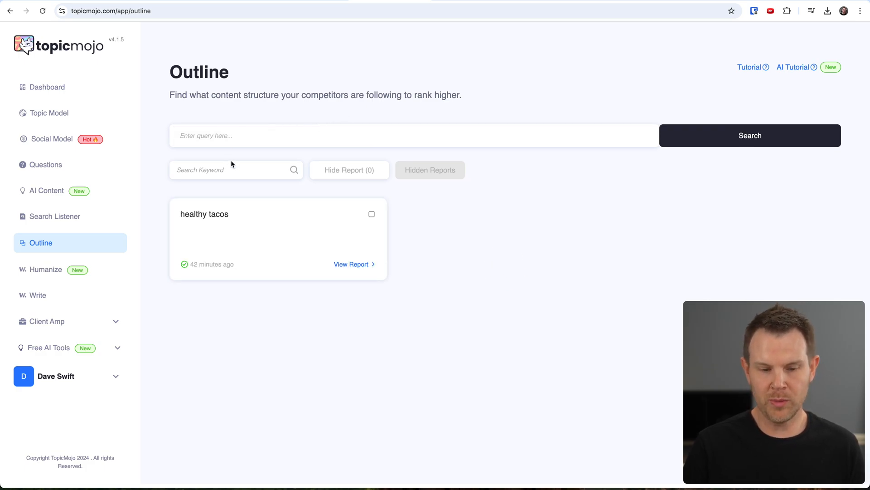
{"action": "mouse_move", "coordinate": [265, 220]}
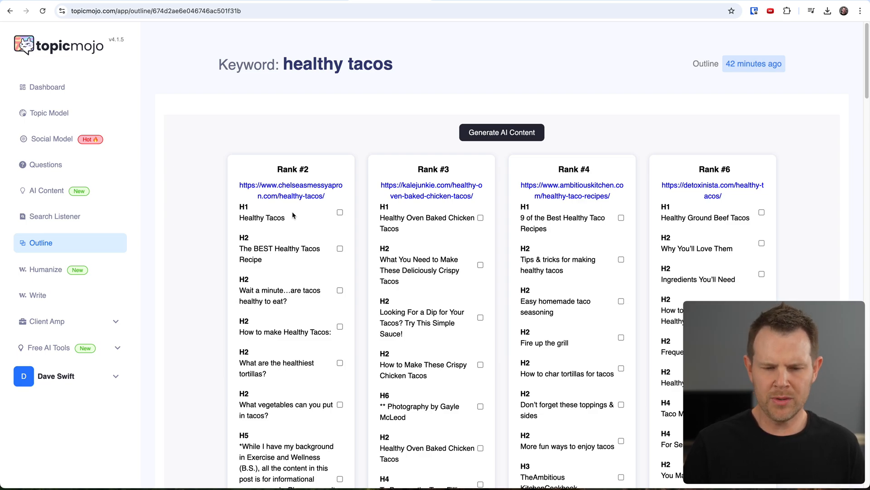
{"action": "mouse_move", "coordinate": [297, 182]}
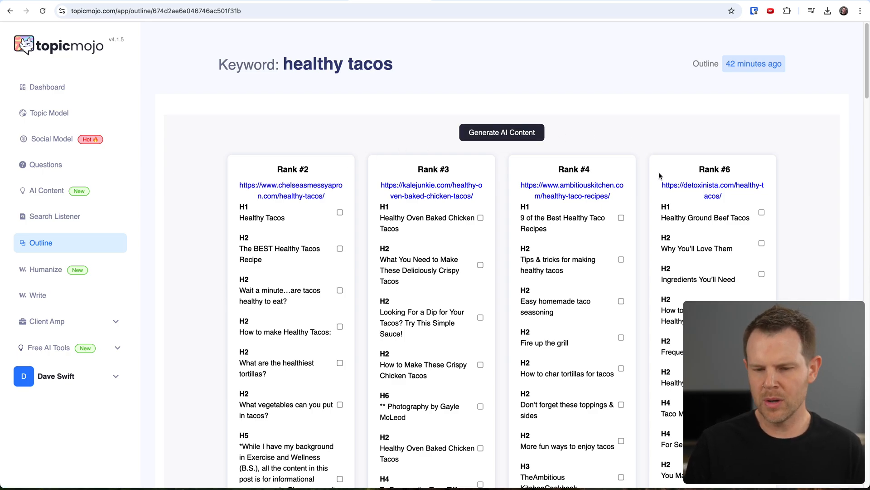
{"action": "mouse_move", "coordinate": [649, 182]}
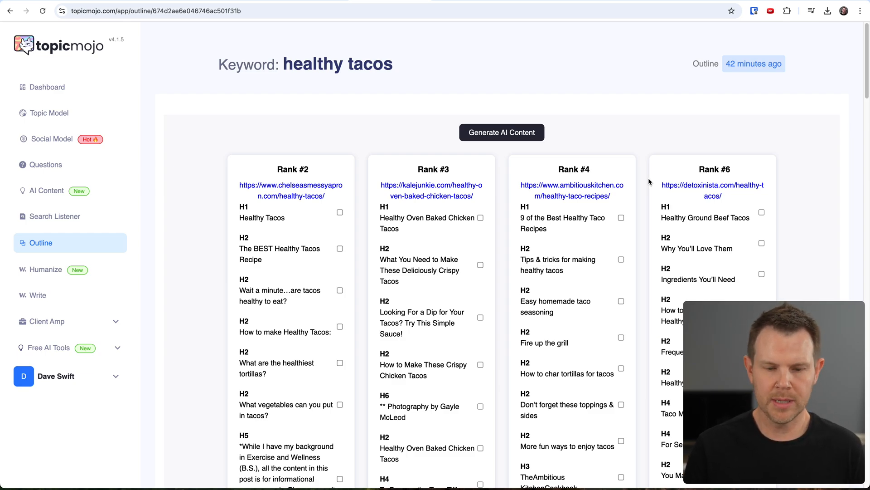
- Tick five Rank #2 headings, including 'How to make Healthy Tacos' and the healthiest tortillas
{"action": "scroll", "scroll_direction": "down", "scroll_amount": 3}
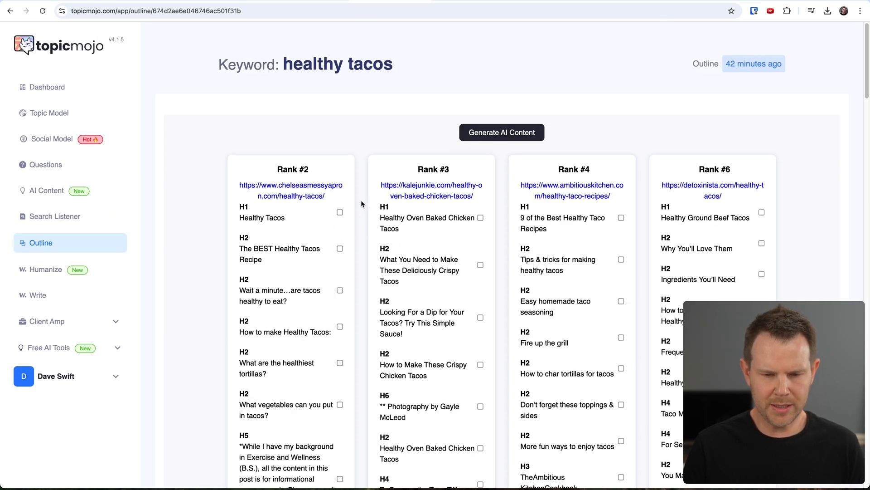
{"action": "left_click", "coordinate": [340, 211]}
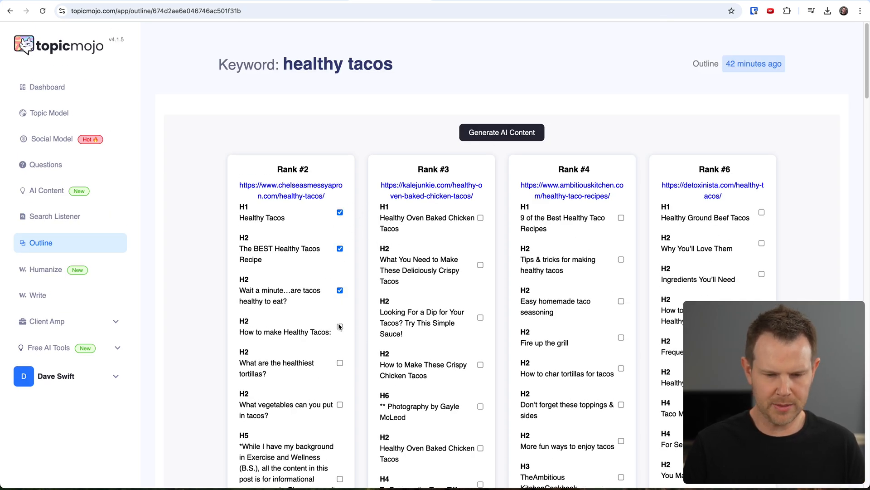
{"action": "left_click", "coordinate": [339, 326]}
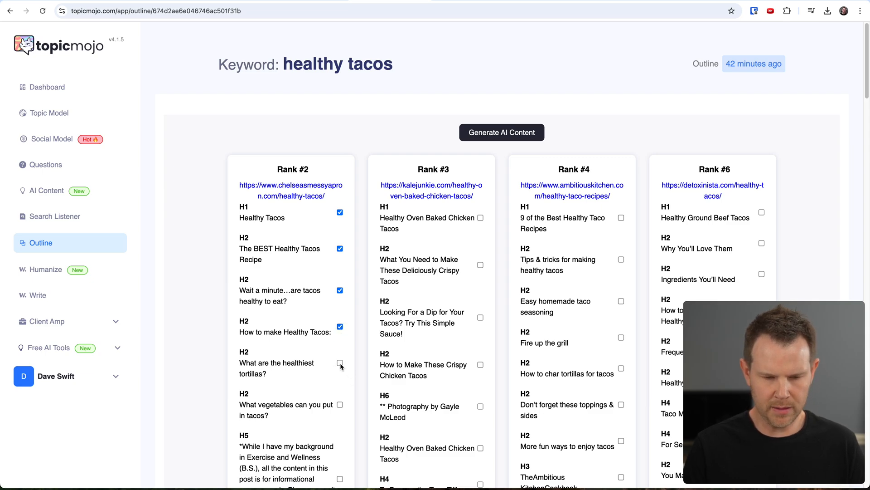
{"action": "left_click", "coordinate": [340, 364]}
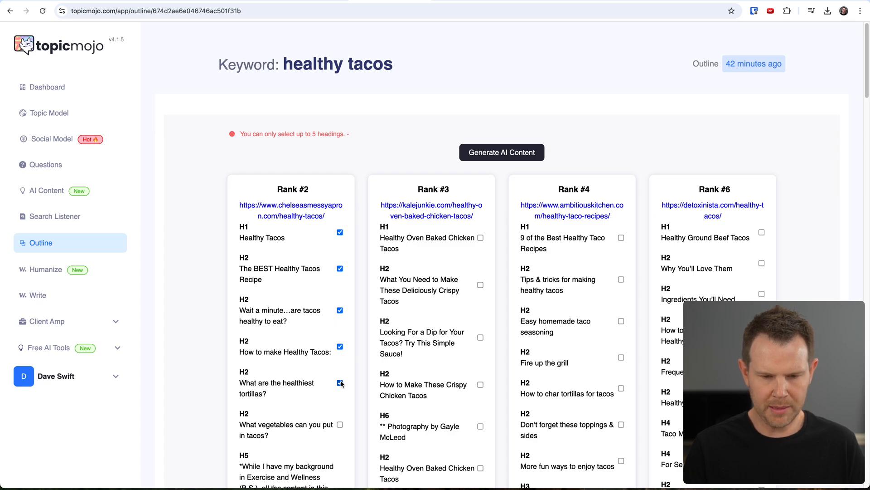
{"action": "scroll", "scroll_direction": "down", "scroll_amount": 3}
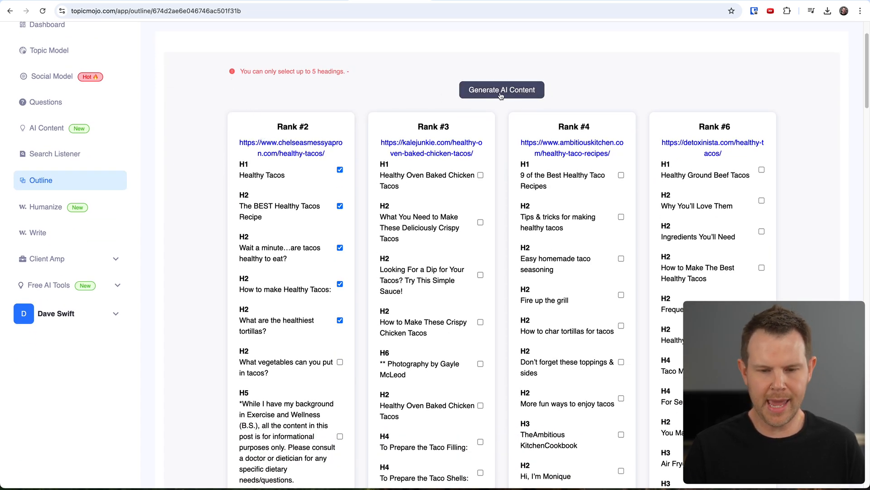
- Generate AI content in English from the five selected healthy tacos headings
{"action": "left_click", "coordinate": [502, 90]}
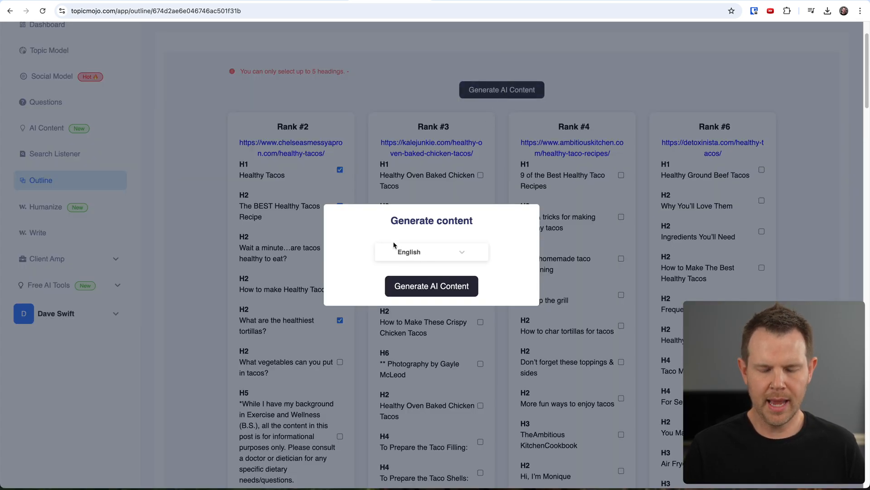
{"action": "left_click", "coordinate": [431, 251]}
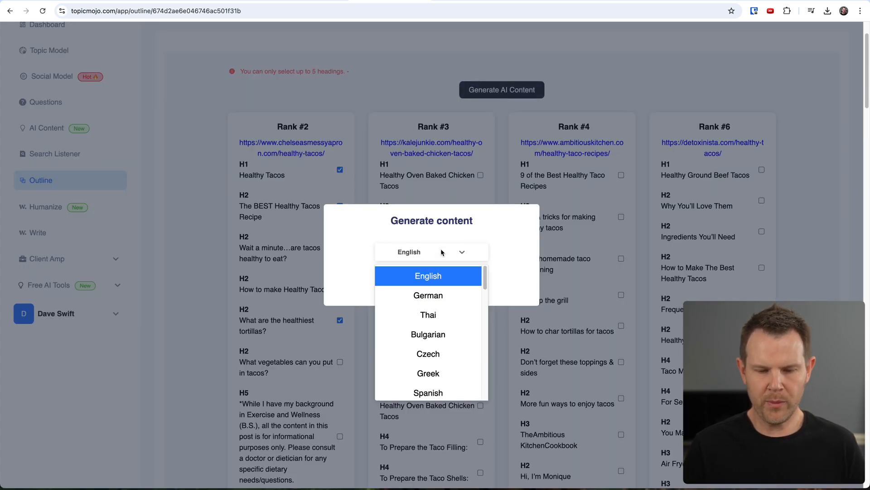
{"action": "mouse_move", "coordinate": [443, 293]}
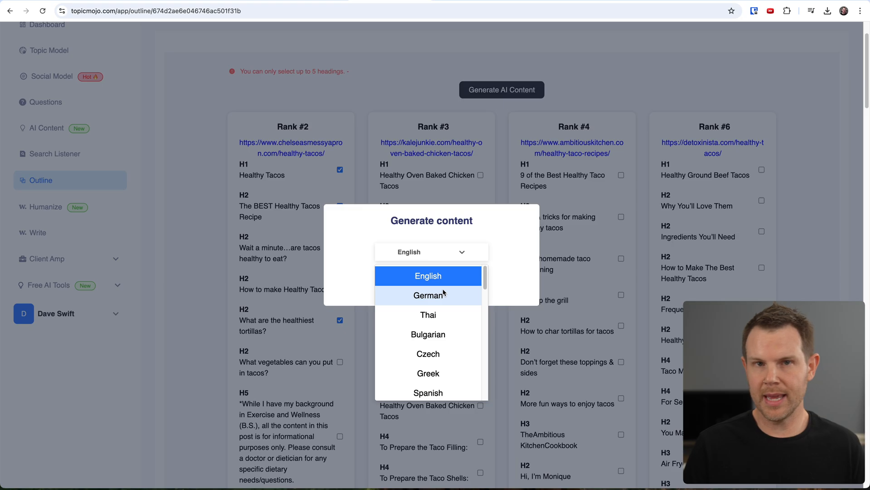
{"action": "scroll", "scroll_direction": "down", "scroll_amount": 3}
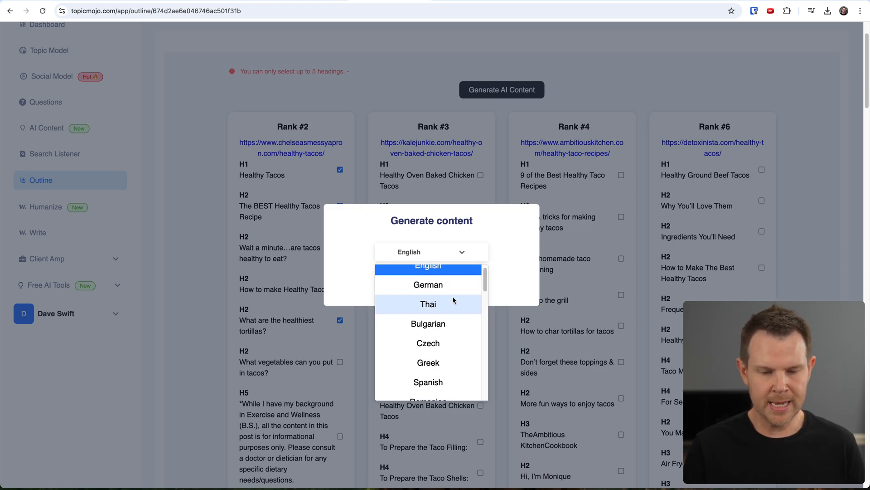
{"action": "scroll", "scroll_direction": "down", "scroll_amount": 3}
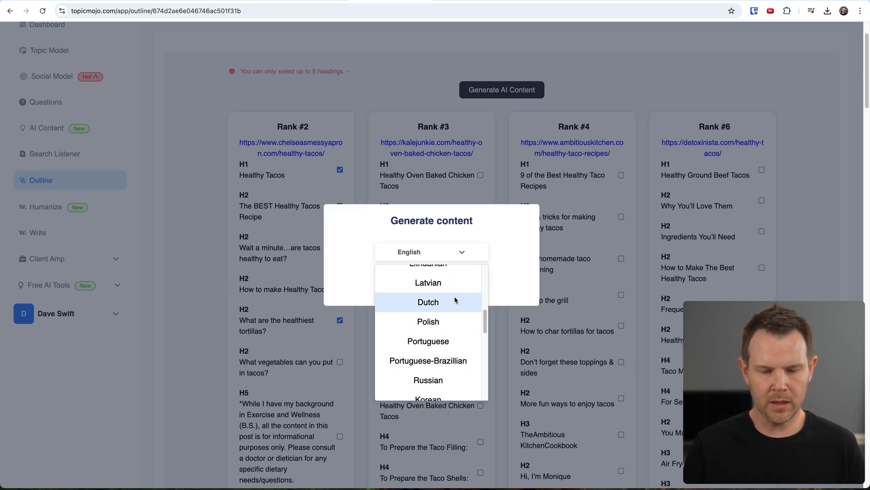
{"action": "scroll", "scroll_direction": "down", "scroll_amount": 3}
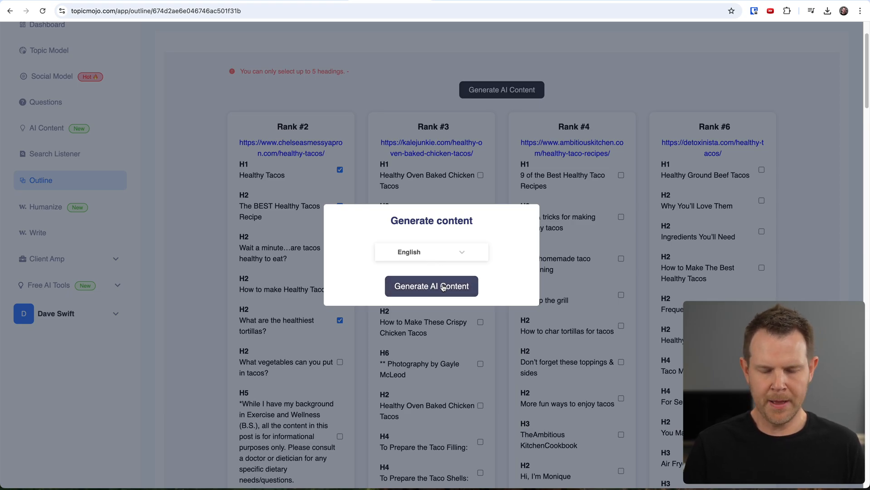
{"action": "left_click", "coordinate": [431, 286]}
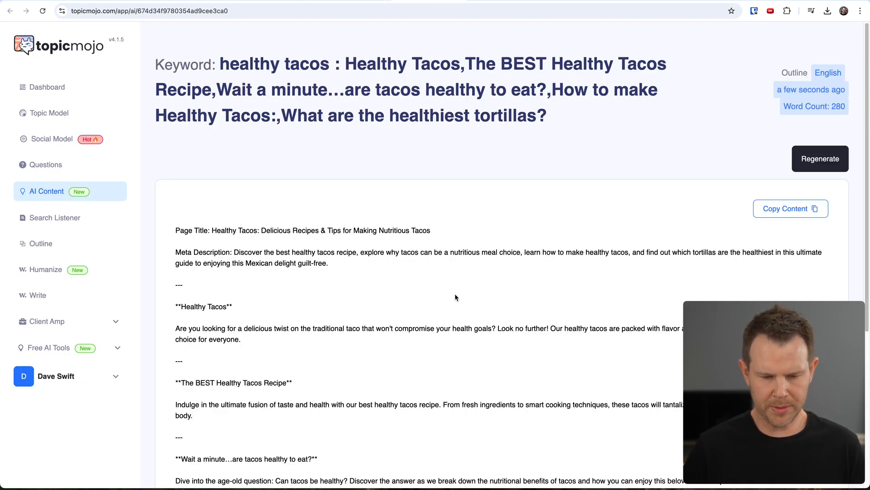
- Read through the 280-word healthy tacos draft, then return to Topic Model
{"action": "scroll", "scroll_direction": "down", "scroll_amount": 3}
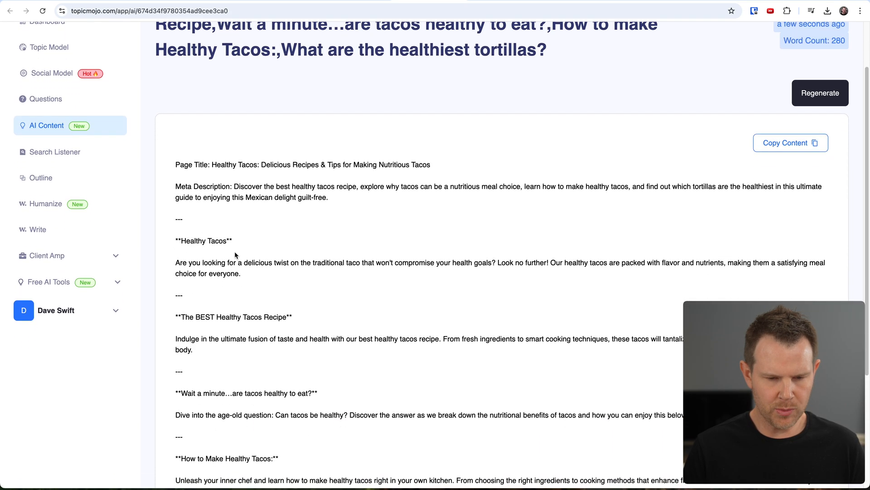
{"action": "scroll", "scroll_direction": "down", "scroll_amount": 3}
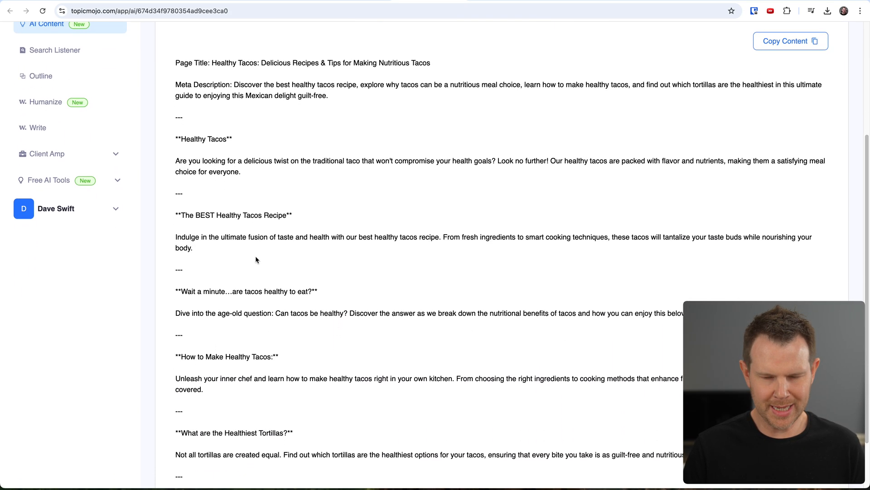
{"action": "scroll", "scroll_direction": "down", "scroll_amount": 3}
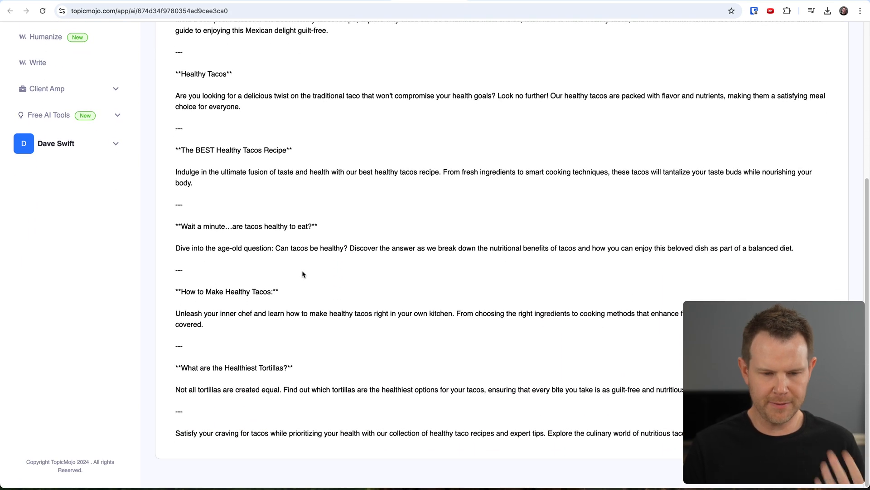
{"action": "mouse_move", "coordinate": [505, 384]}
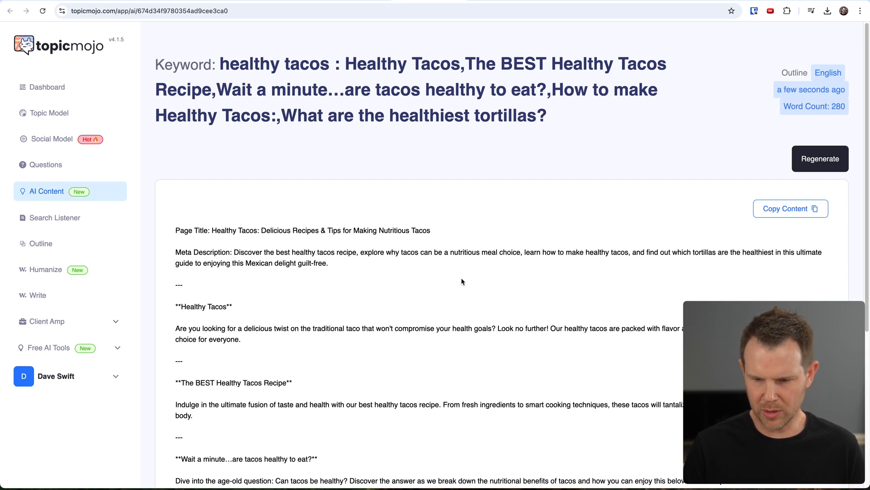
{"action": "mouse_move", "coordinate": [453, 315]}
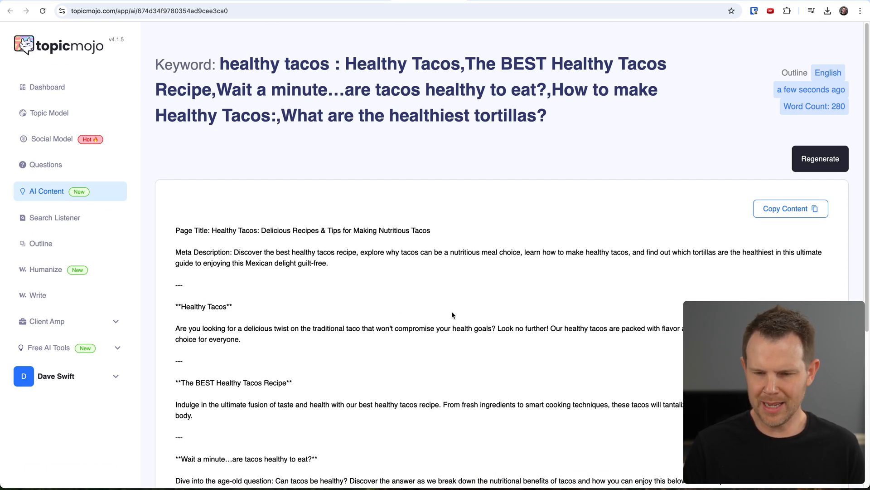
{"action": "scroll", "scroll_direction": "down", "scroll_amount": 3}
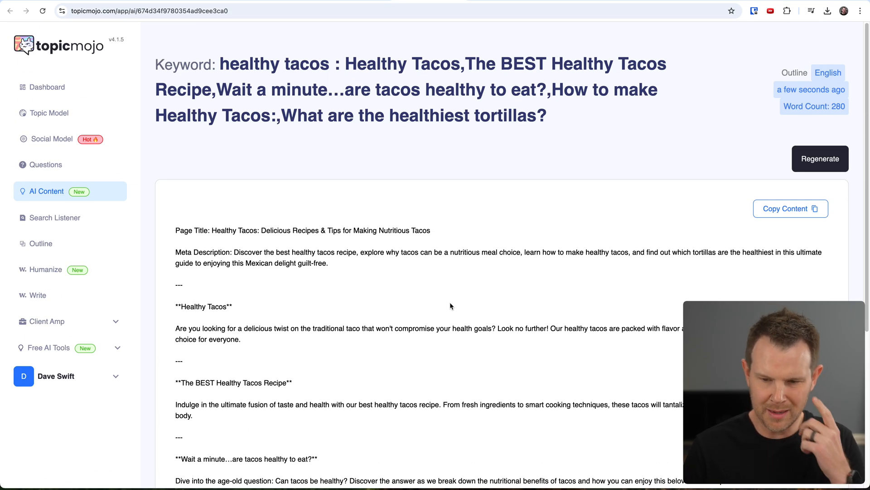
{"action": "left_click", "coordinate": [49, 113]}
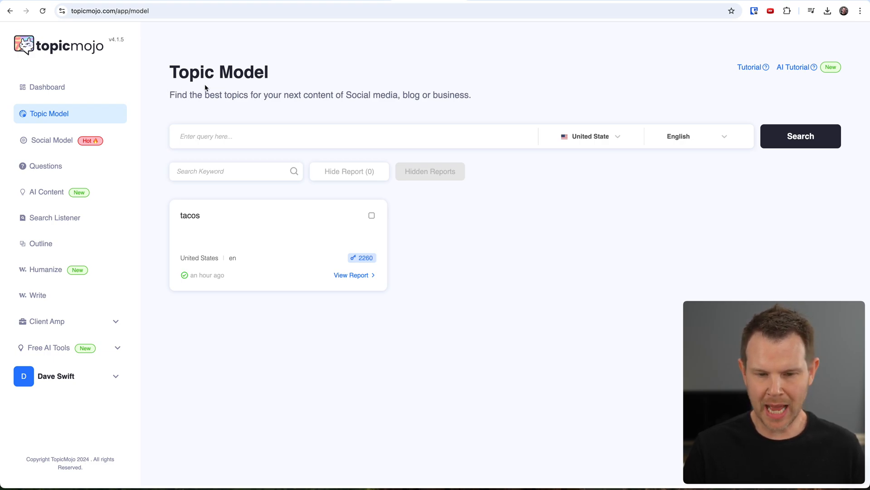
- Browse the supported search languages, then reopen the tacos topic report with 1,775 queries
{"action": "left_click", "coordinate": [698, 136]}
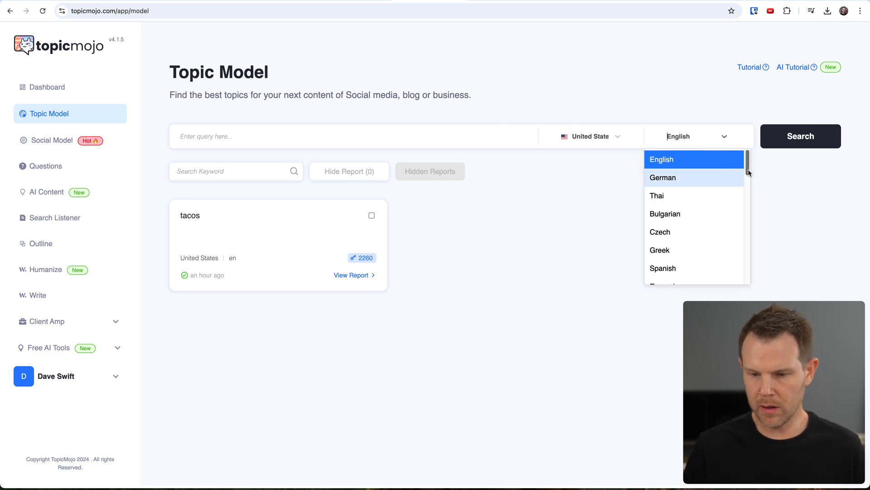
{"action": "scroll", "scroll_direction": "down", "scroll_amount": 3}
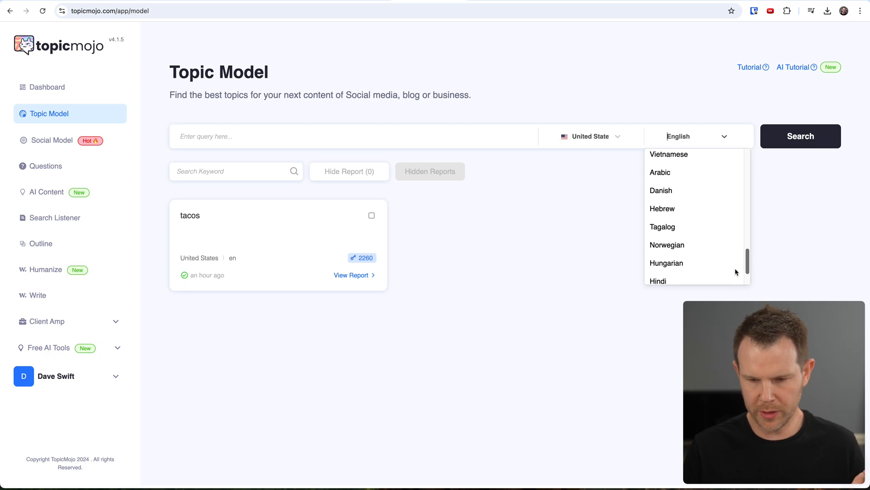
{"action": "scroll", "scroll_direction": "down", "scroll_amount": 3}
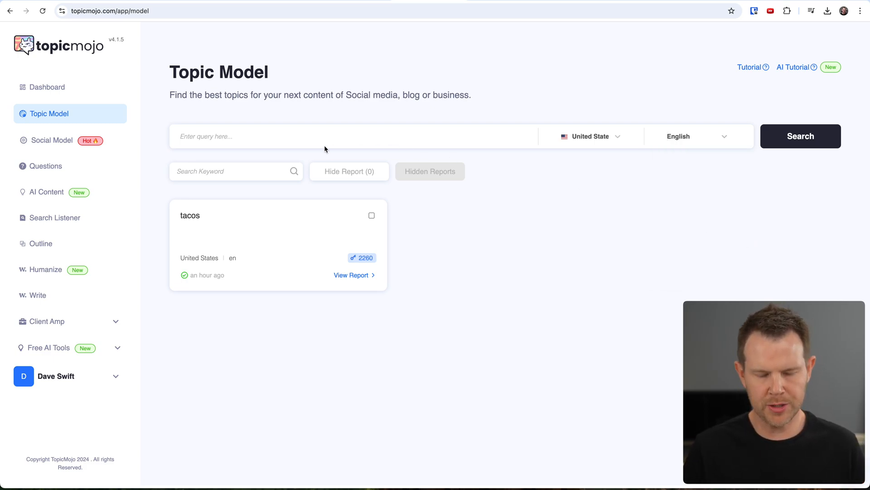
{"action": "mouse_move", "coordinate": [414, 155]}
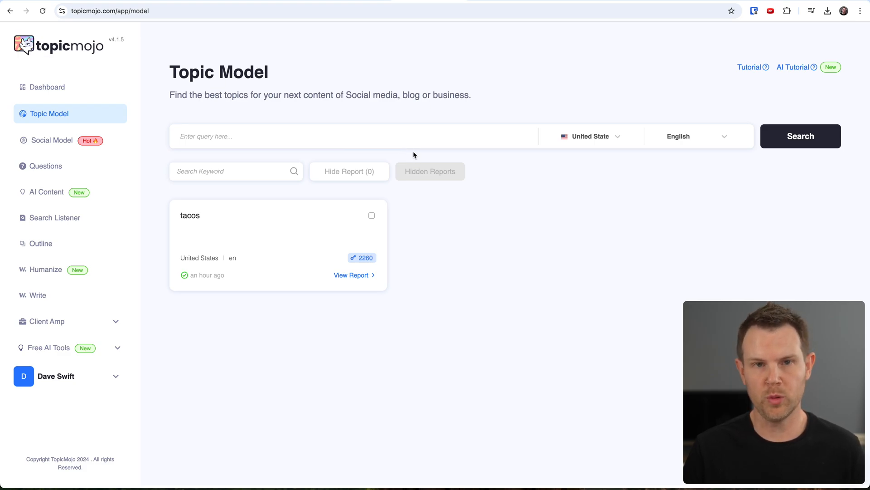
{"action": "left_click", "coordinate": [699, 136]}
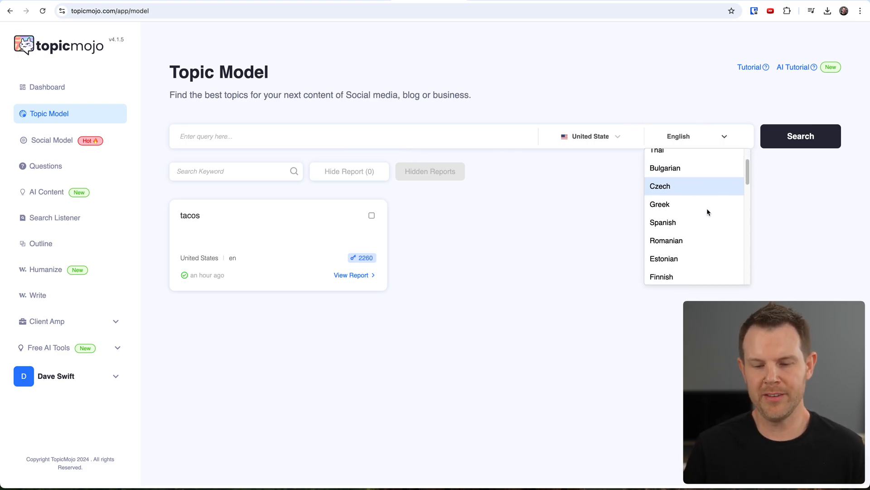
{"action": "scroll", "scroll_direction": "down", "scroll_amount": 3}
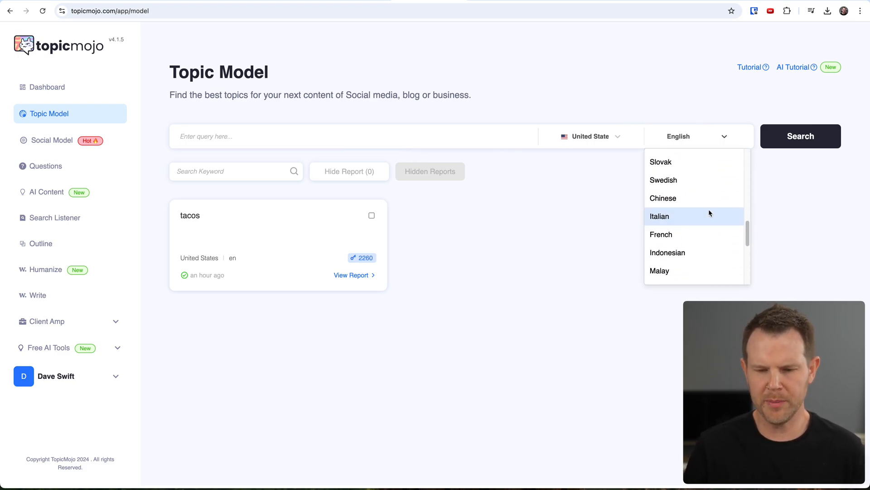
{"action": "left_click", "coordinate": [351, 275]}
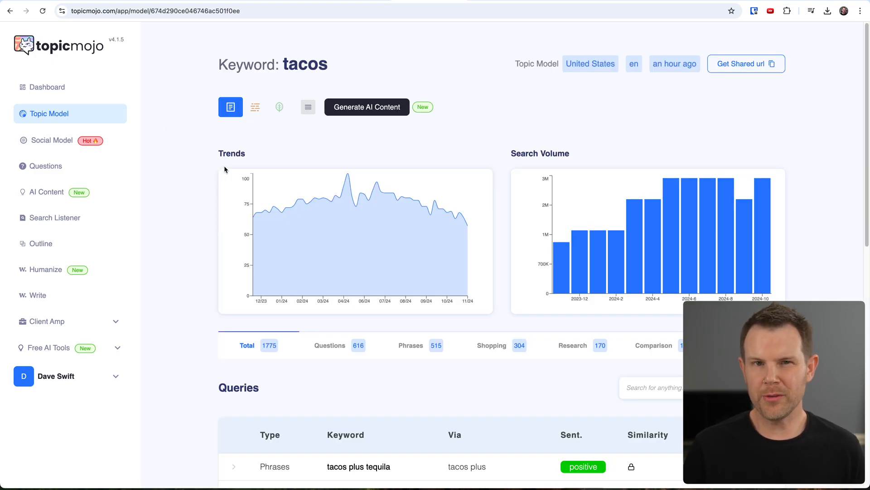
{"action": "mouse_move", "coordinate": [83, 127]}
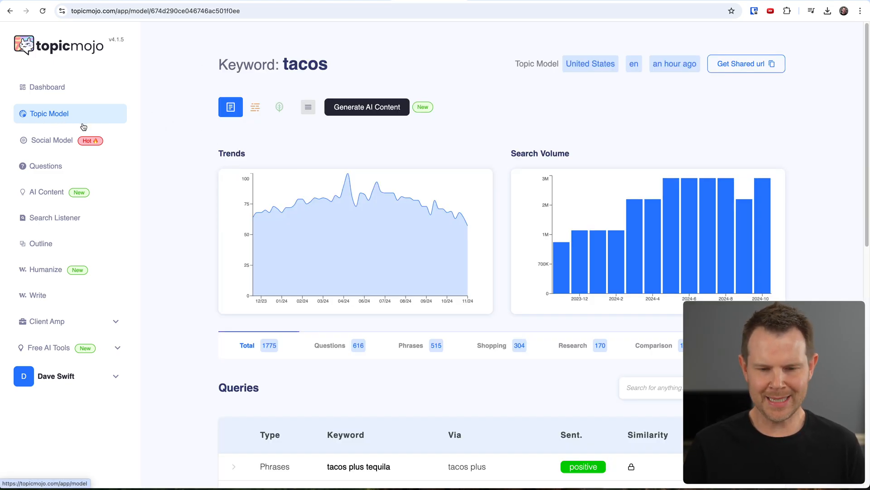
{"action": "mouse_move", "coordinate": [380, 112]}
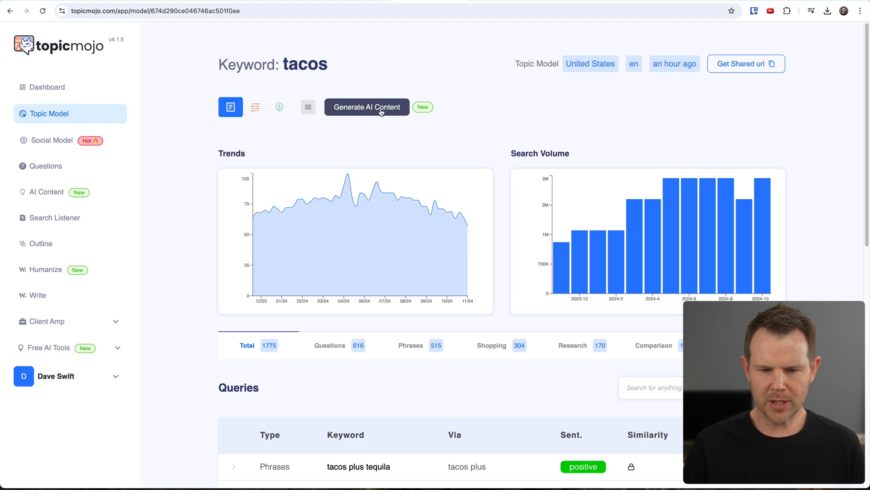
{"action": "left_click", "coordinate": [367, 107]}
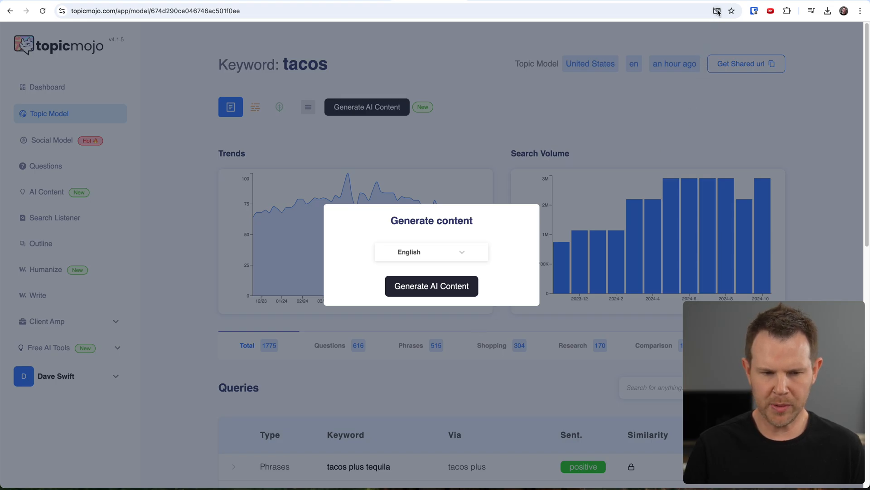
{"action": "left_click", "coordinate": [714, 11]}
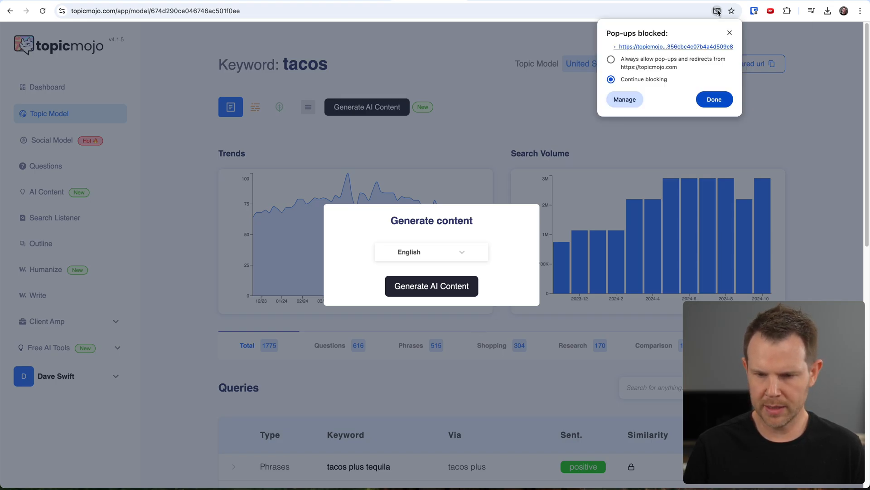
{"action": "left_click", "coordinate": [432, 286]}
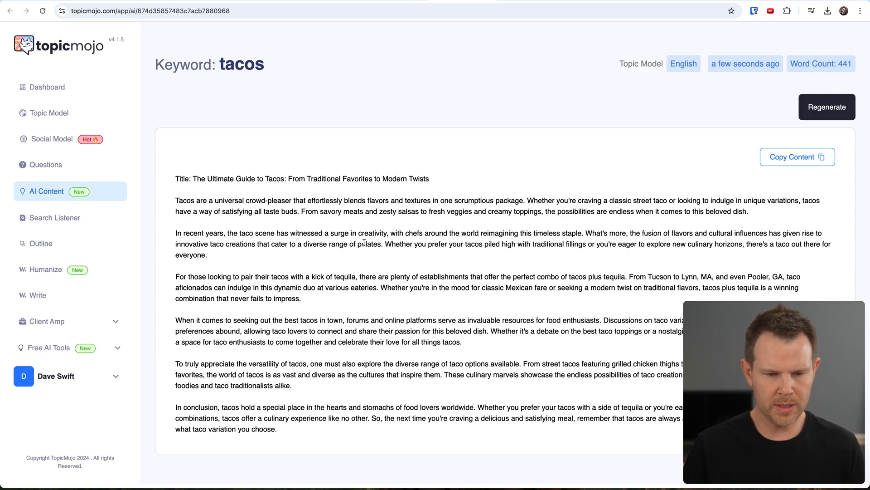
{"action": "mouse_move", "coordinate": [364, 189]}
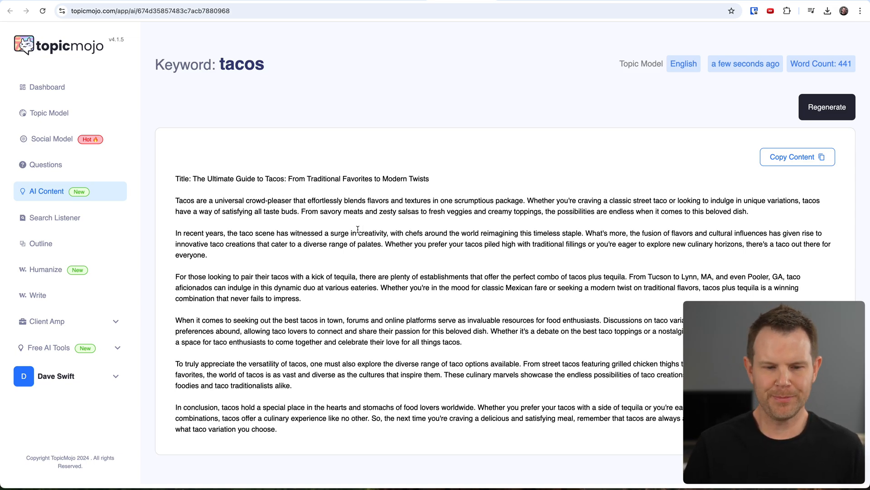
{"action": "mouse_move", "coordinate": [358, 267]}
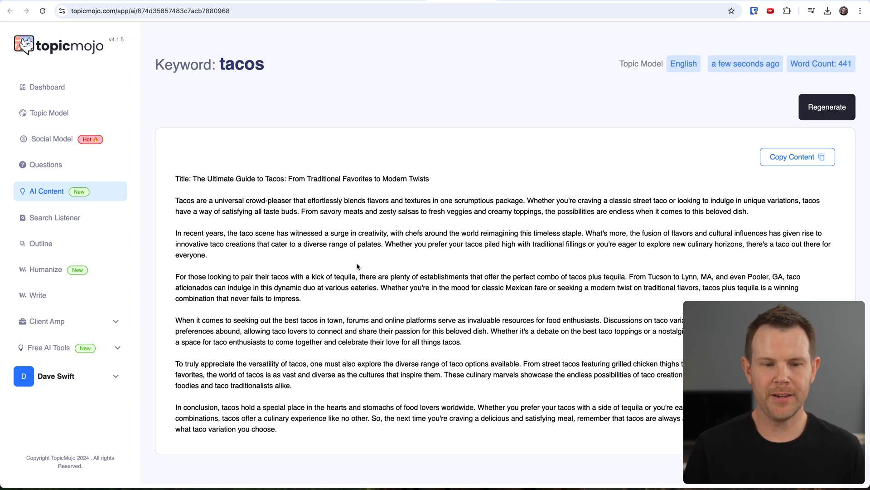
- Visit Humanize Content, then open the 280-word healthy tacos article and copy its content
{"action": "left_click", "coordinate": [45, 269]}
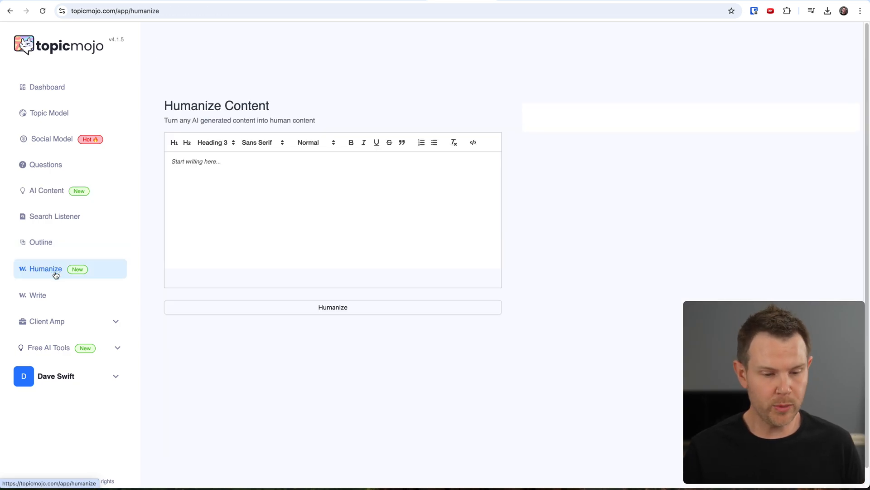
{"action": "mouse_move", "coordinate": [49, 198]}
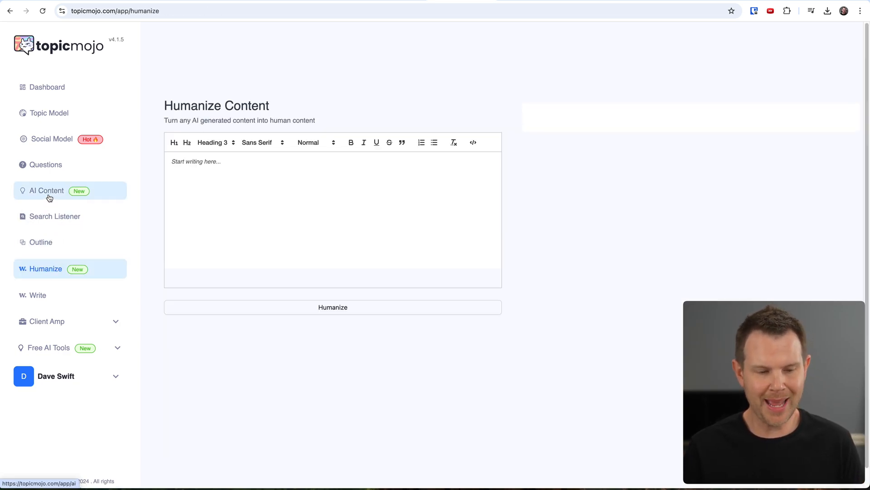
{"action": "left_click", "coordinate": [47, 191]}
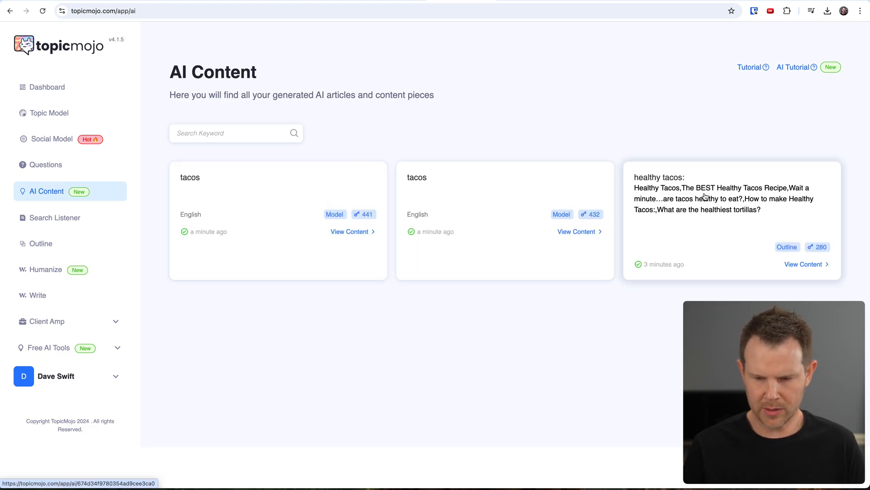
{"action": "mouse_move", "coordinate": [735, 200]}
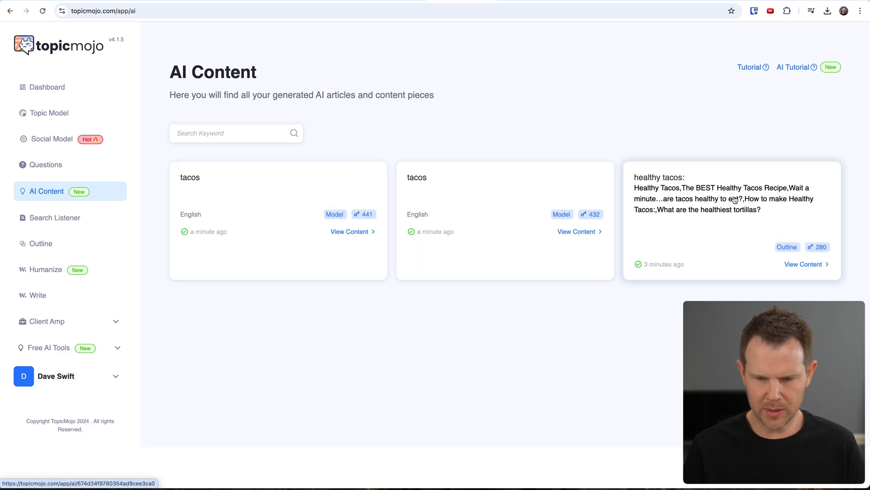
{"action": "left_click", "coordinate": [803, 264]}
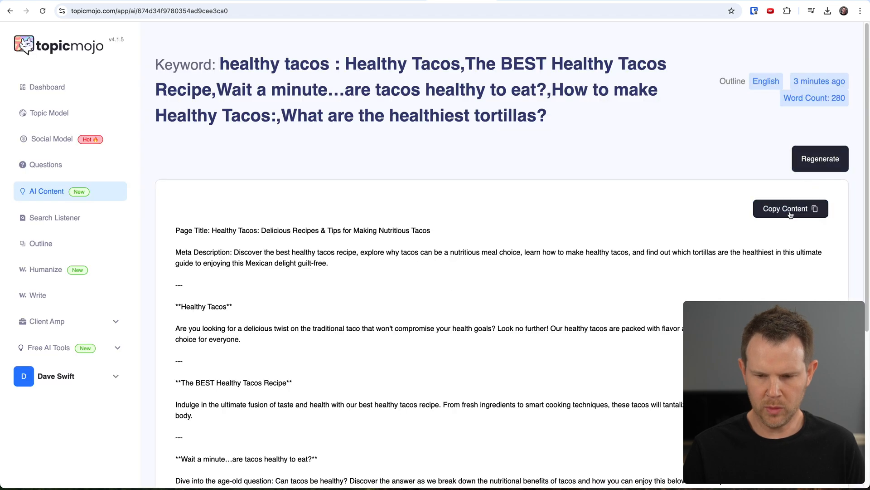
{"action": "left_click", "coordinate": [791, 208]}
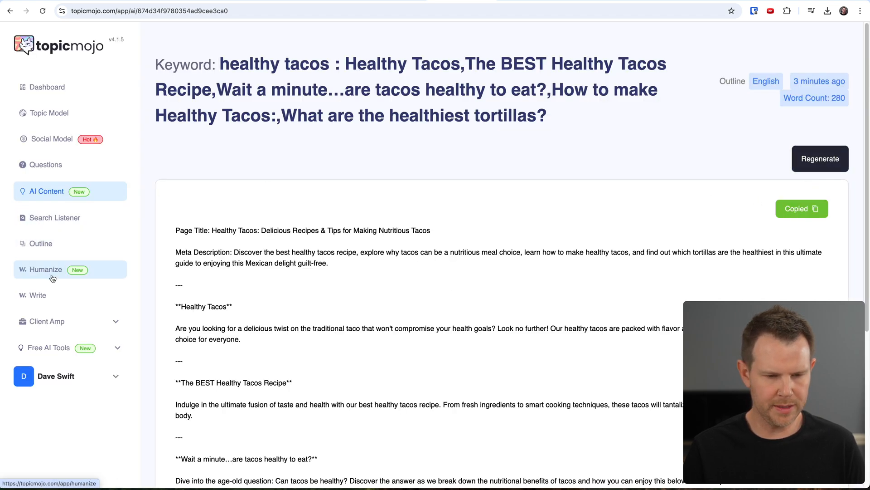
- Humanize the pasted healthy tacos article into a rewritten paragraph, then go to Write
{"action": "left_click", "coordinate": [44, 269]}
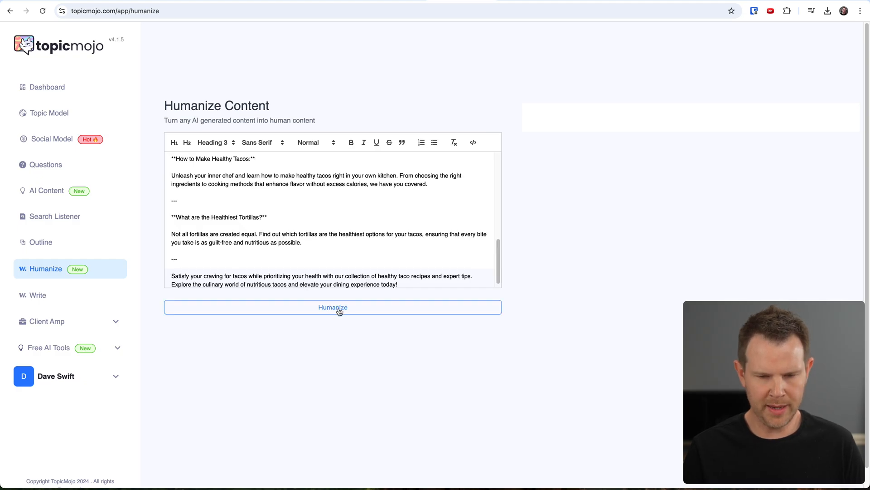
{"action": "left_click", "coordinate": [333, 308]}
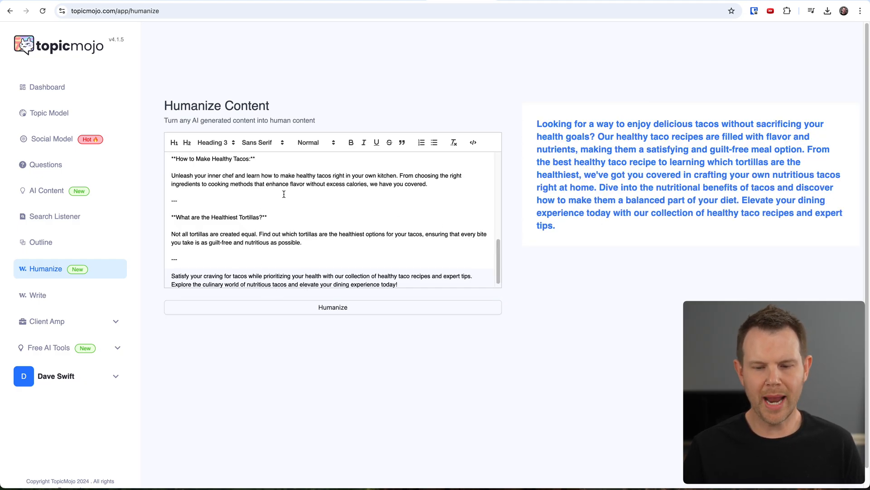
{"action": "mouse_move", "coordinate": [315, 247]}
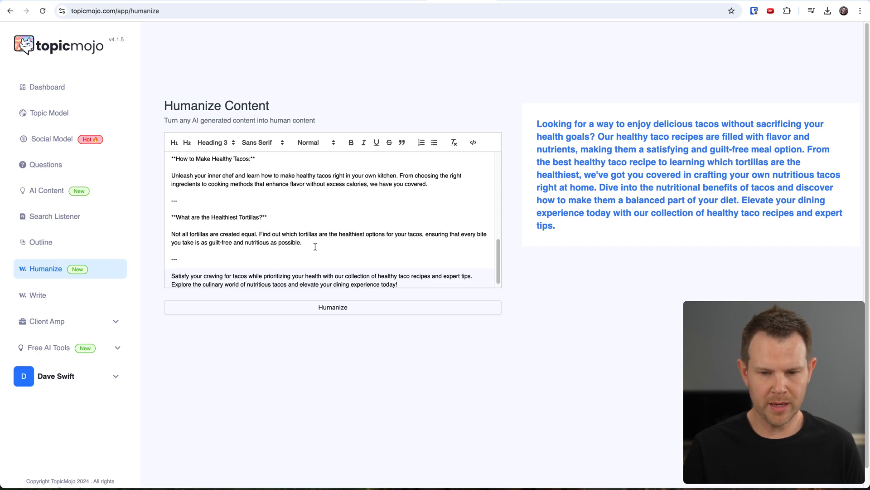
{"action": "mouse_move", "coordinate": [654, 179]}
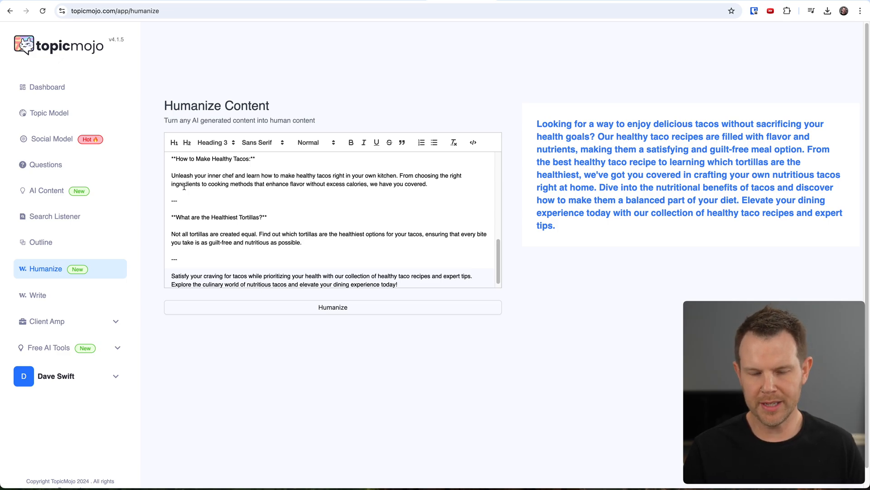
{"action": "mouse_move", "coordinate": [480, 149]}
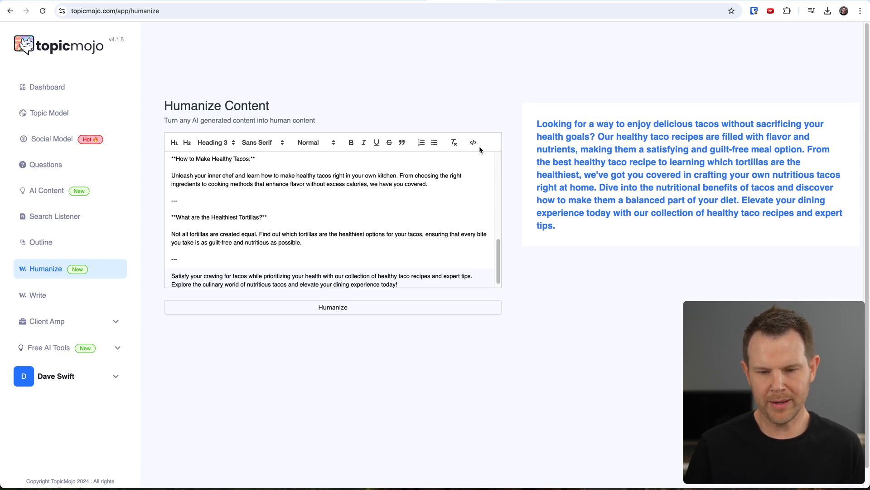
{"action": "mouse_move", "coordinate": [614, 108]}
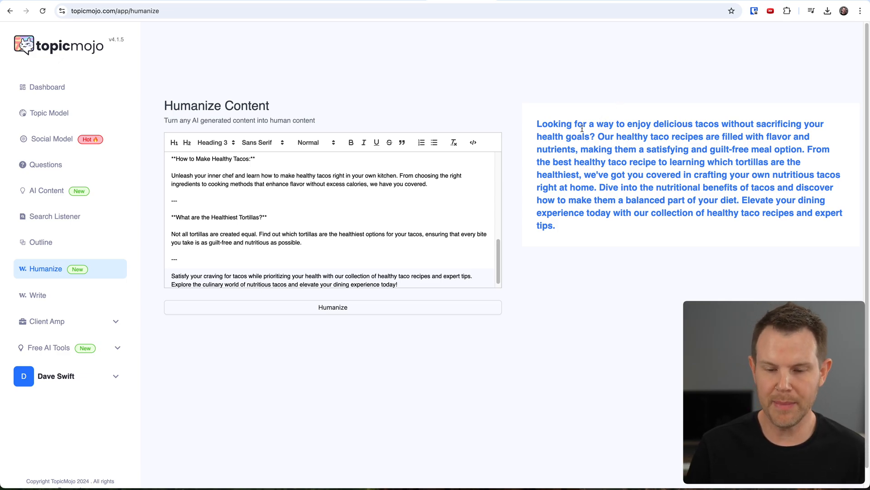
{"action": "left_click", "coordinate": [35, 295]}
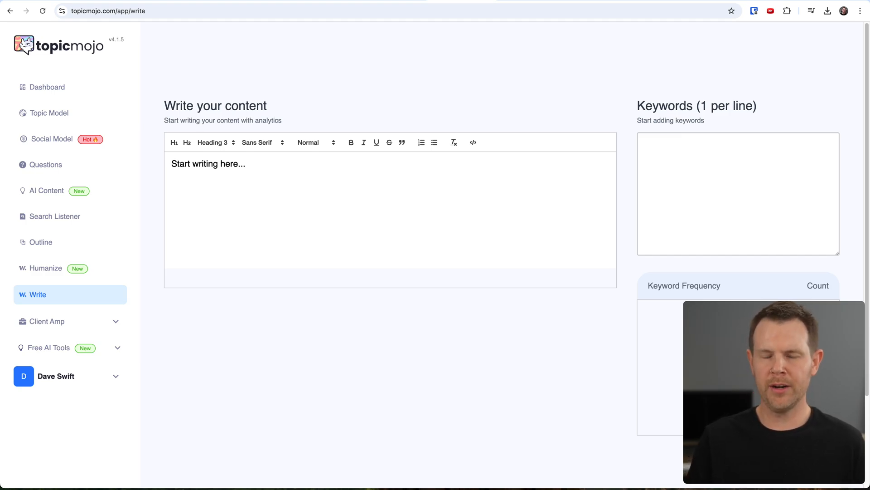
{"action": "mouse_move", "coordinate": [446, 188]}
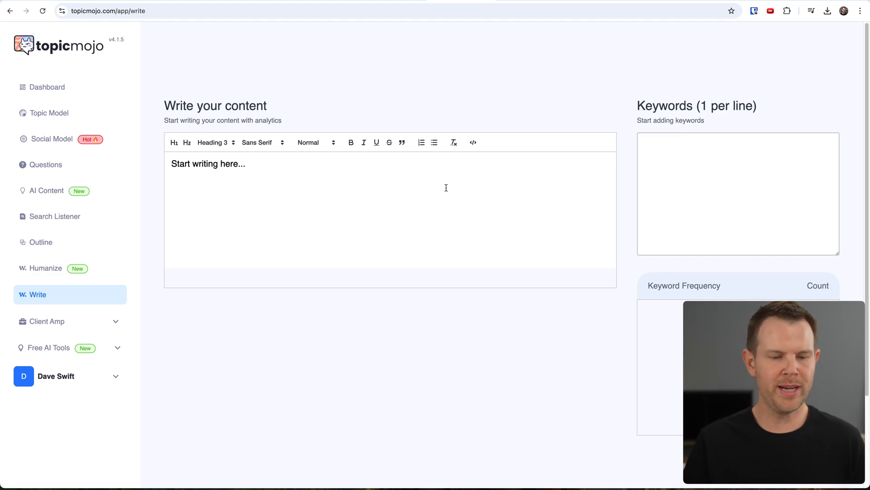
{"action": "mouse_move", "coordinate": [422, 190]}
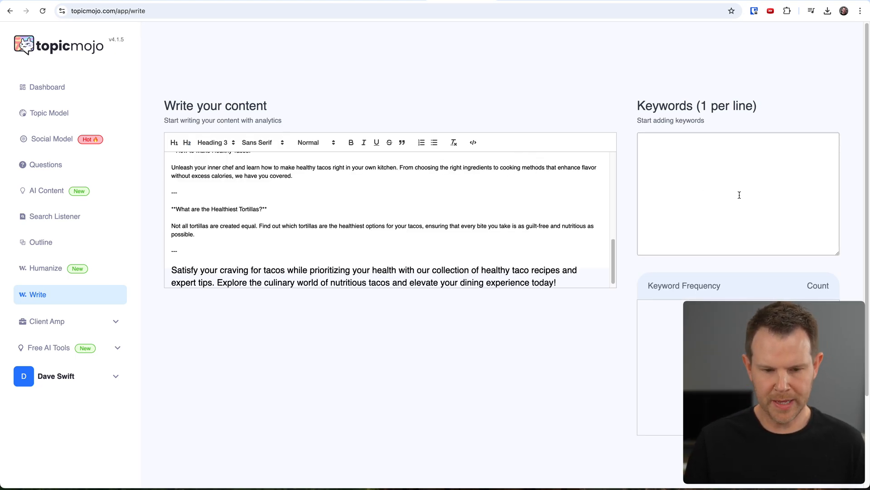
- Add 'taco' as a tracked keyword for the pasted article in the Write editor
{"action": "type", "text": "taco"}
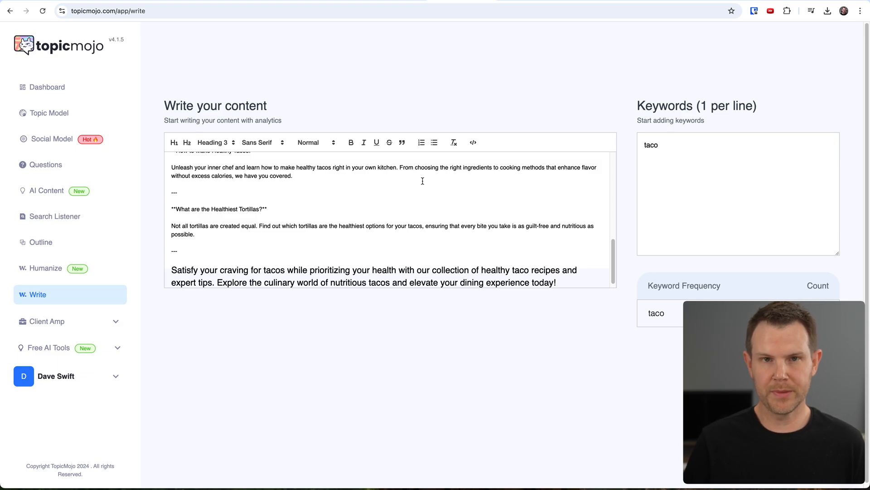
{"action": "type", "text": "music produ"}
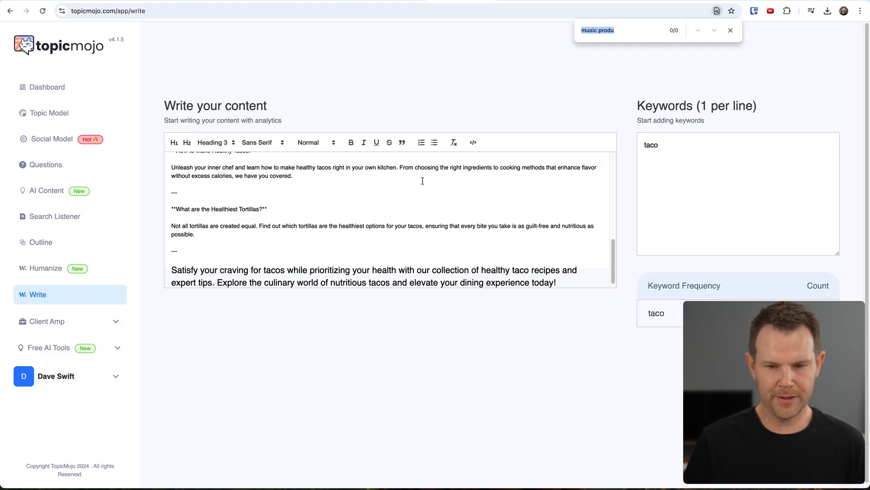
{"action": "type", "text": "taco"}
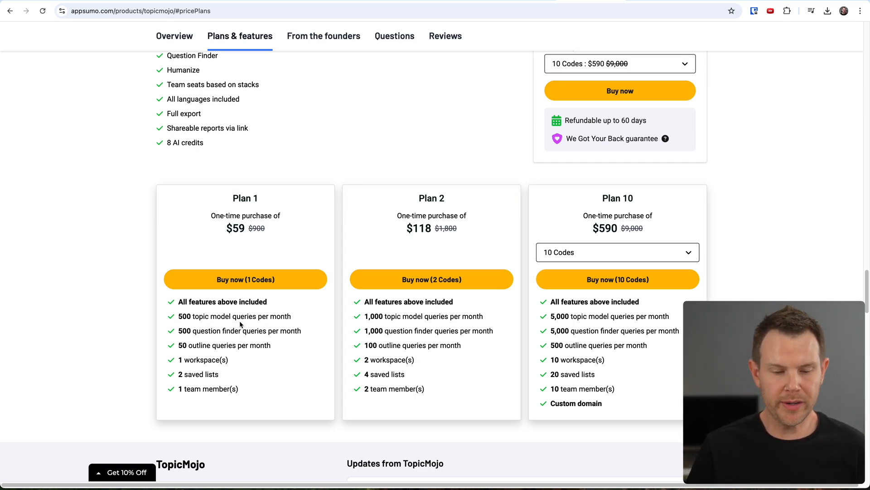
{"action": "mouse_move", "coordinate": [244, 343]}
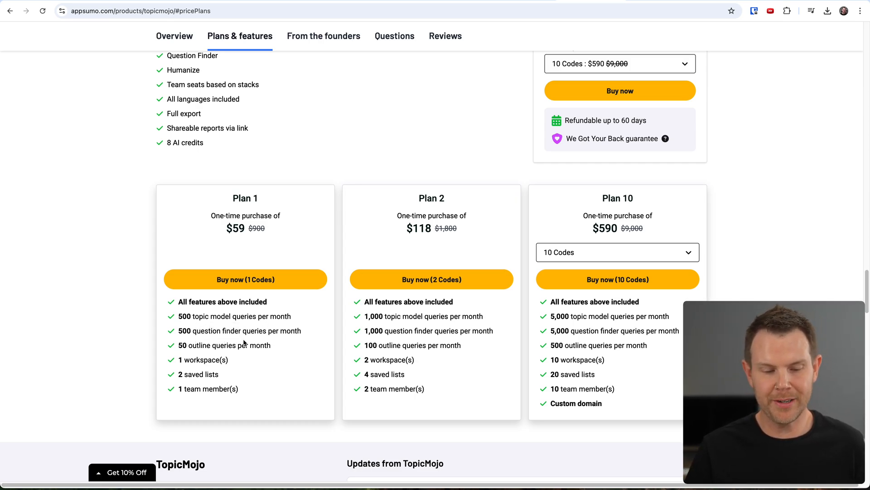
{"action": "mouse_move", "coordinate": [283, 341]}
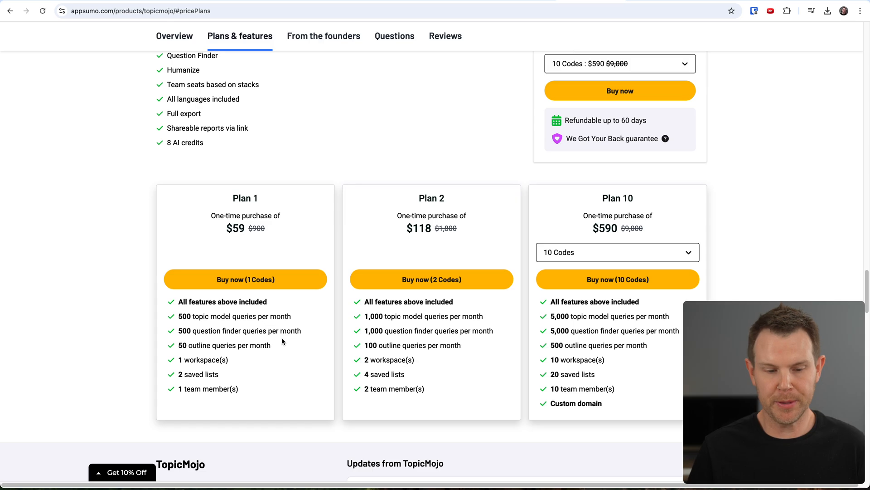
{"action": "mouse_move", "coordinate": [231, 249]}
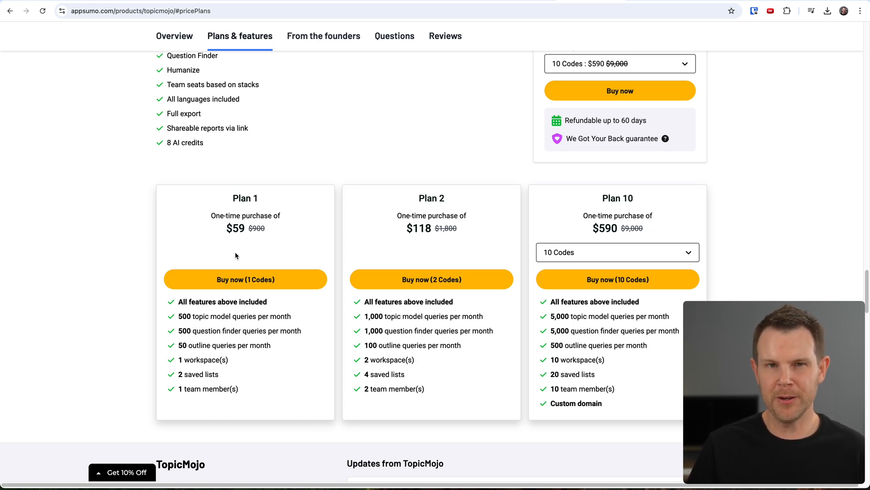
{"action": "mouse_move", "coordinate": [239, 258]}
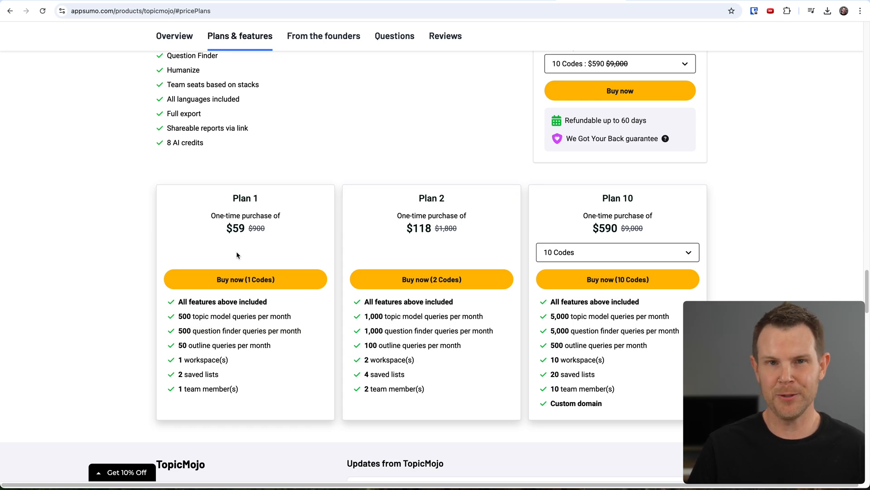
{"action": "mouse_move", "coordinate": [234, 257]}
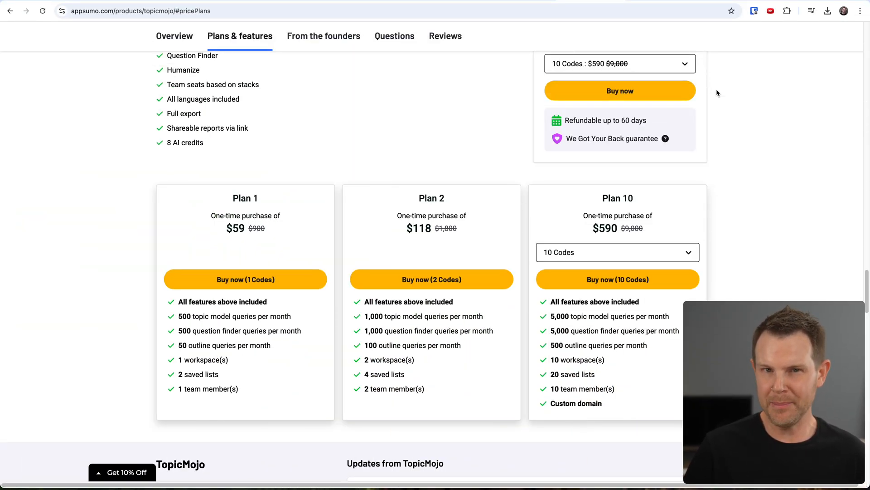
- Navigate Chrome to socianimal.com, which fails with 'site can't be reached'
{"action": "type", "text": "socianimal.com"}
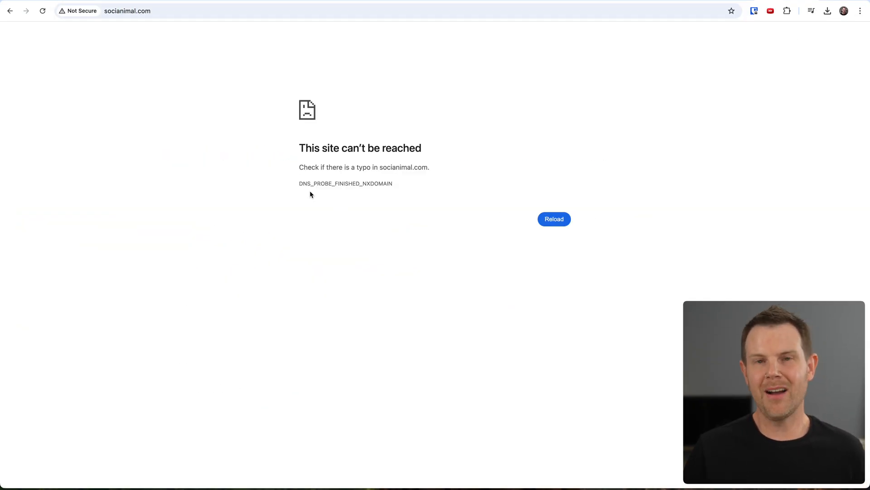
{"action": "mouse_move", "coordinate": [461, 186]}
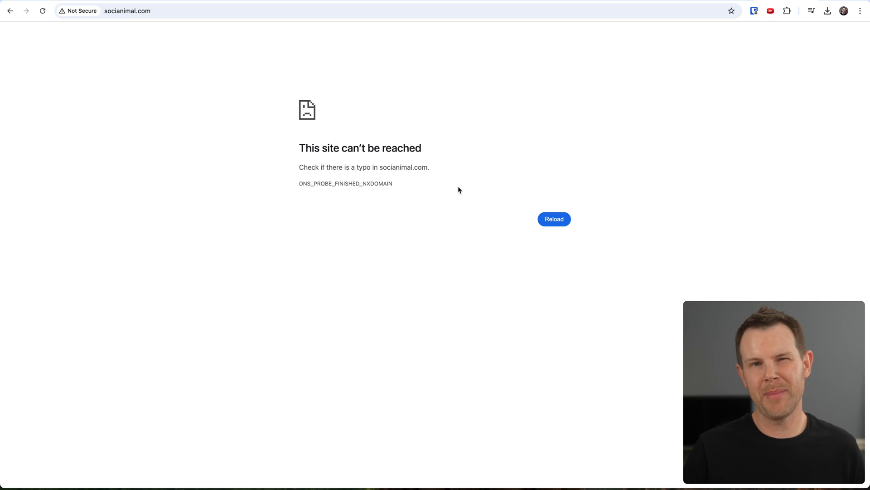
{"action": "mouse_move", "coordinate": [445, 193]}
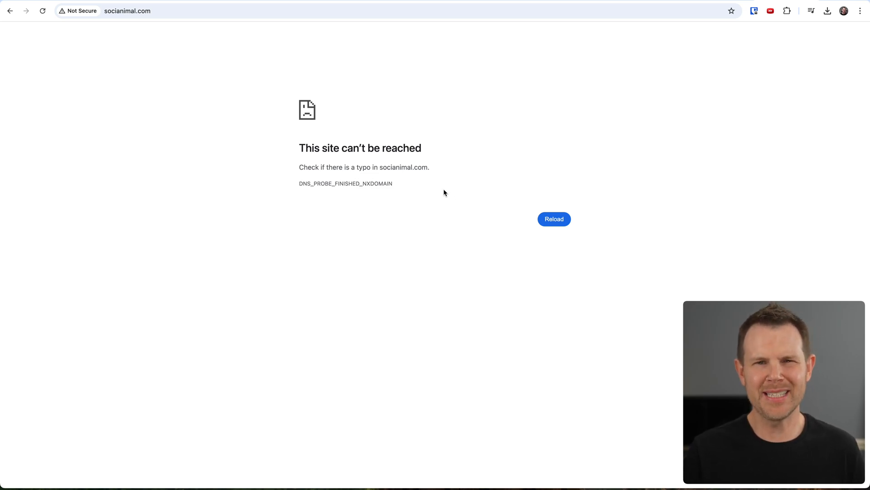